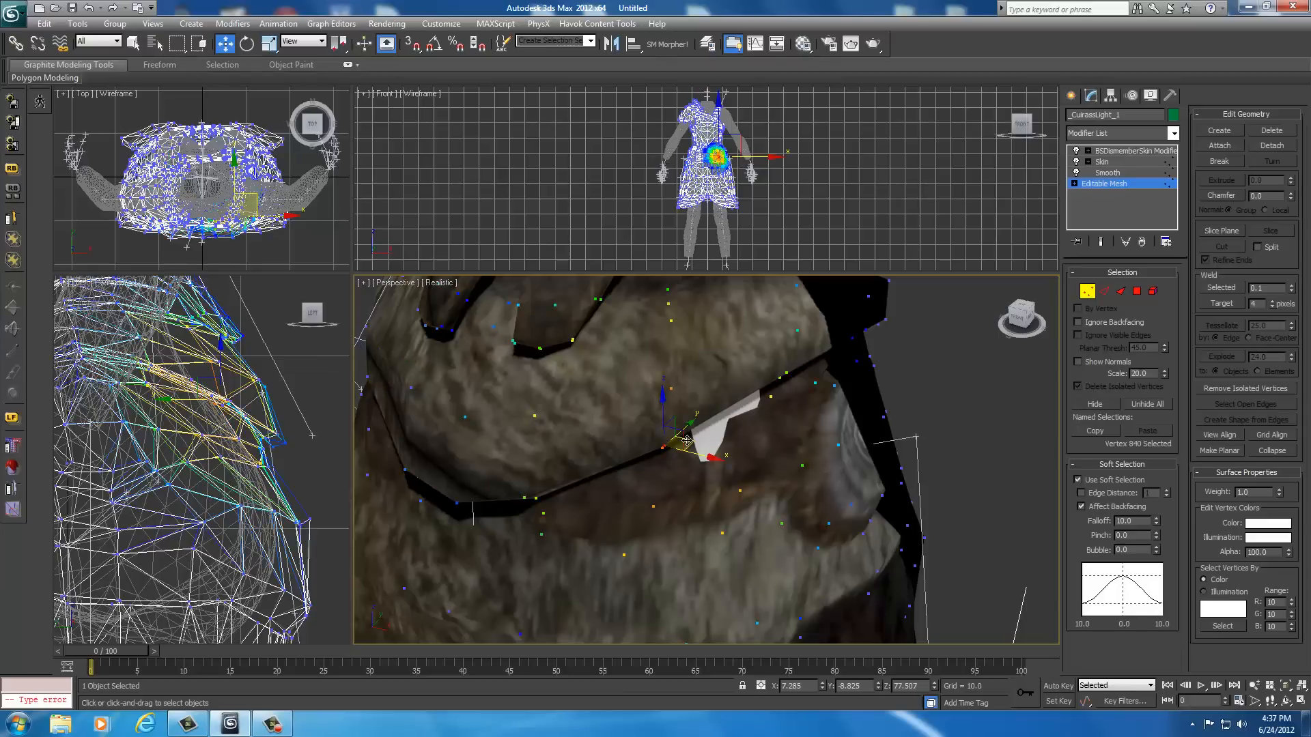
- Move soft-selected cuirass vertices so the folds and shoulder sit over the body
drag(681, 438, 675, 452)
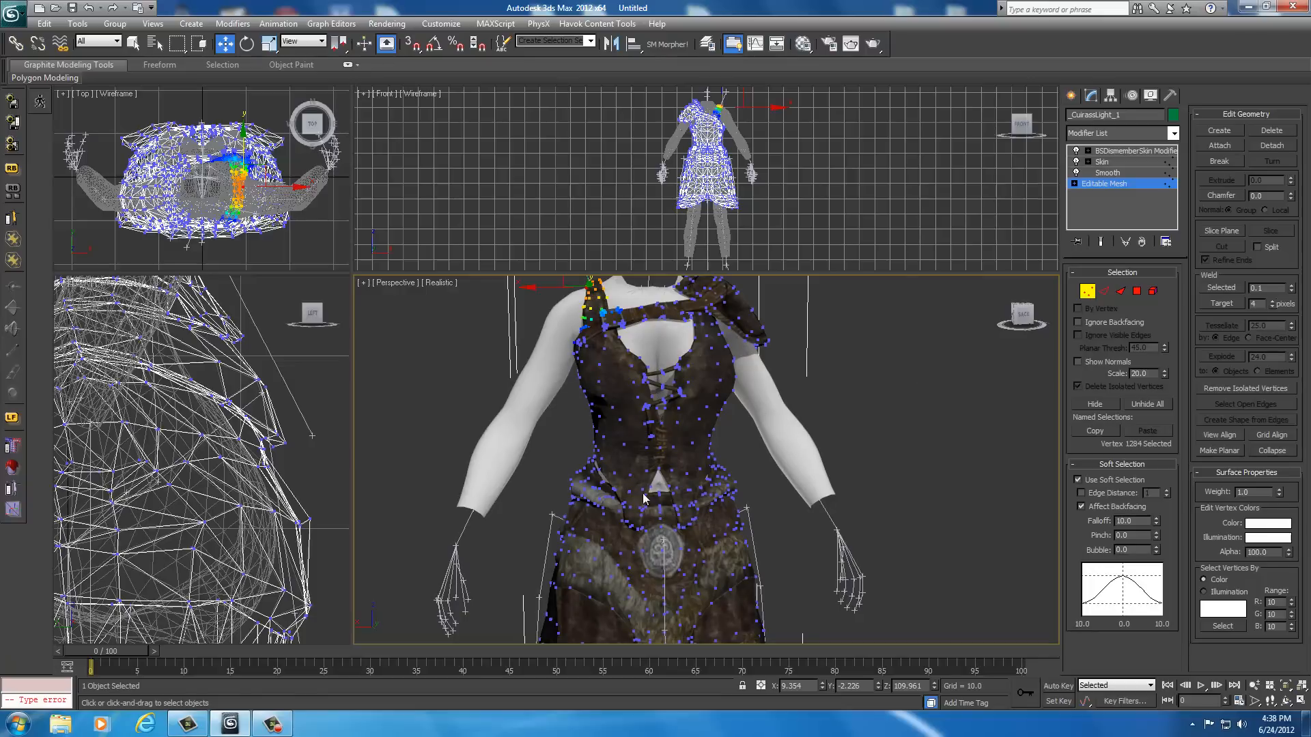
click(871, 411)
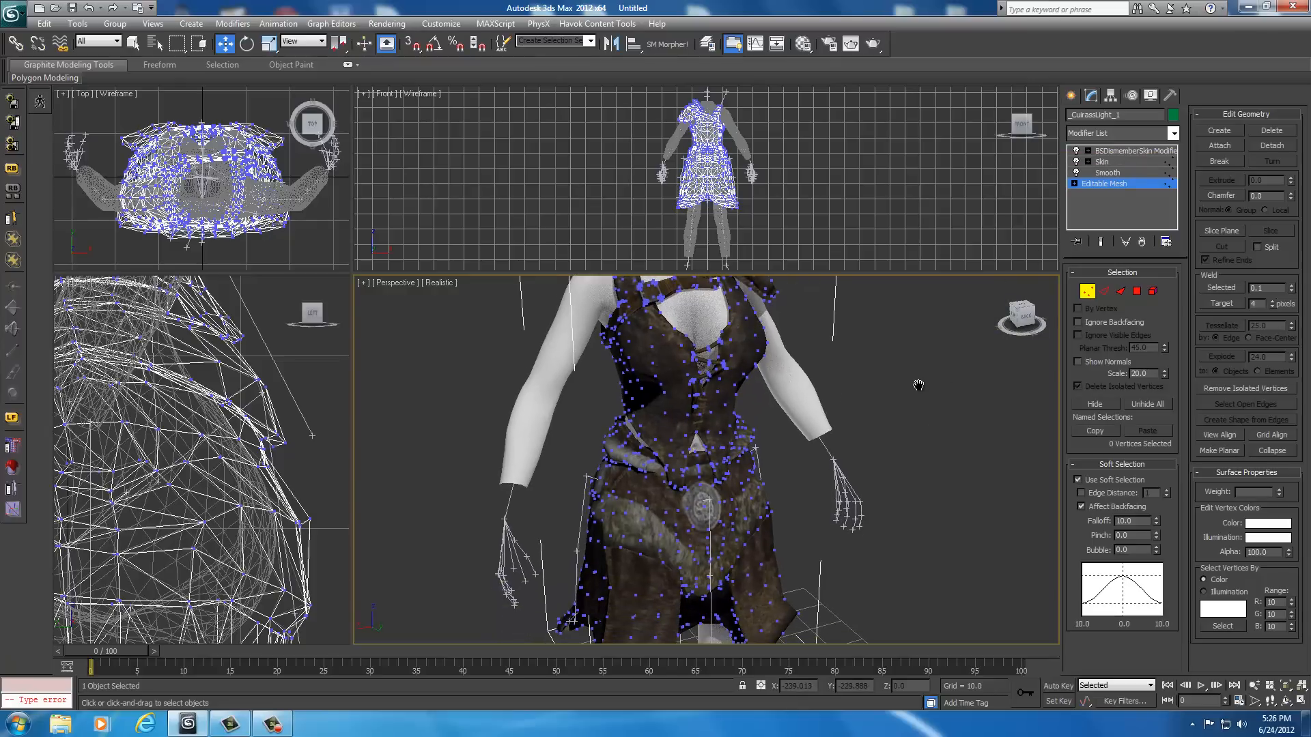
drag(919, 385, 919, 393)
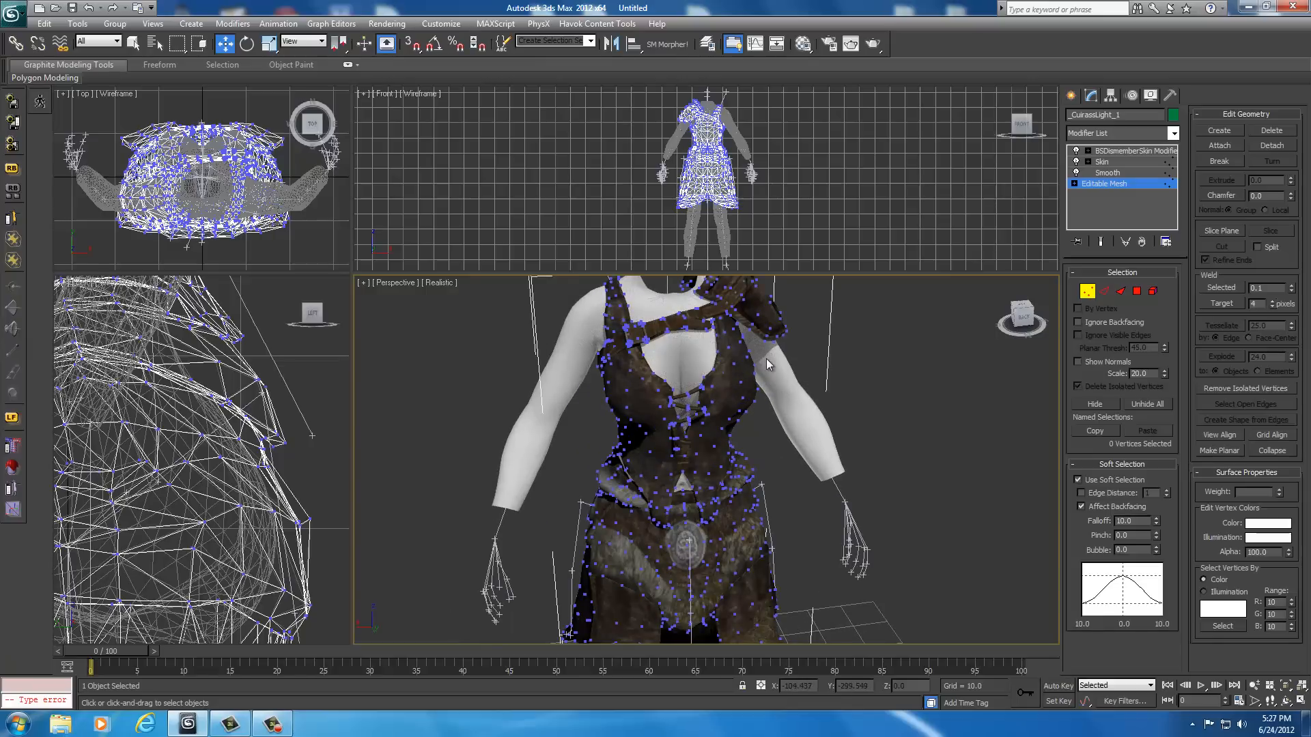
mouse_move(872, 456)
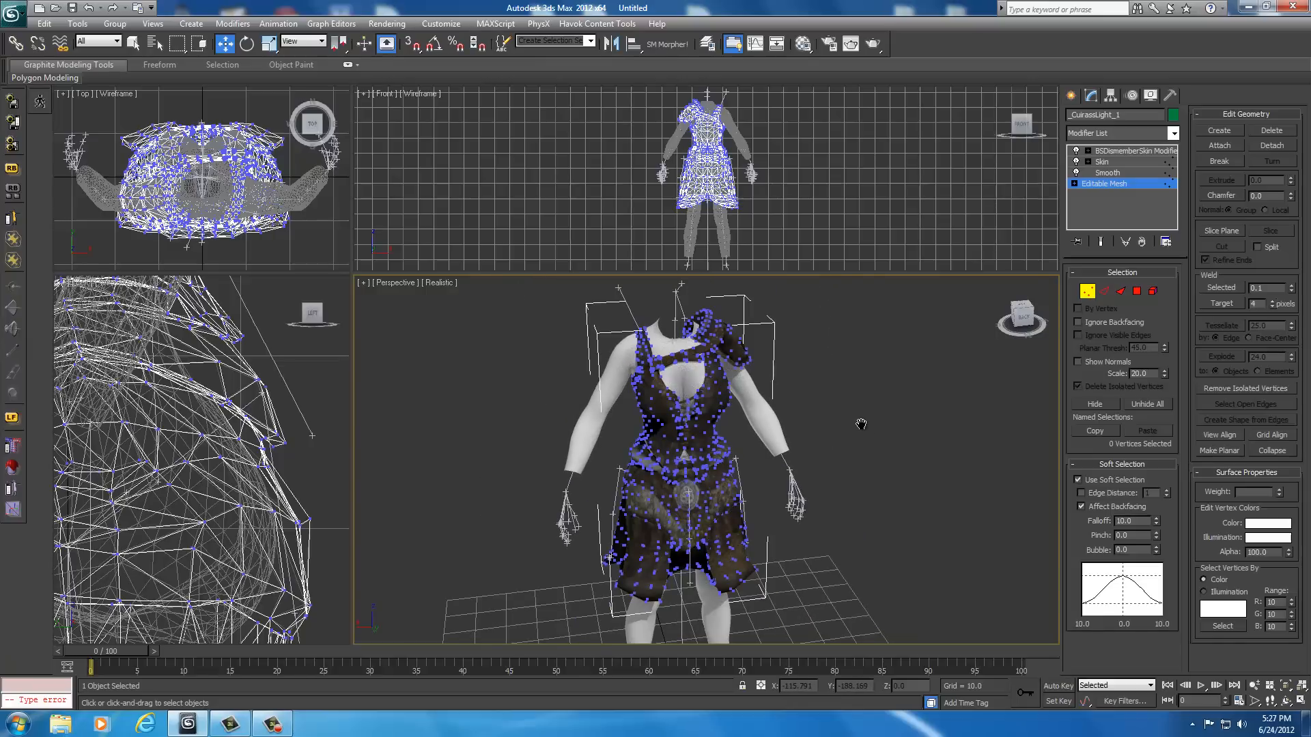
mouse_move(852, 408)
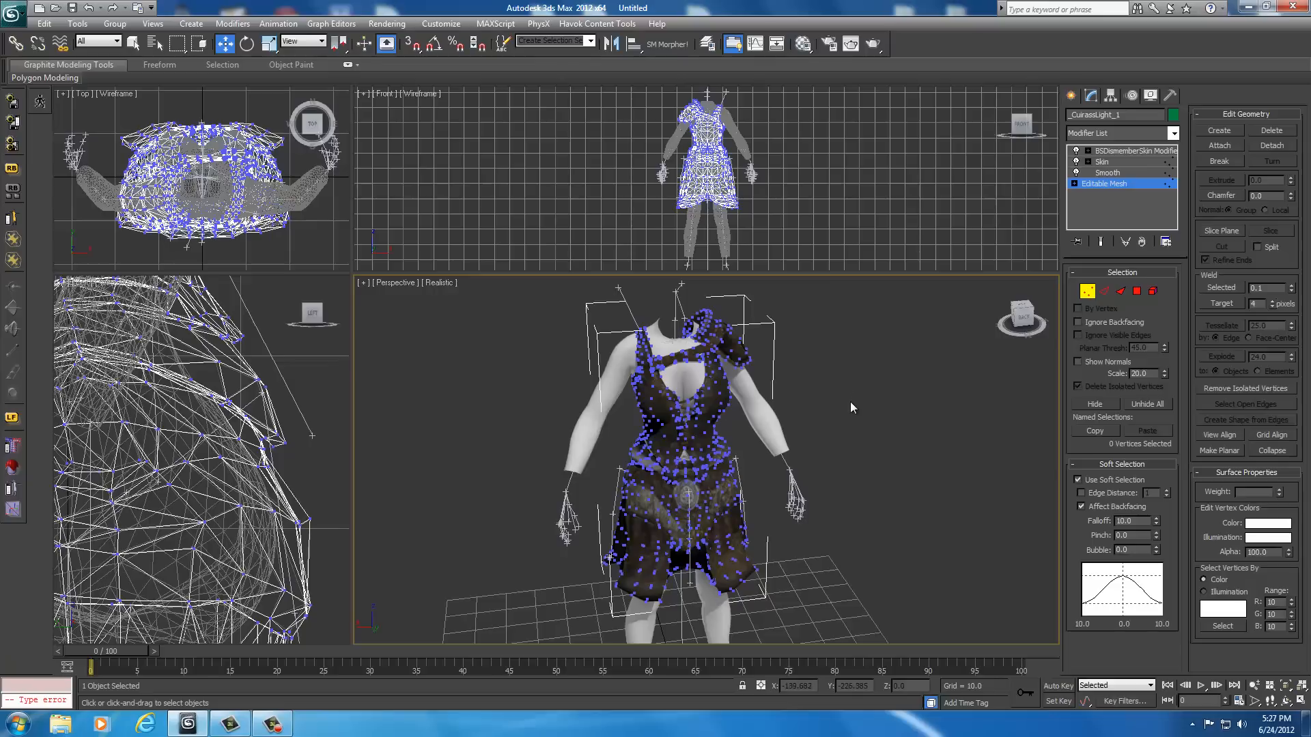
- Change the body mesh display to a distinct reference colour via the quad menu
right_click(852, 407)
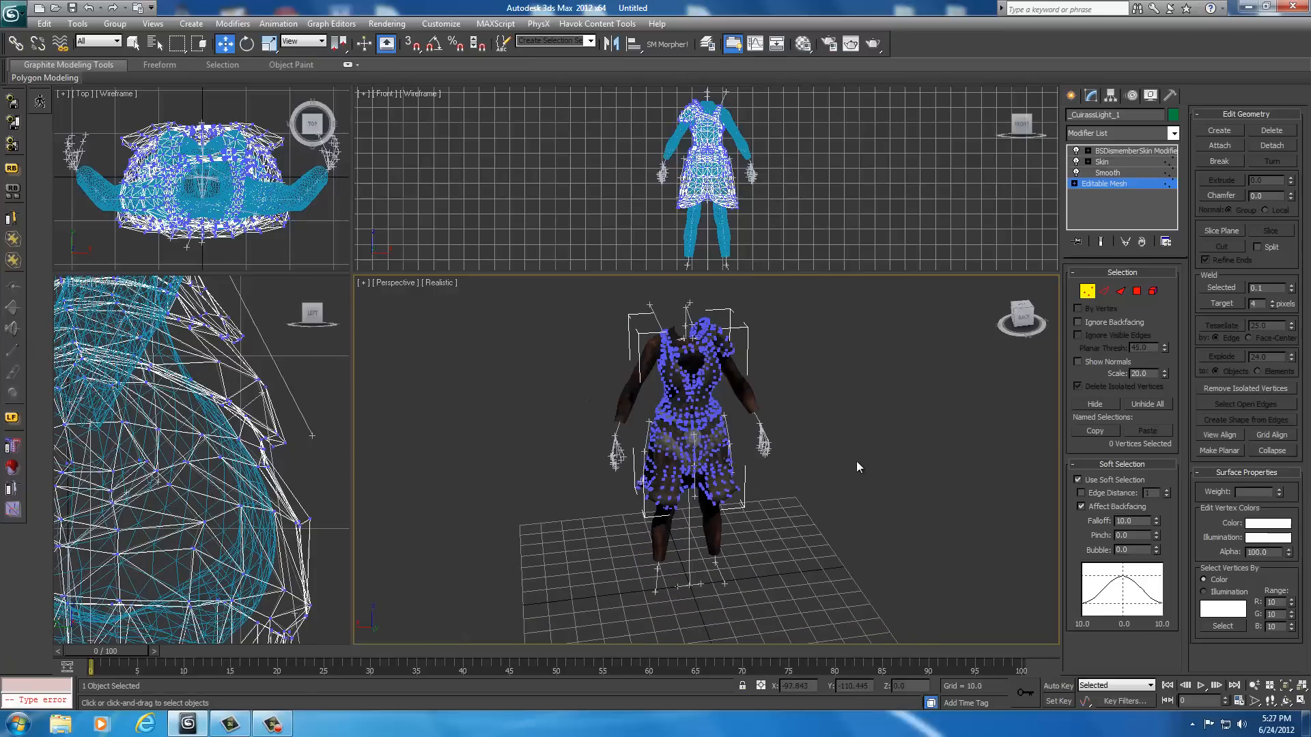
mouse_move(803, 424)
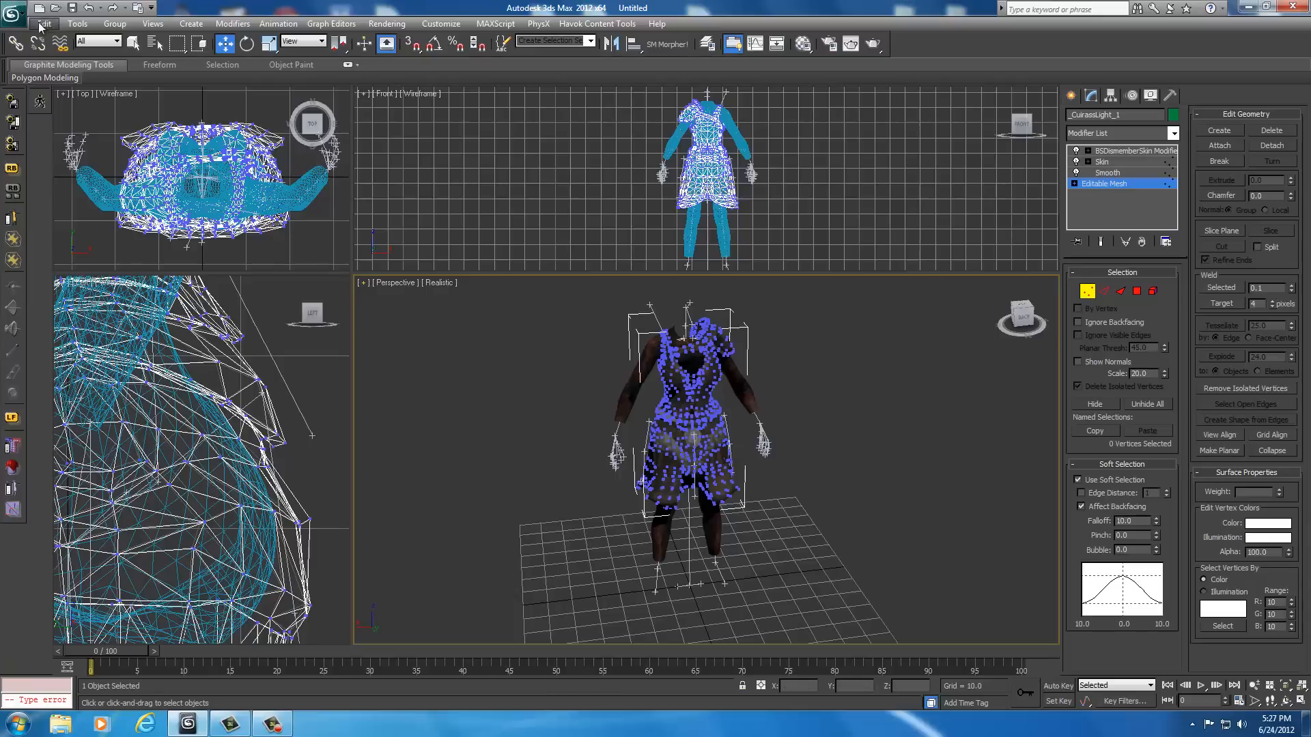
mouse_move(15, 21)
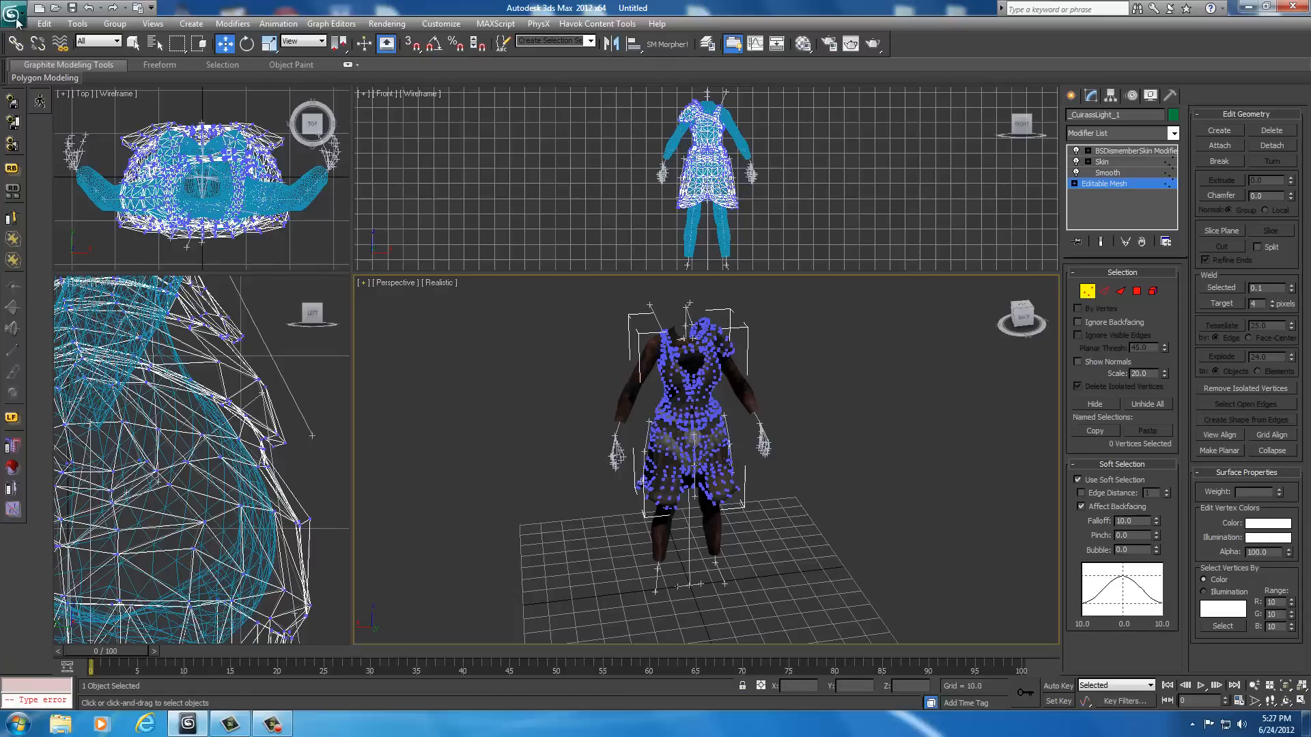
- Start an Export to UNP Custom Armors\...\hide\f\Final, picking the existing cuirasslight_0 name
click(12, 12)
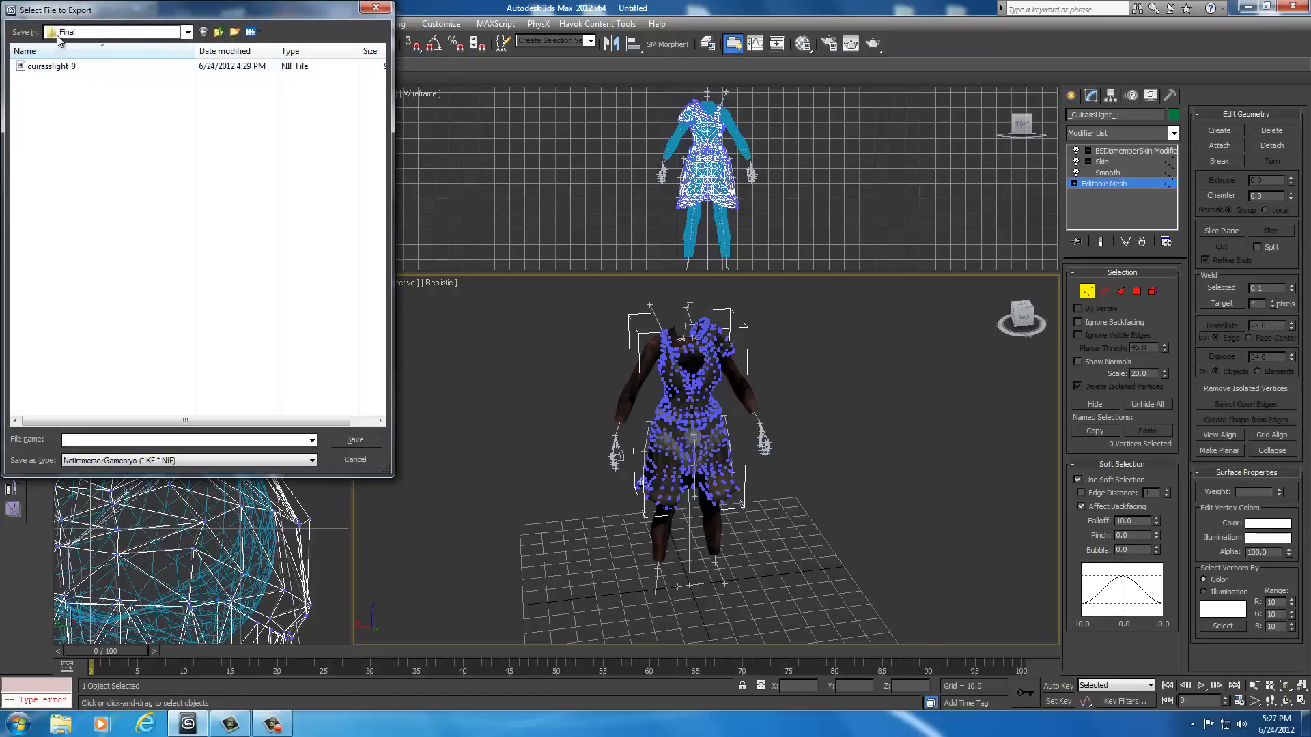
click(189, 32)
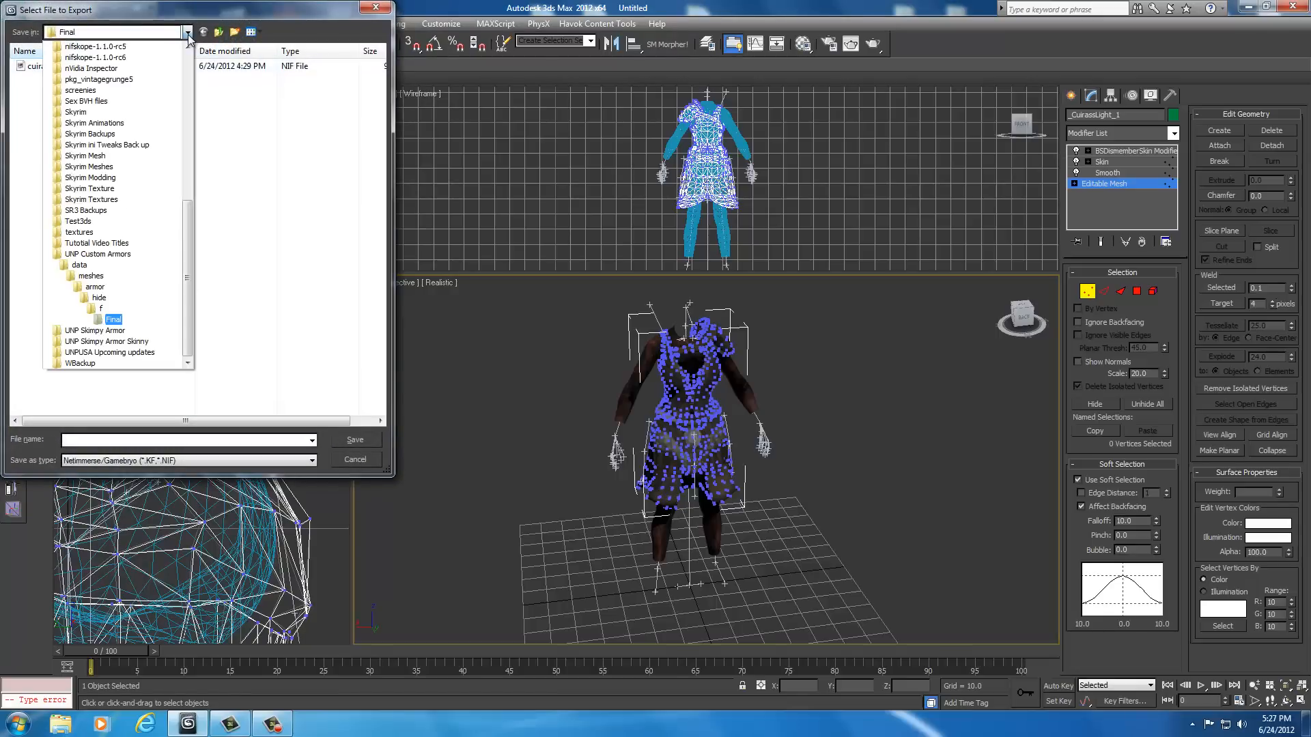
click(98, 254)
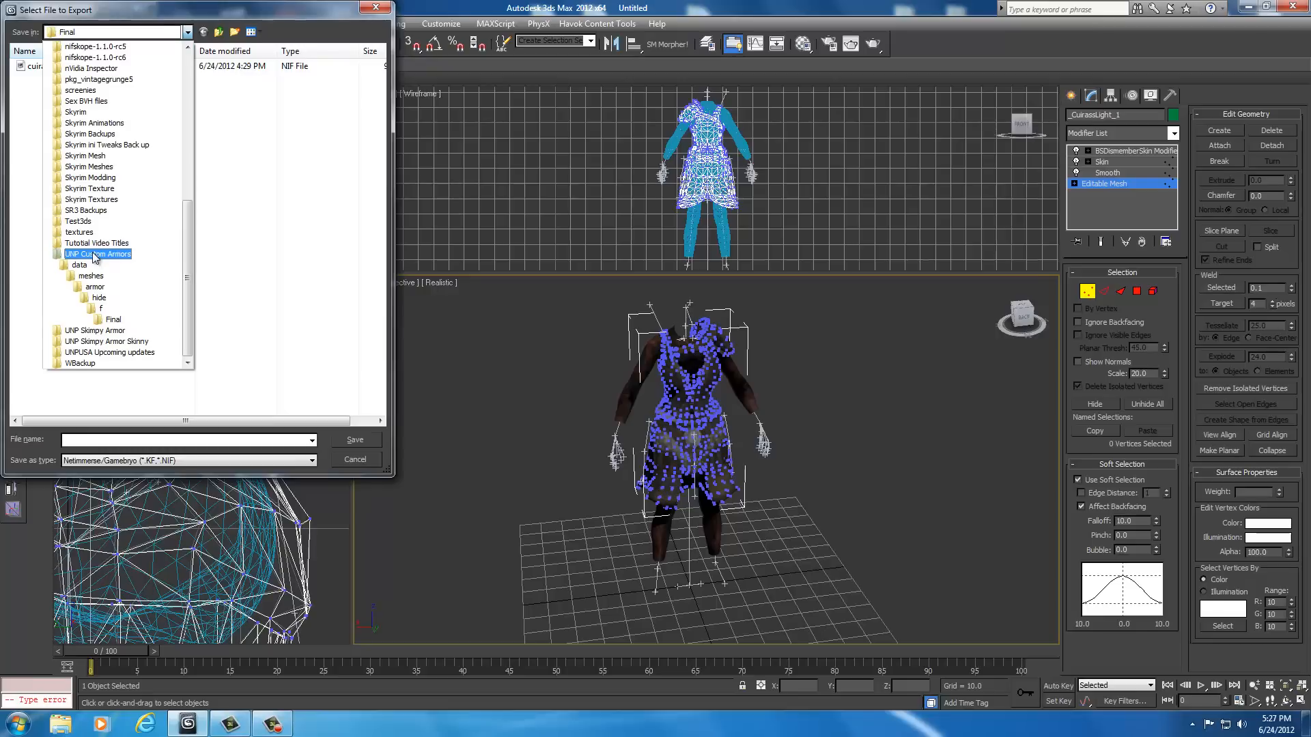
double_click(97, 254)
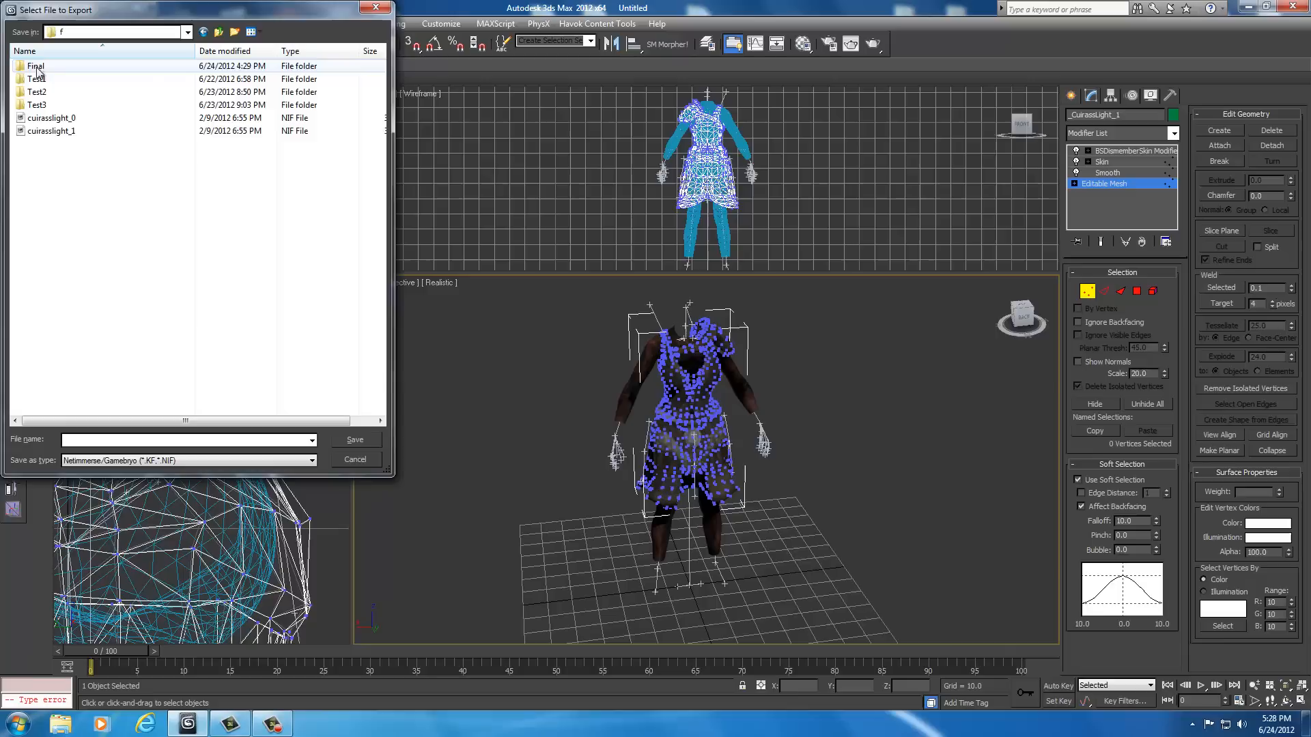
double_click(34, 65)
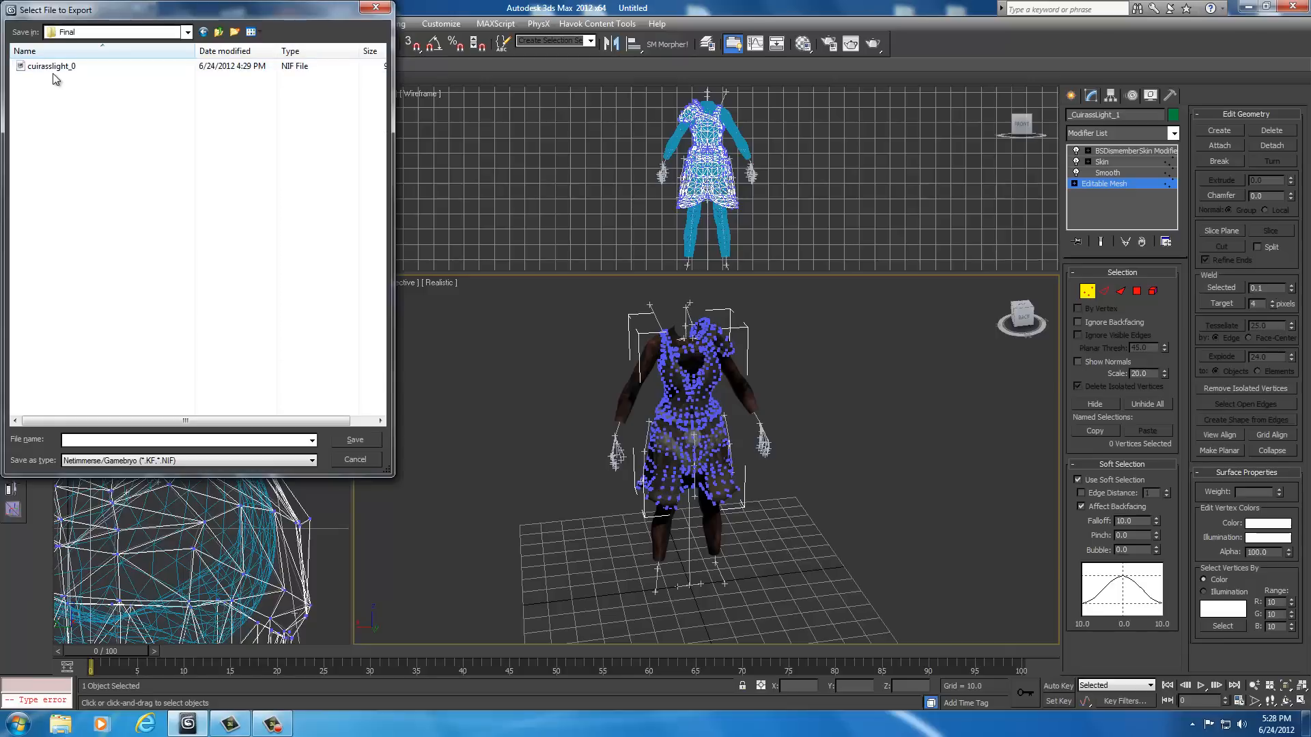
click(47, 66)
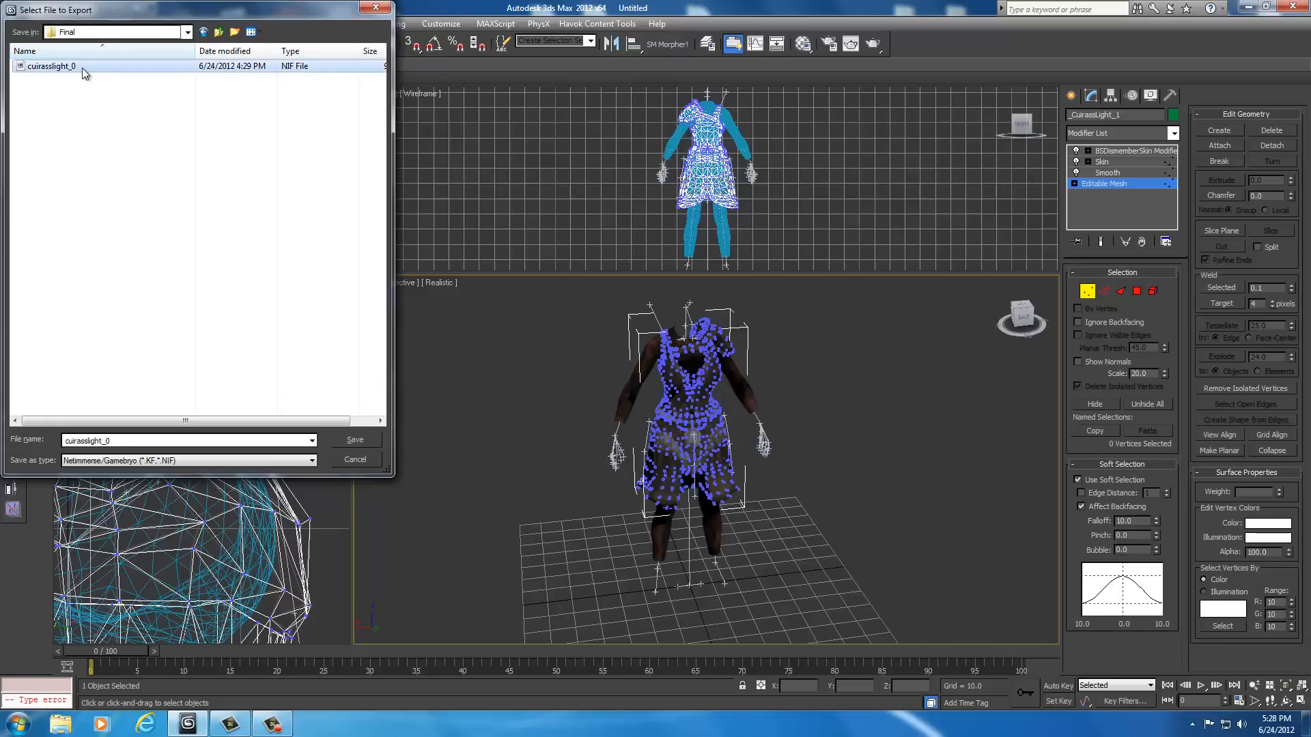
mouse_move(64, 79)
text(1)
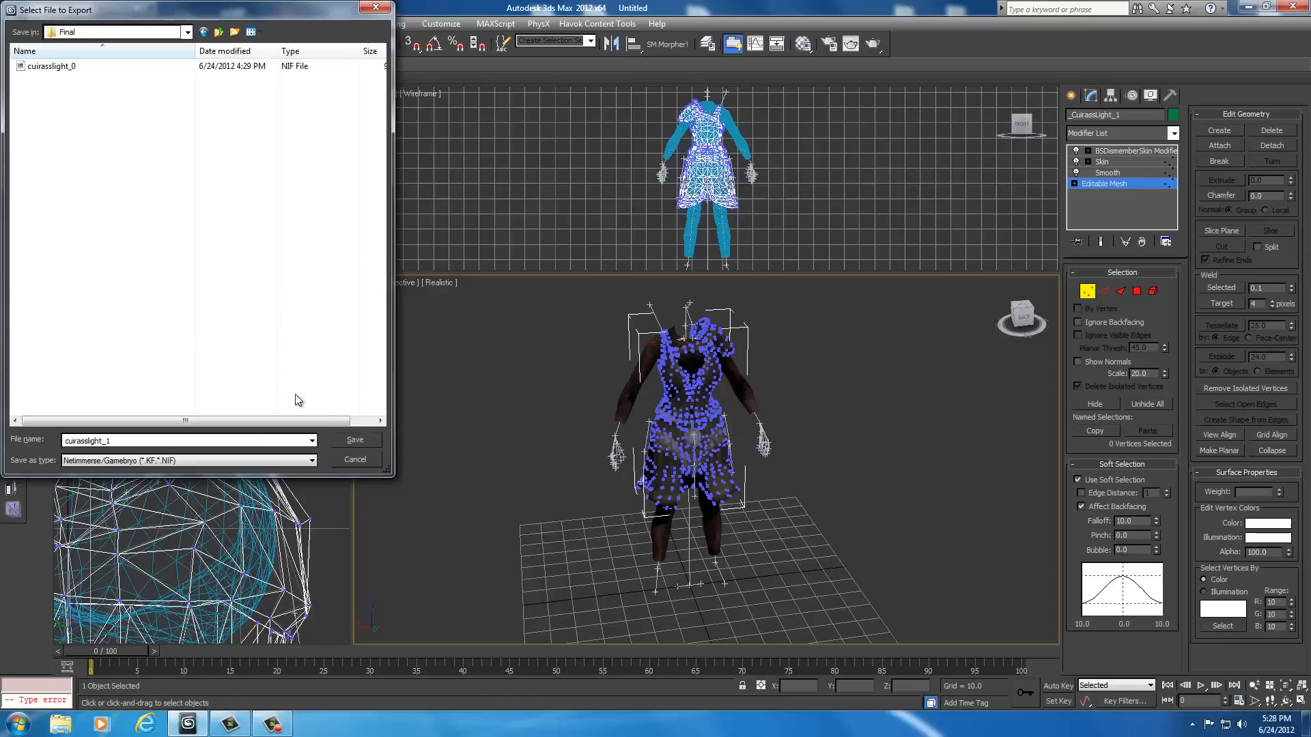
click(355, 439)
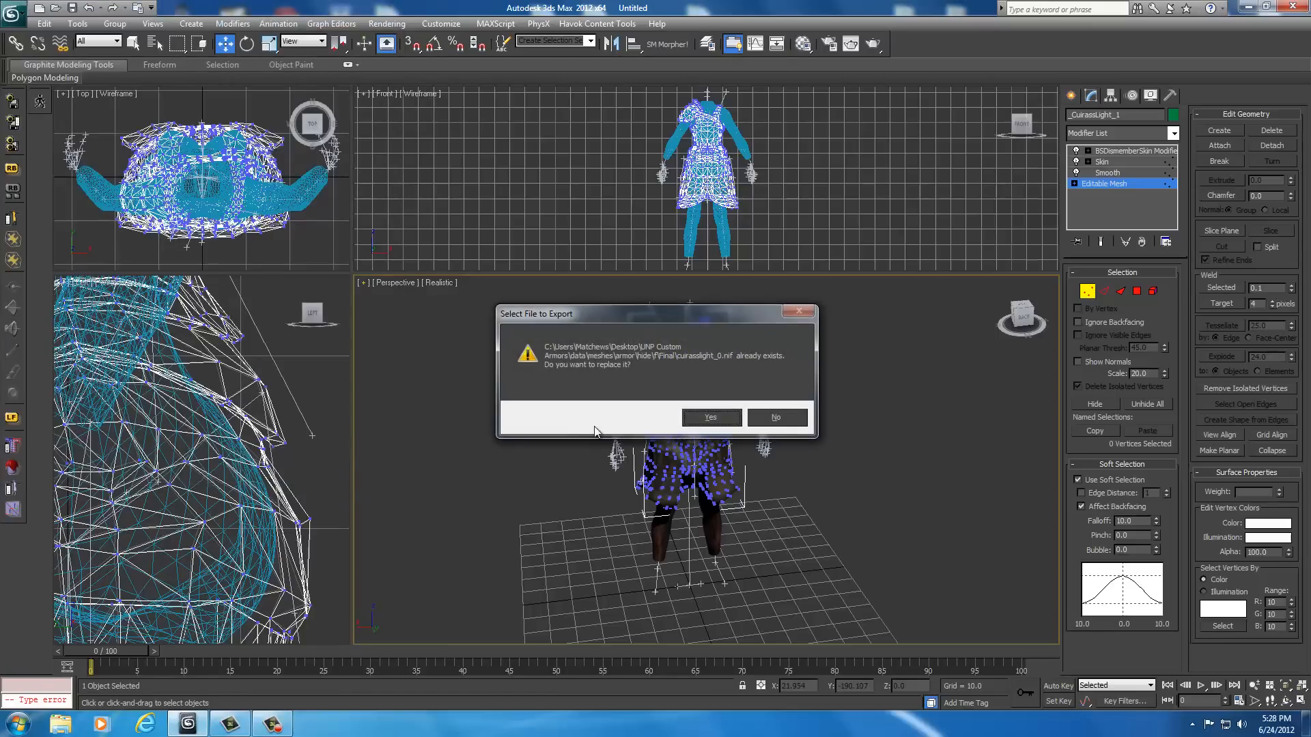
mouse_move(610, 425)
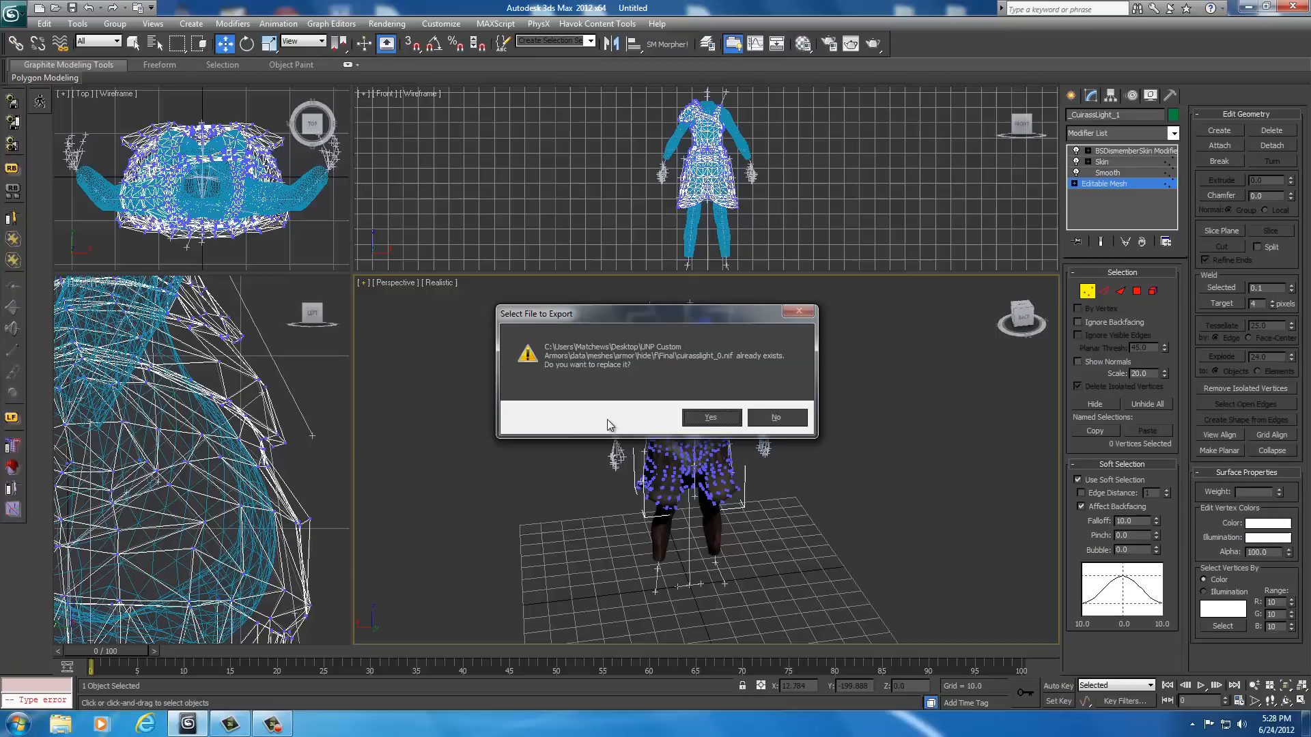
mouse_move(797, 426)
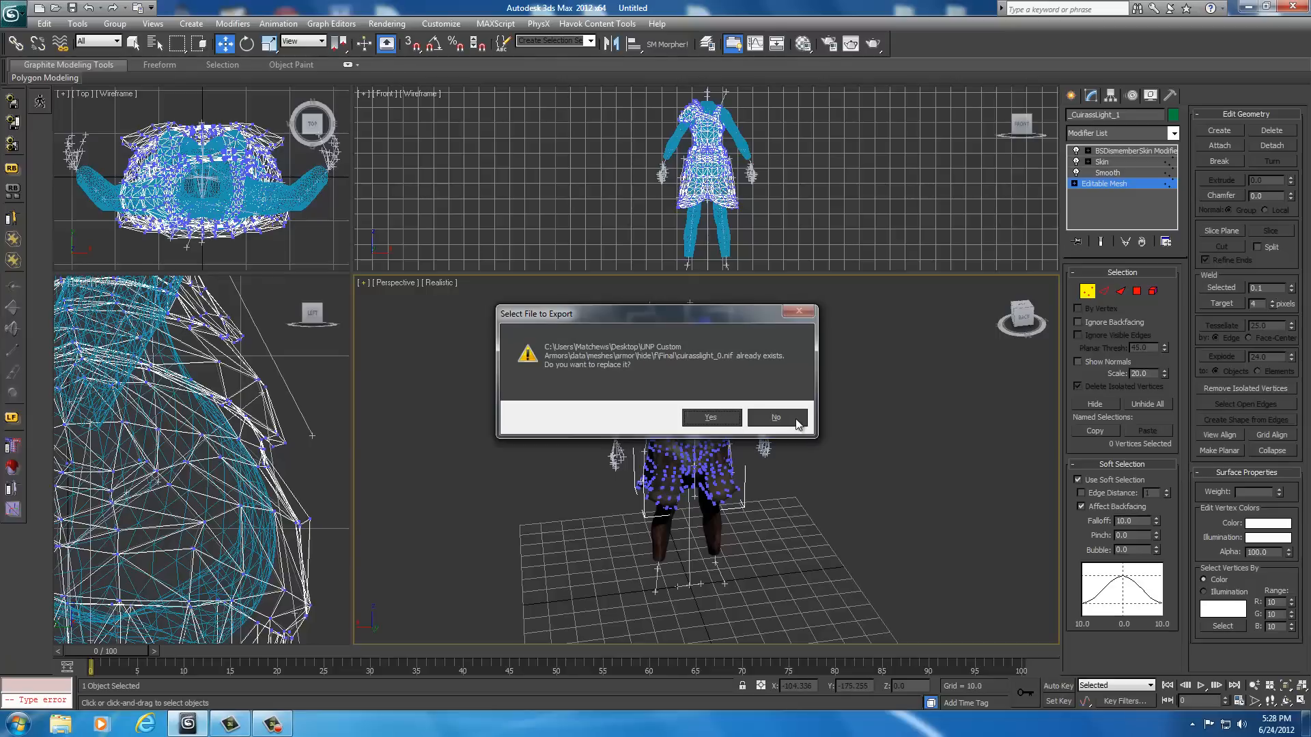
click(775, 418)
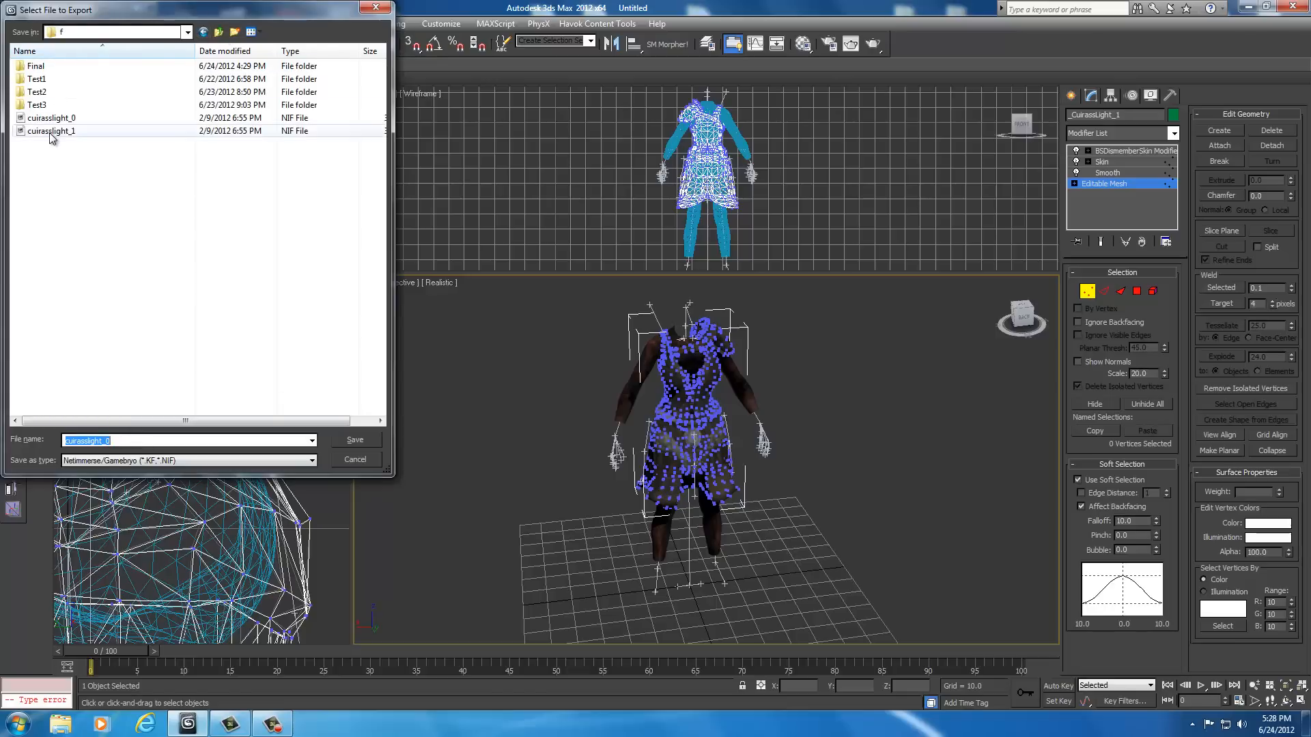
click(50, 131)
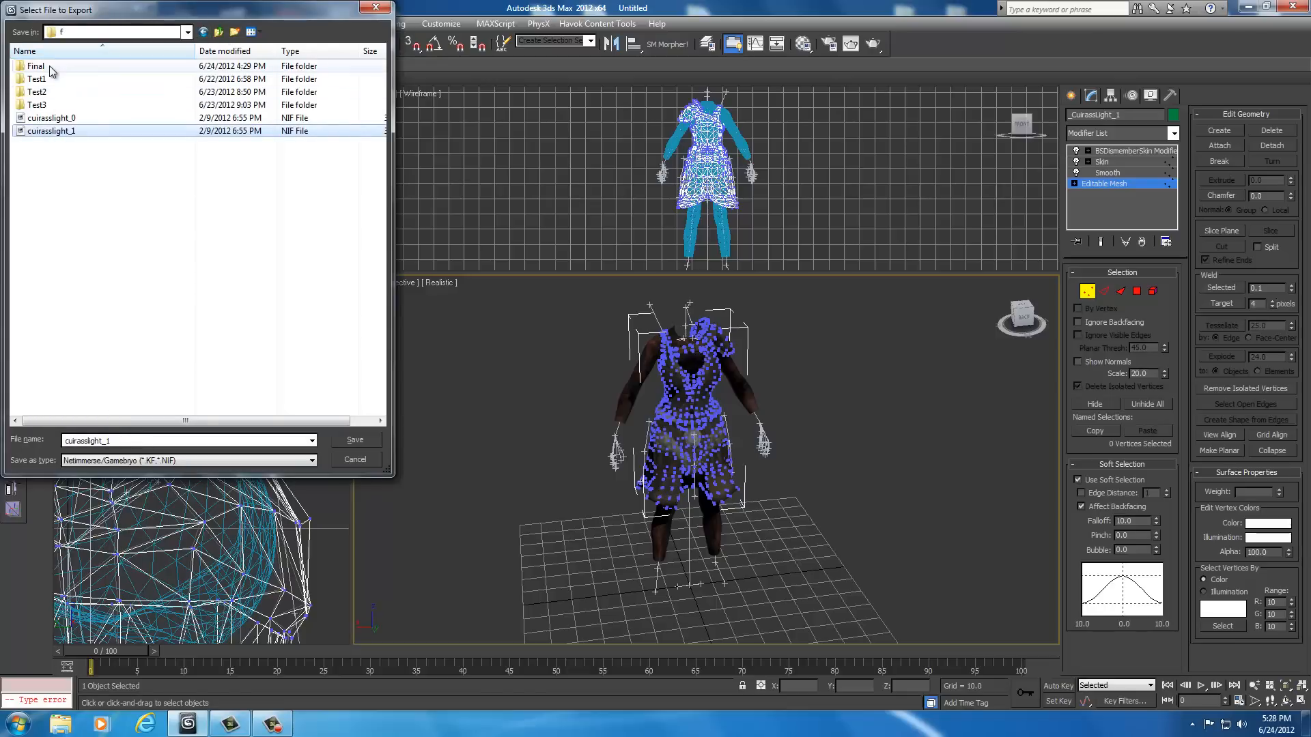
double_click(34, 65)
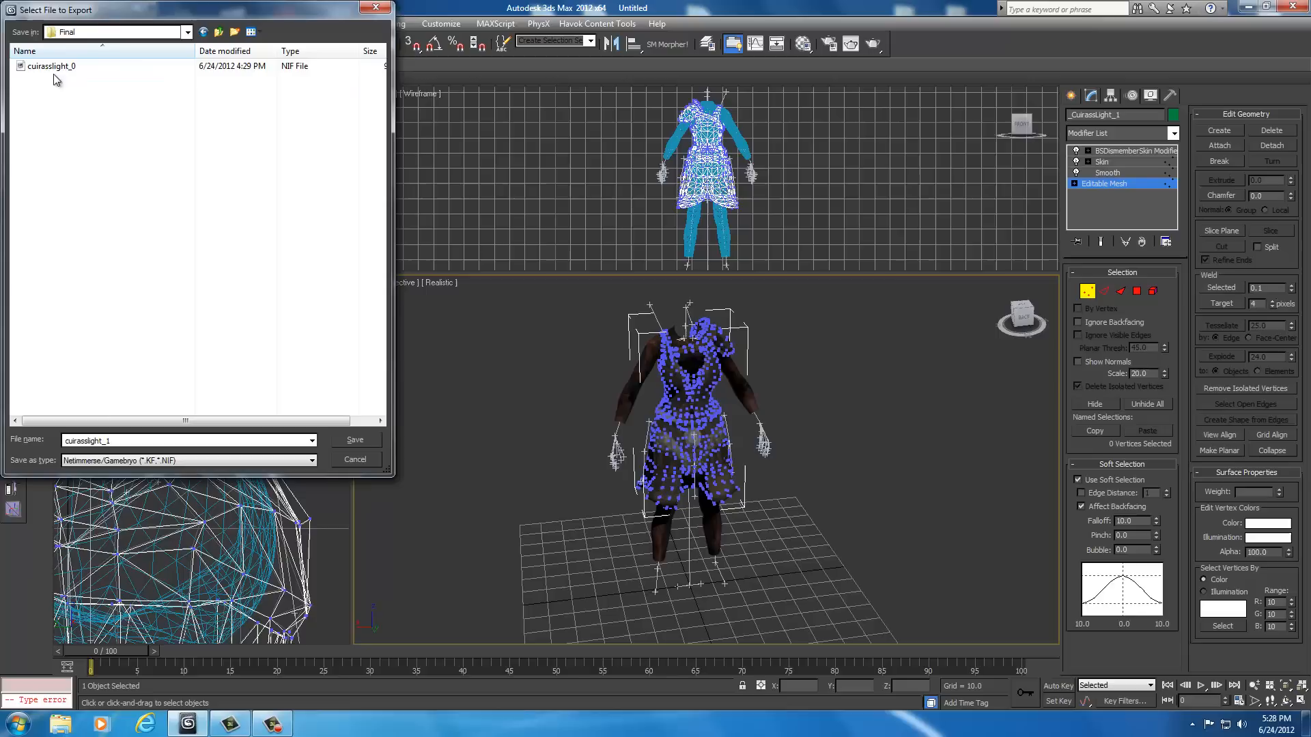
mouse_move(75, 385)
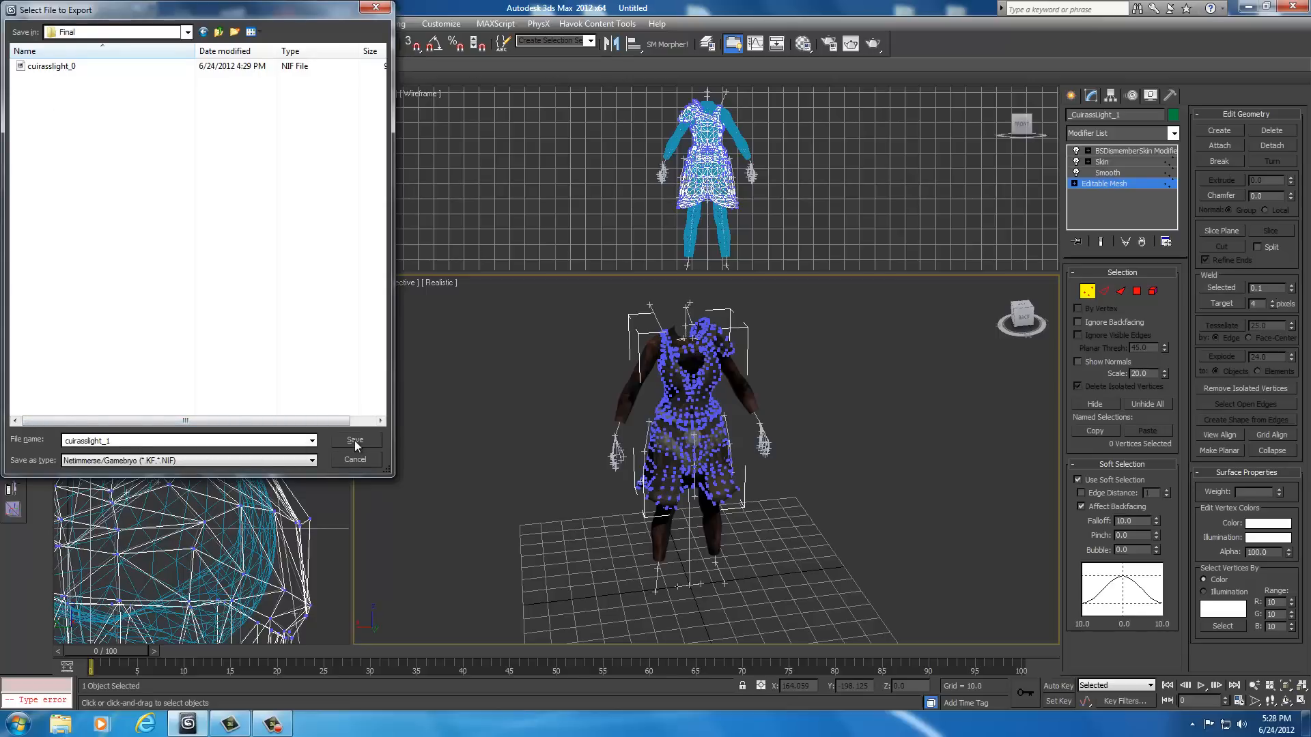
- Save and export cuirasslight_1.nif with the Game set to Skyrim
click(355, 439)
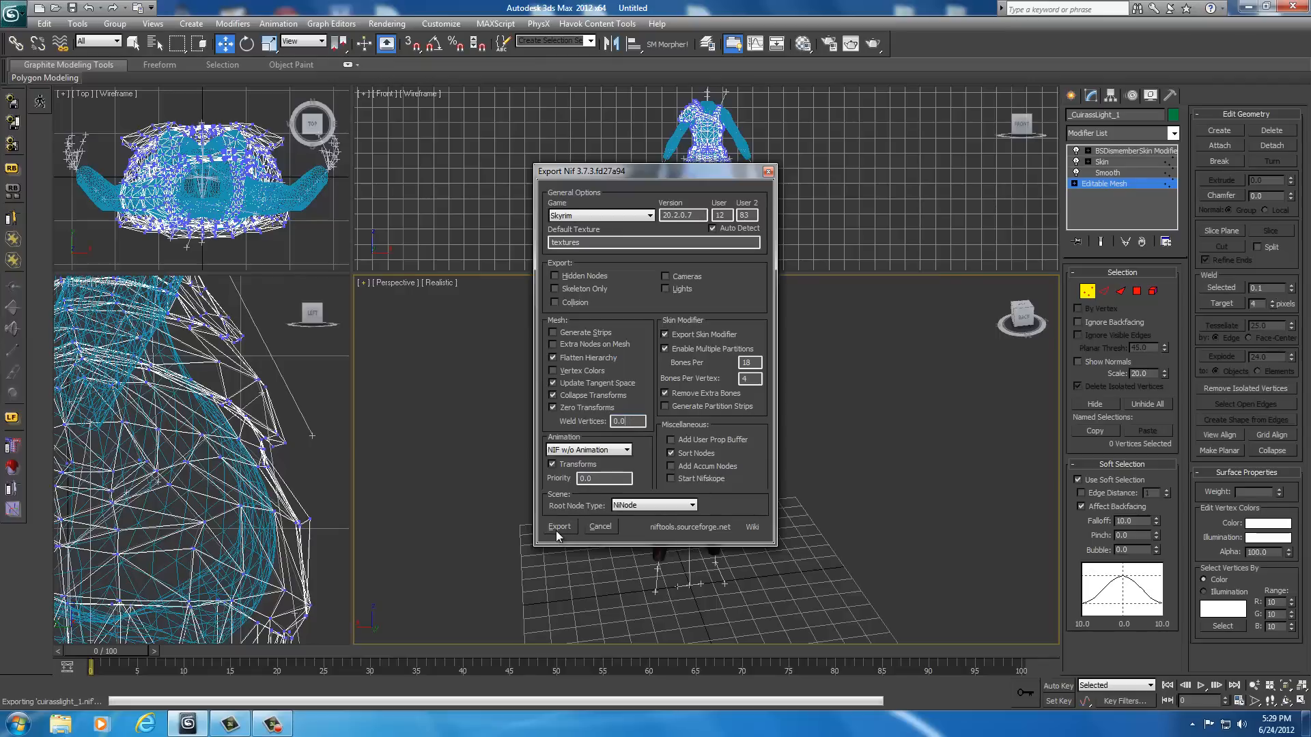
click(560, 527)
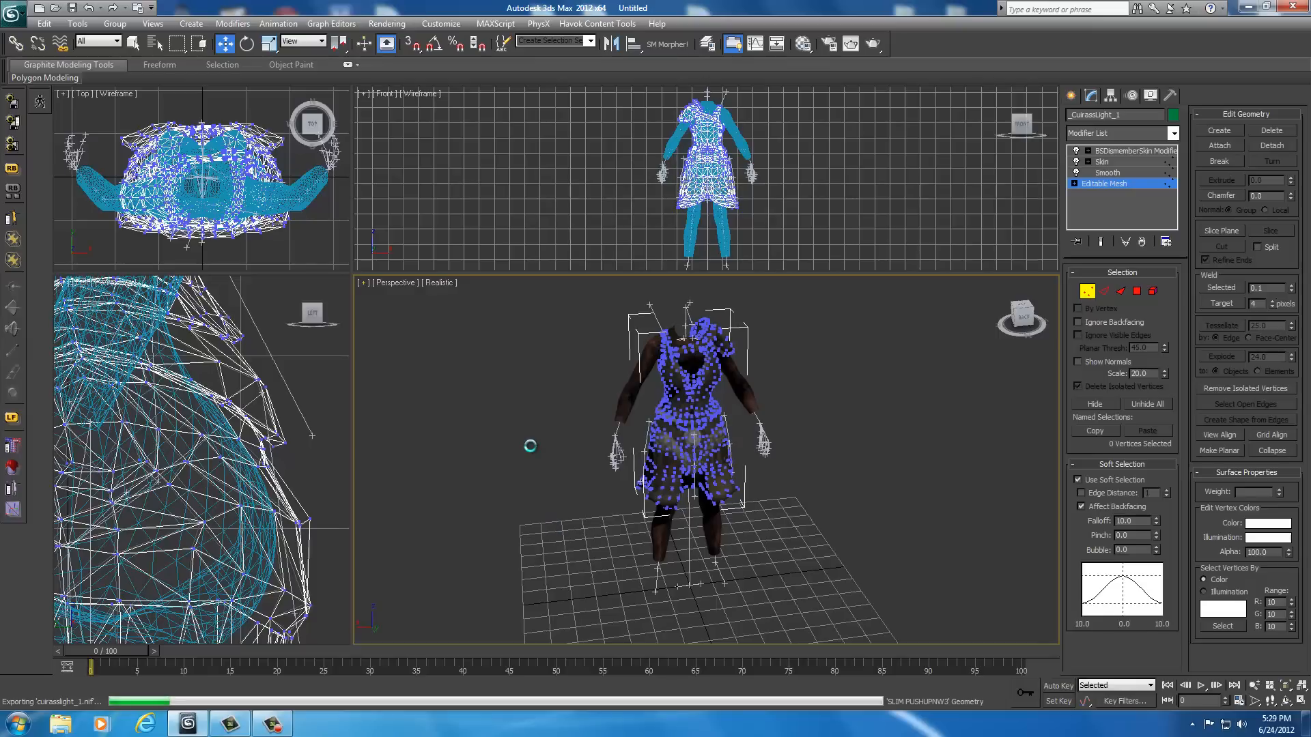
- Let the export finish, leaving the BSDismemberSkin modifier active with main body partition
click(1134, 150)
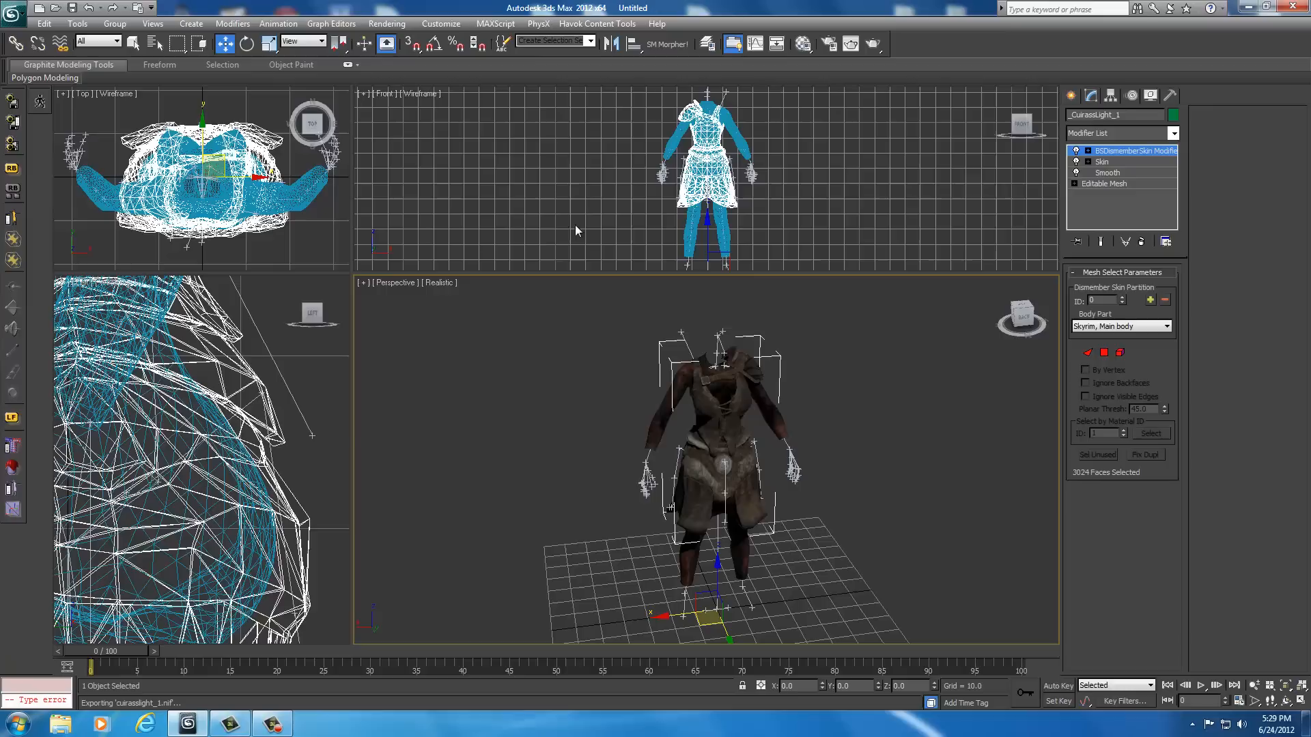
mouse_move(704, 496)
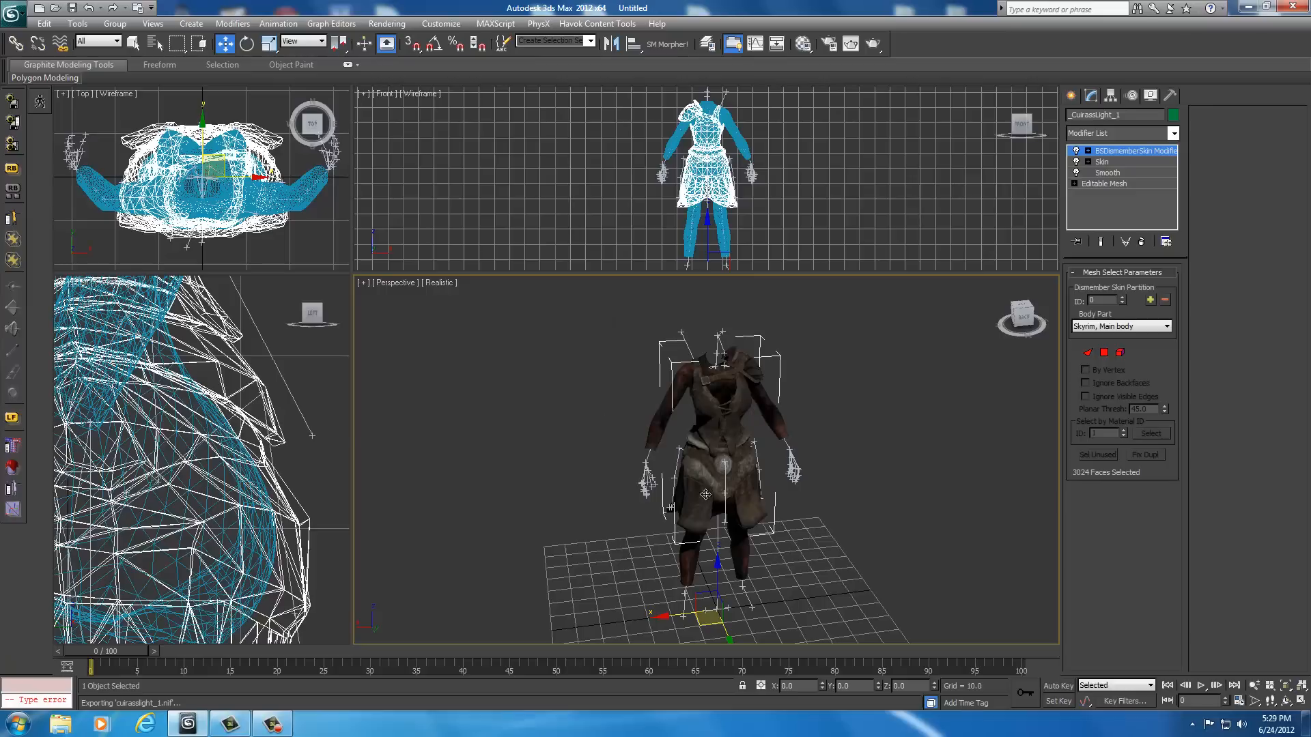
mouse_move(749, 427)
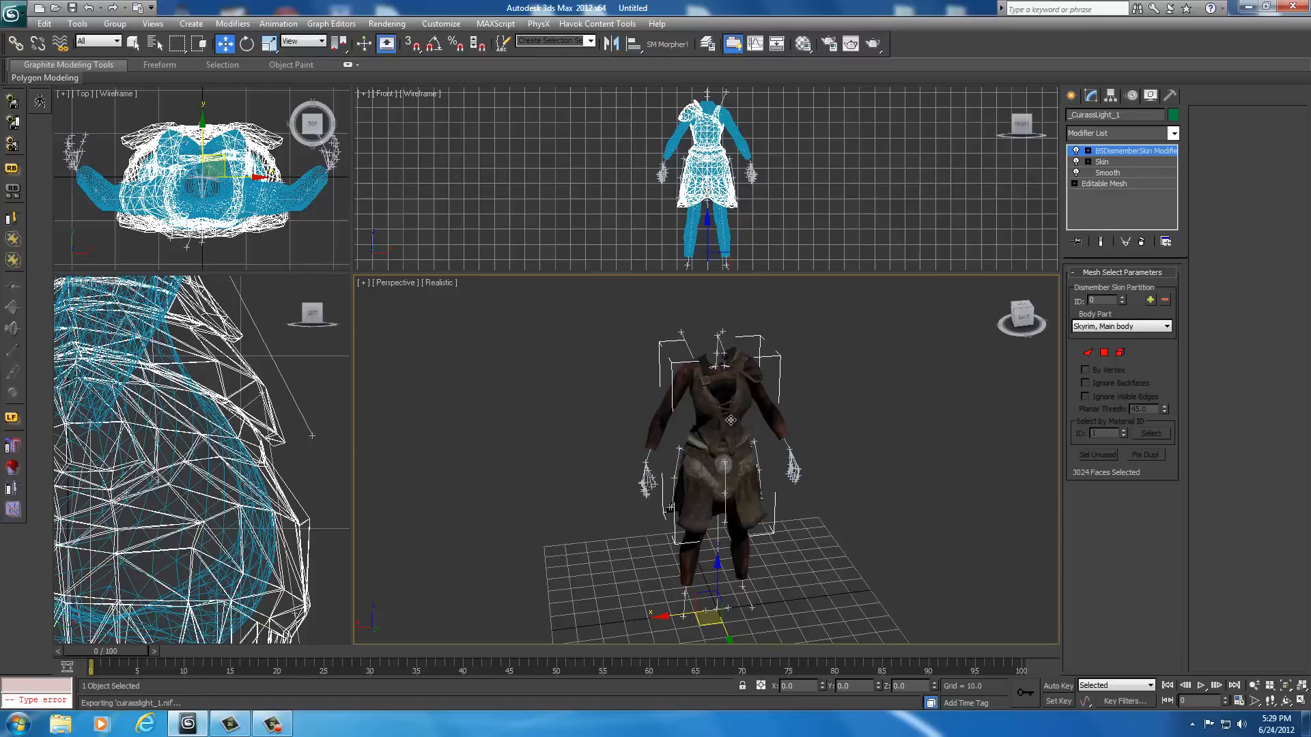
mouse_move(587, 442)
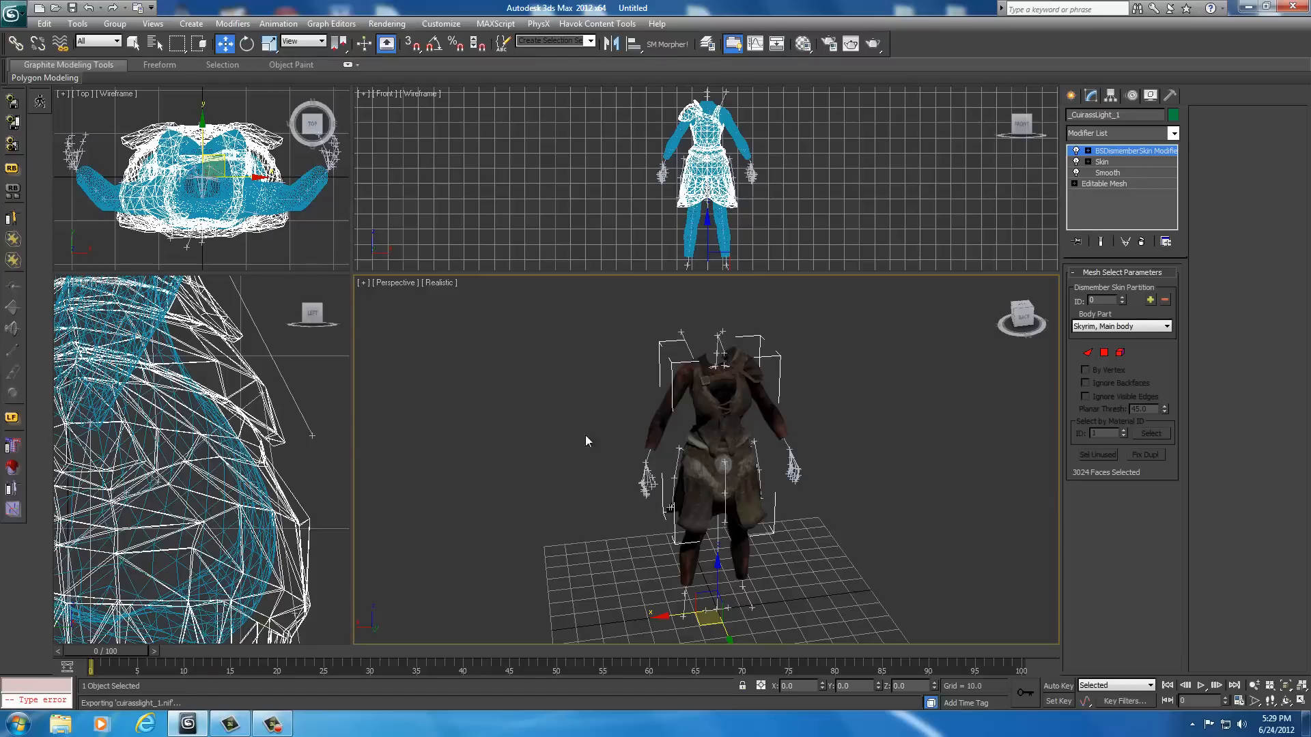
mouse_move(623, 446)
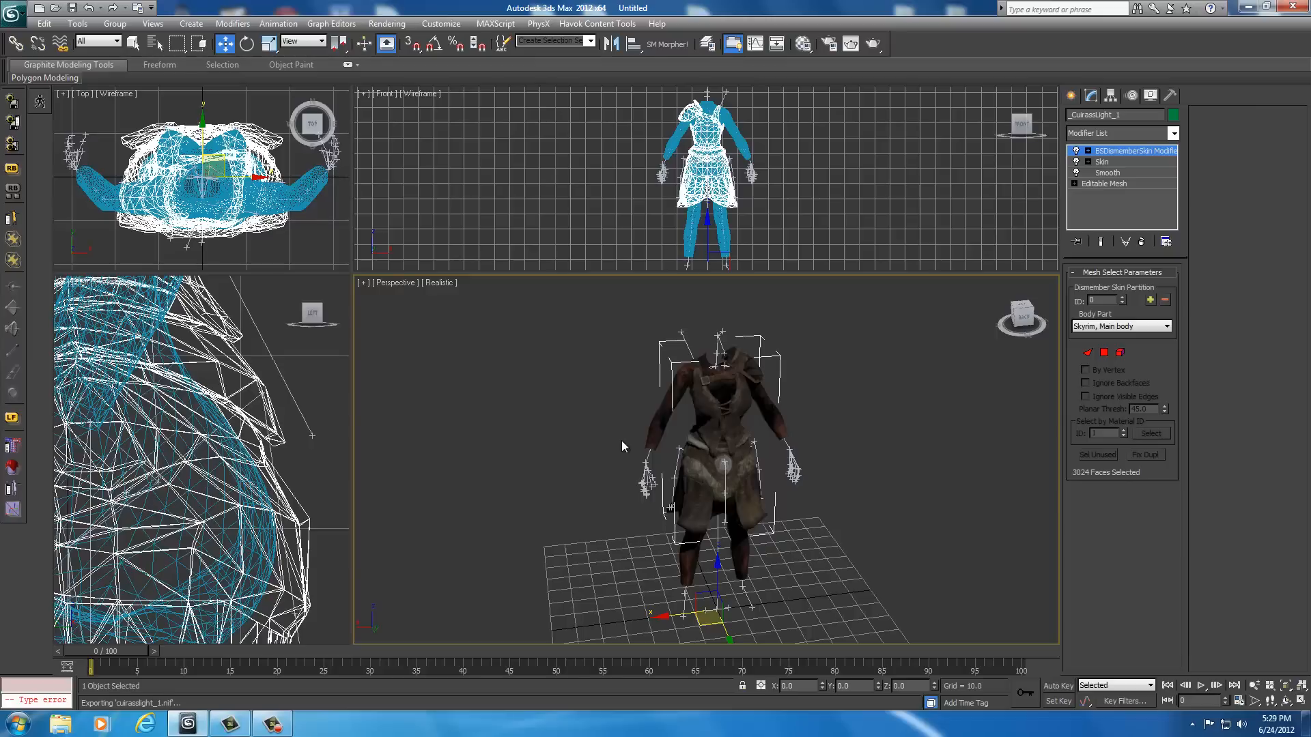
mouse_move(531, 373)
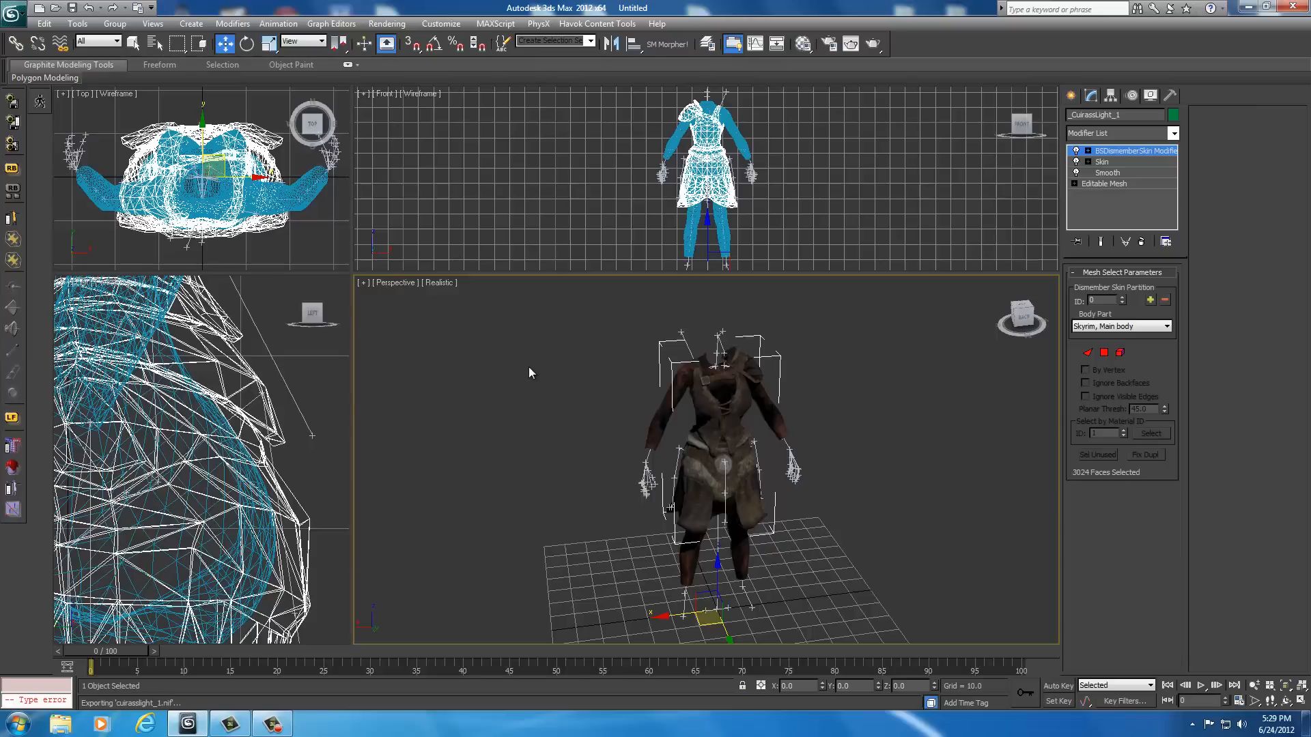
mouse_move(1234, 10)
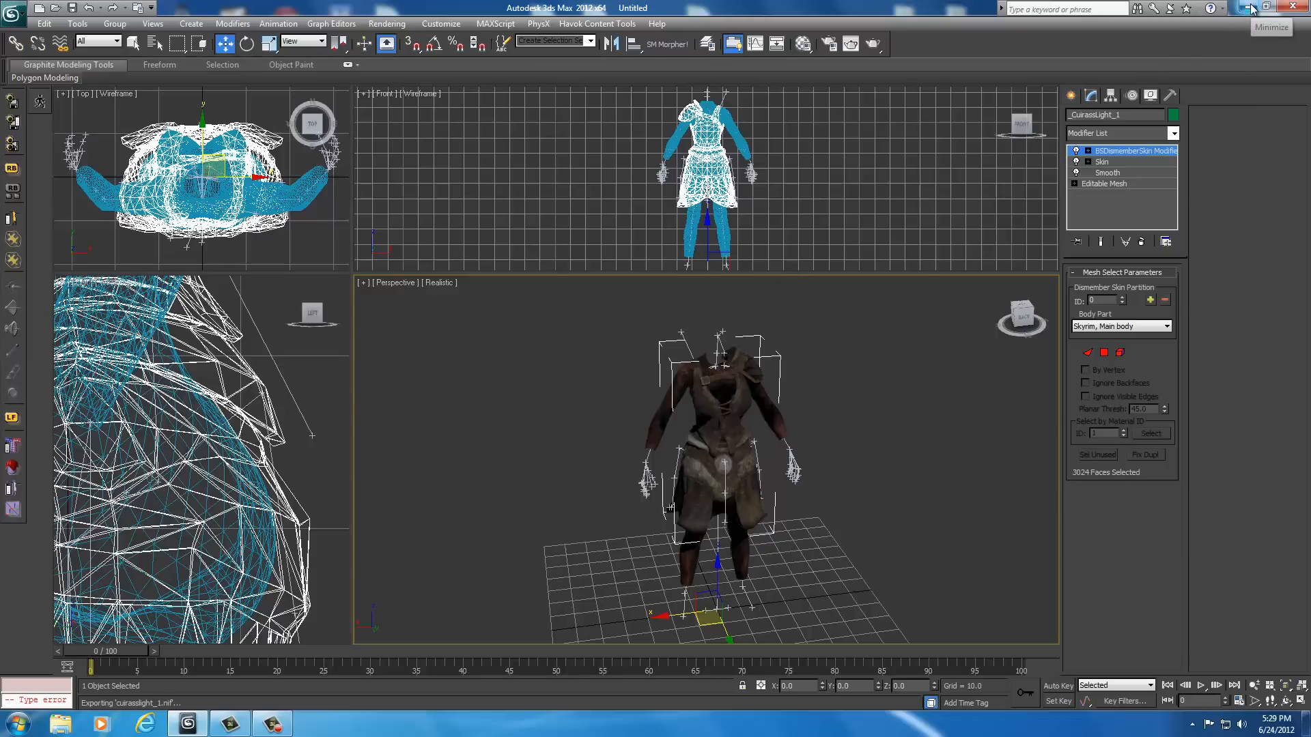
- Minimize 3ds Max to reveal the Windows desktop
click(1248, 8)
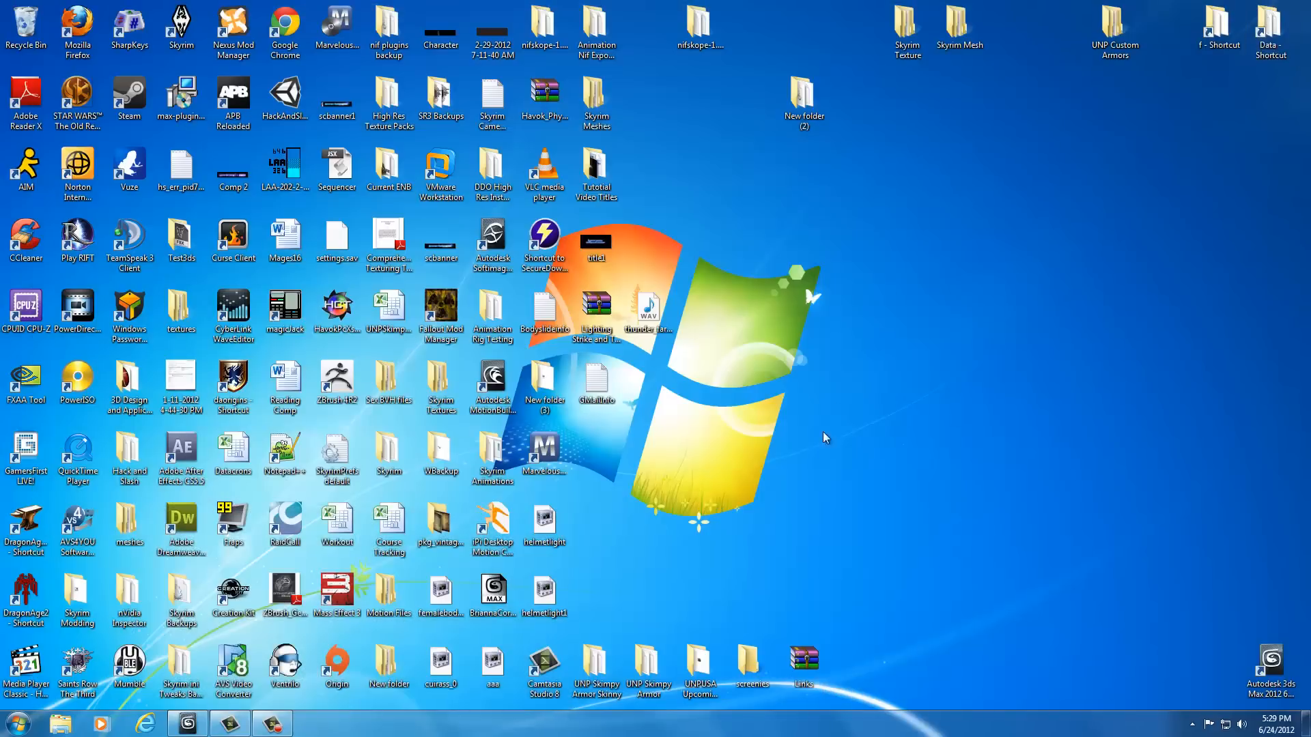
mouse_move(818, 470)
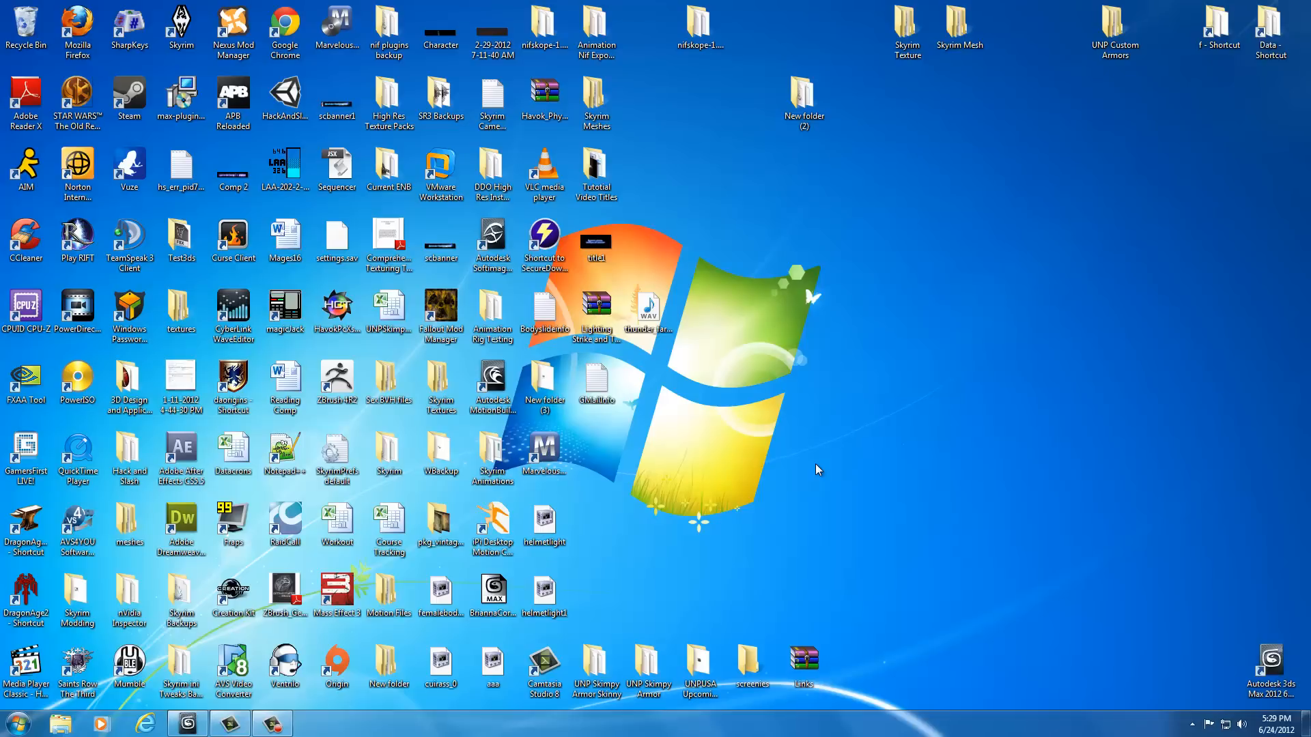
mouse_move(1046, 69)
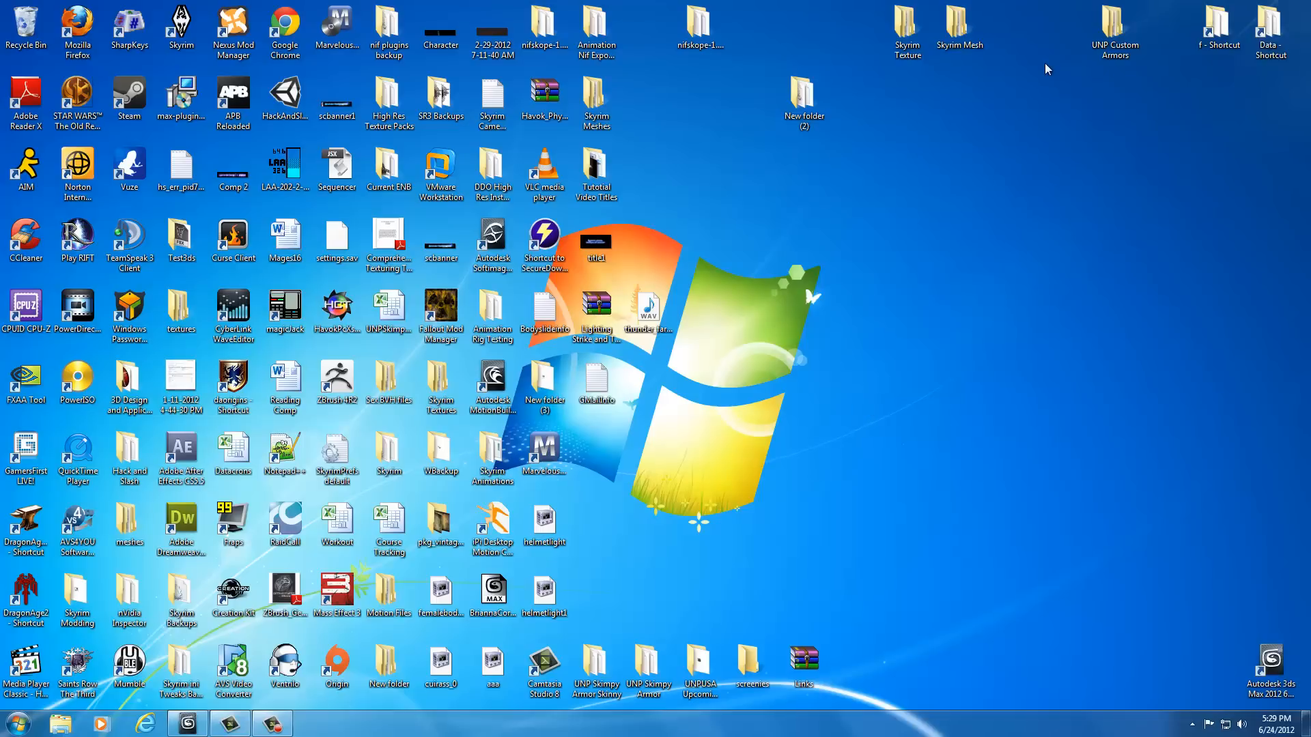
mouse_move(1089, 106)
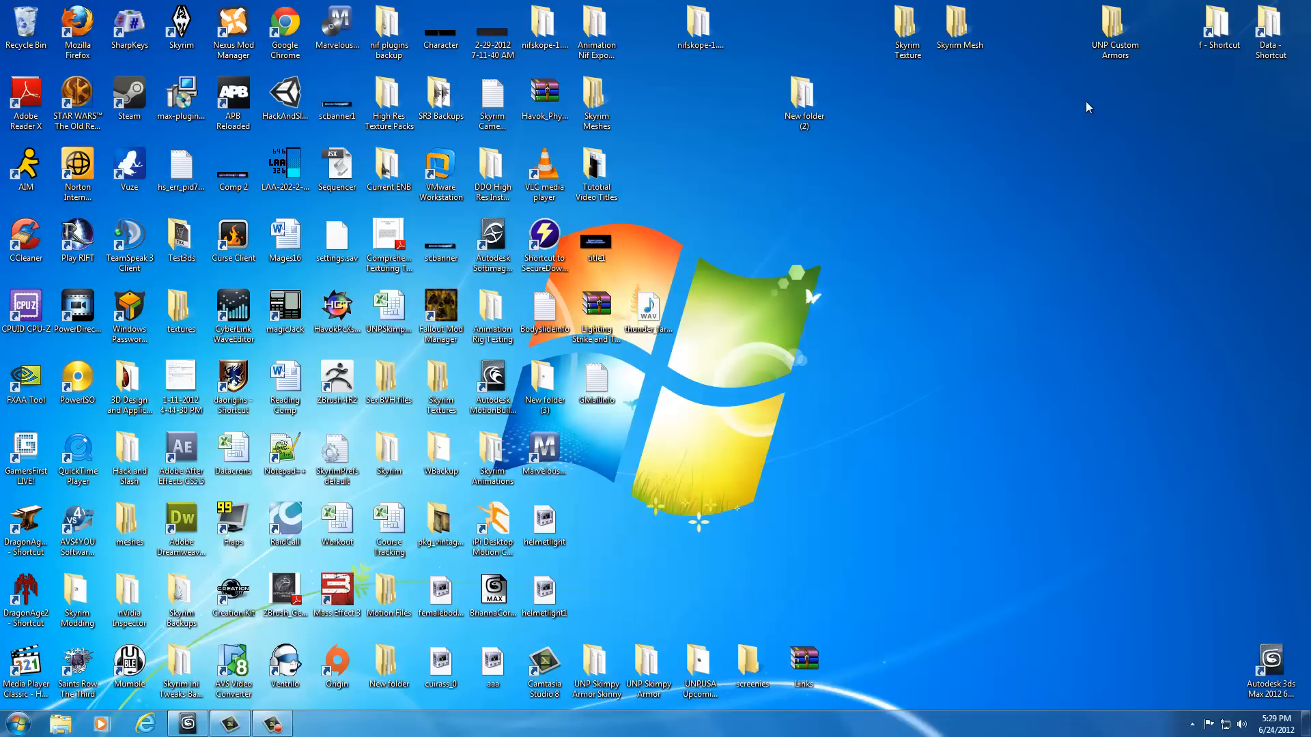
- Browse from UNP Custom Armors into data\meshes\armor\hide\f\Final
click(1114, 27)
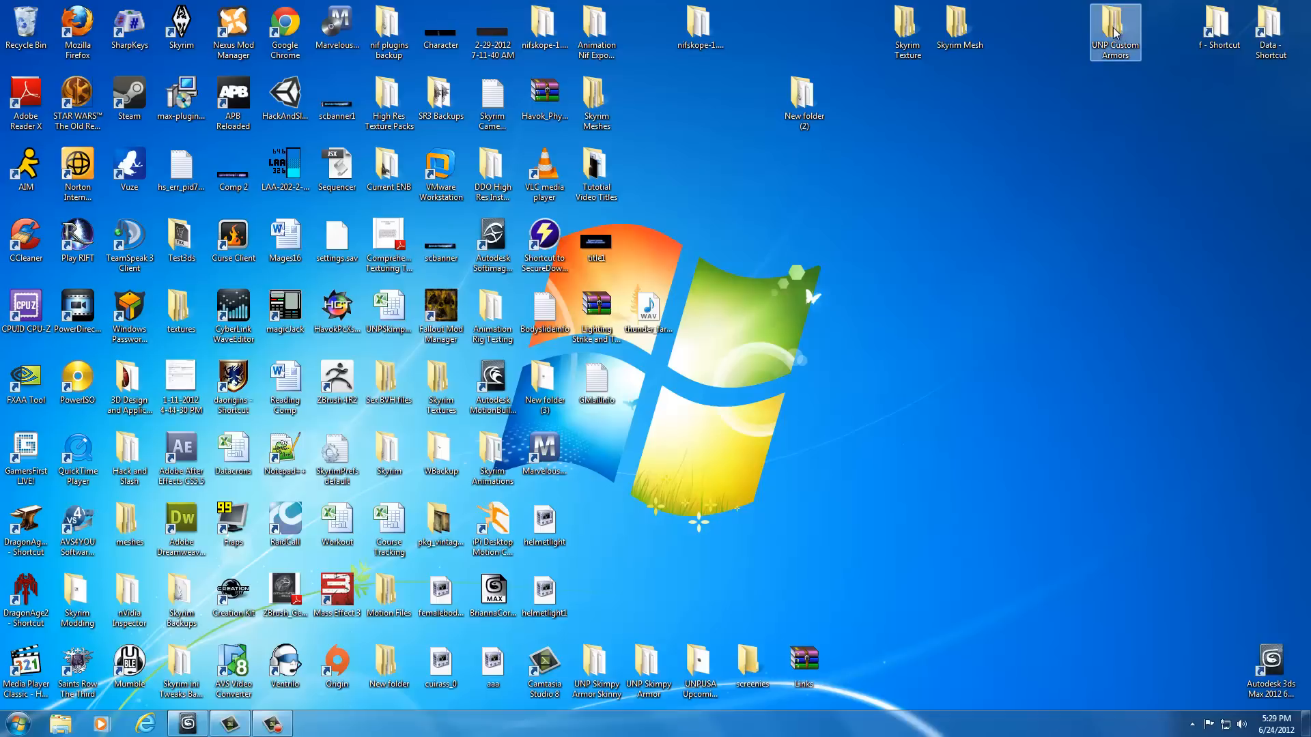
double_click(1114, 25)
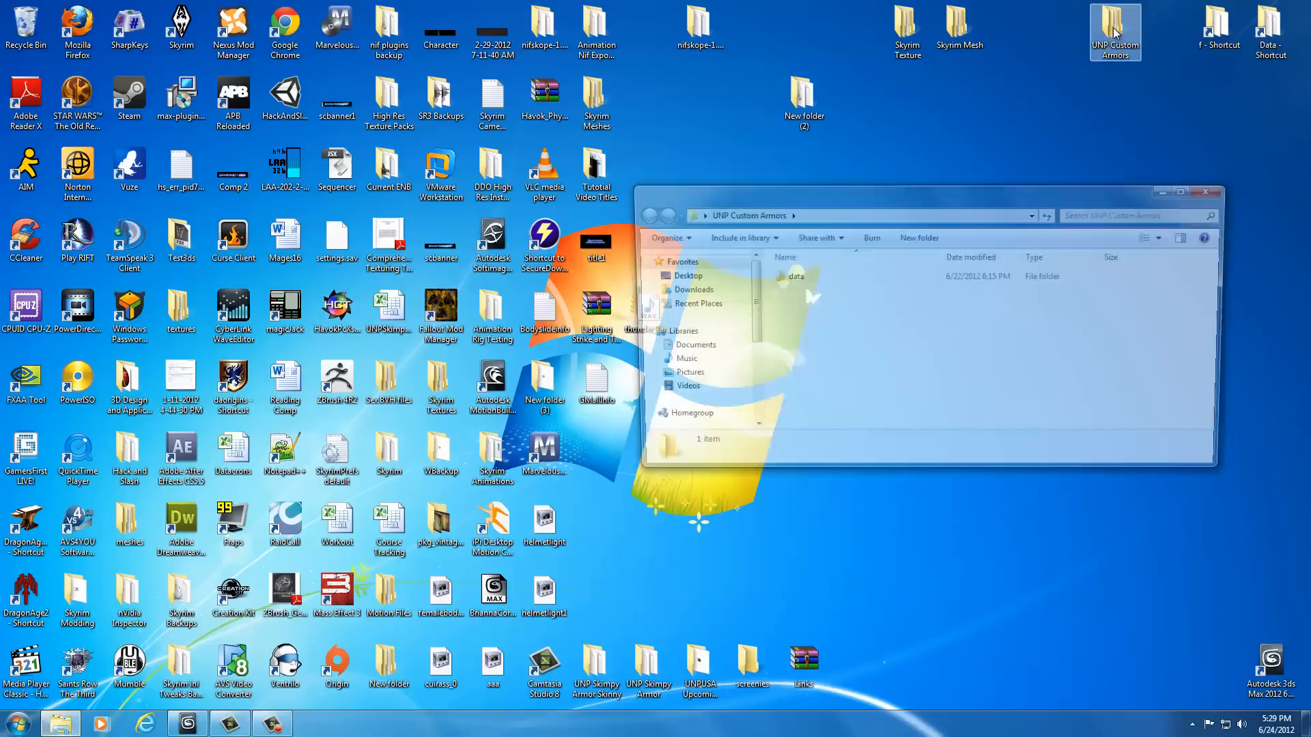
double_click(796, 276)
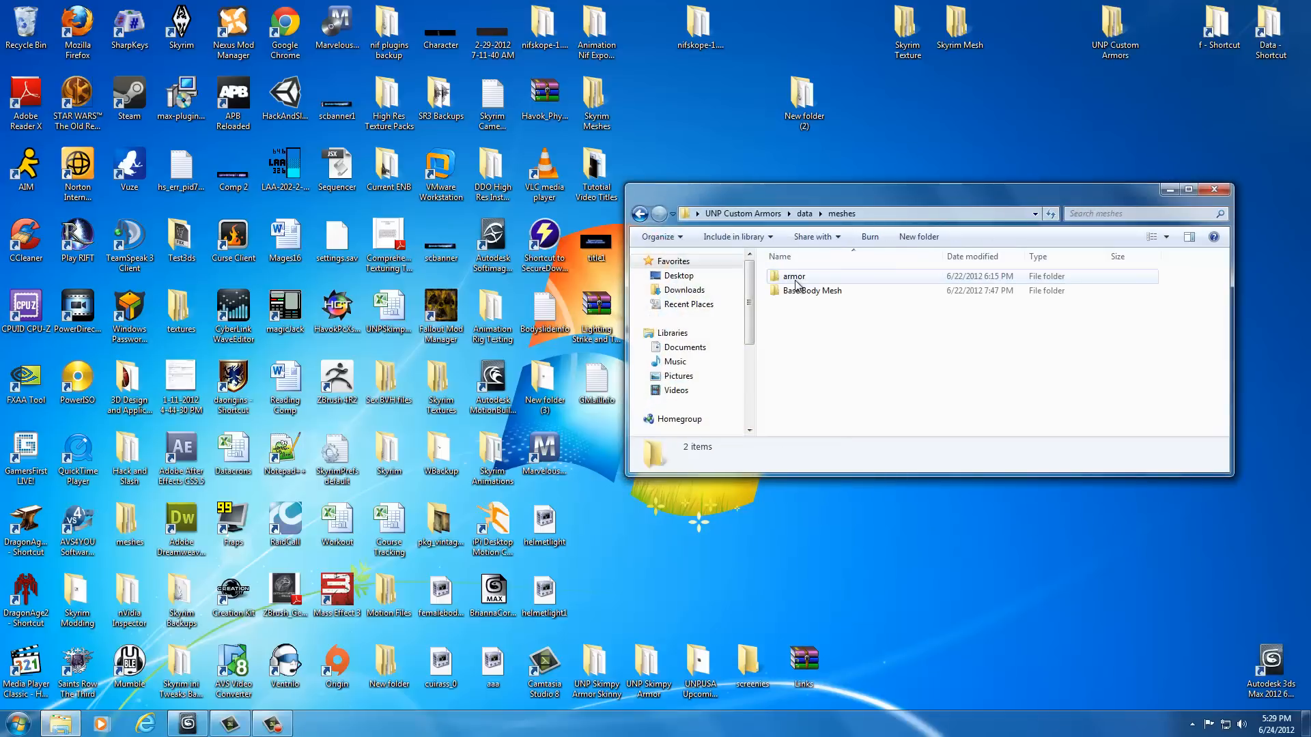
double_click(793, 276)
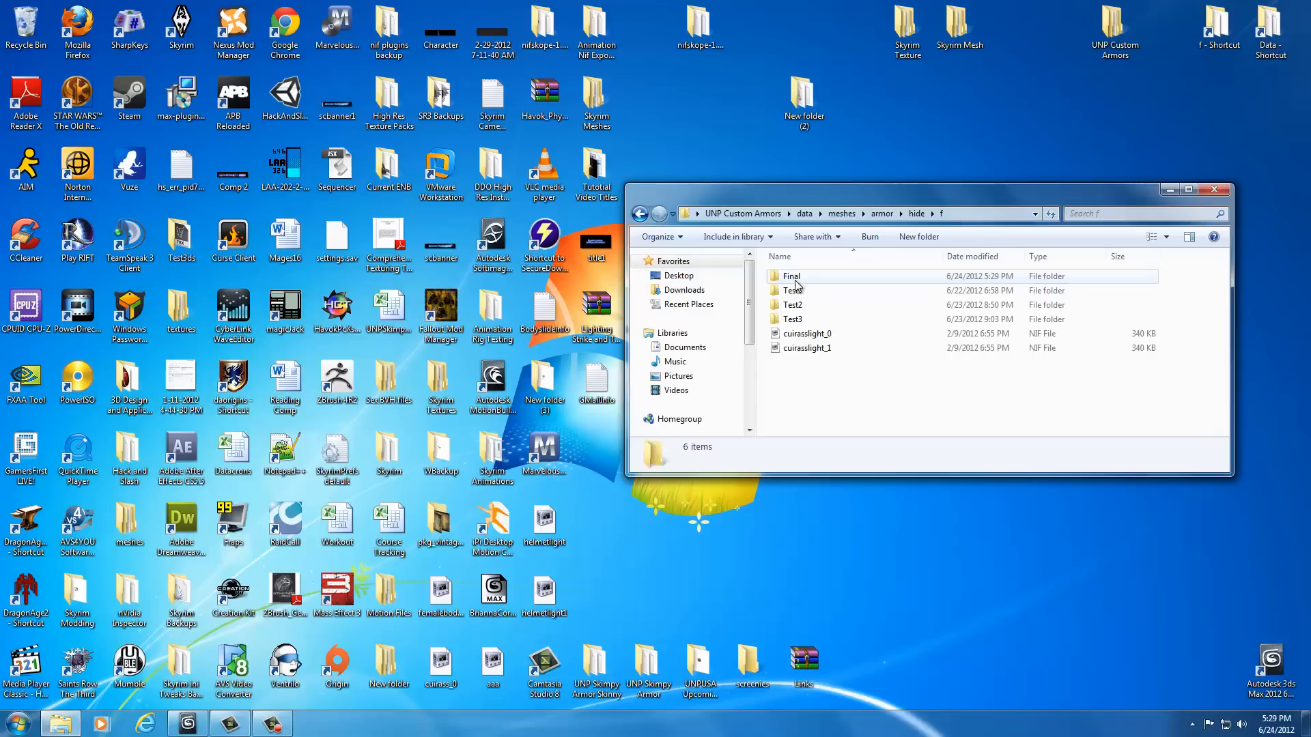
double_click(792, 276)
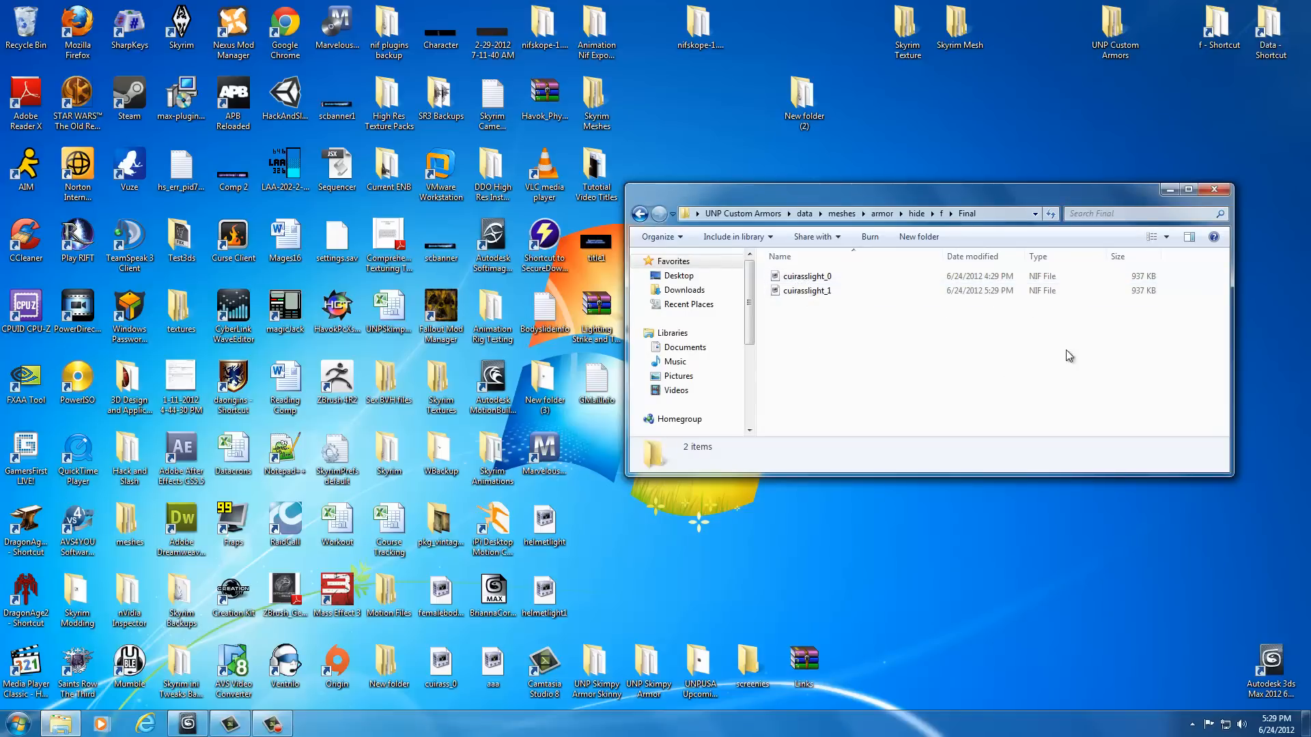
mouse_move(1128, 307)
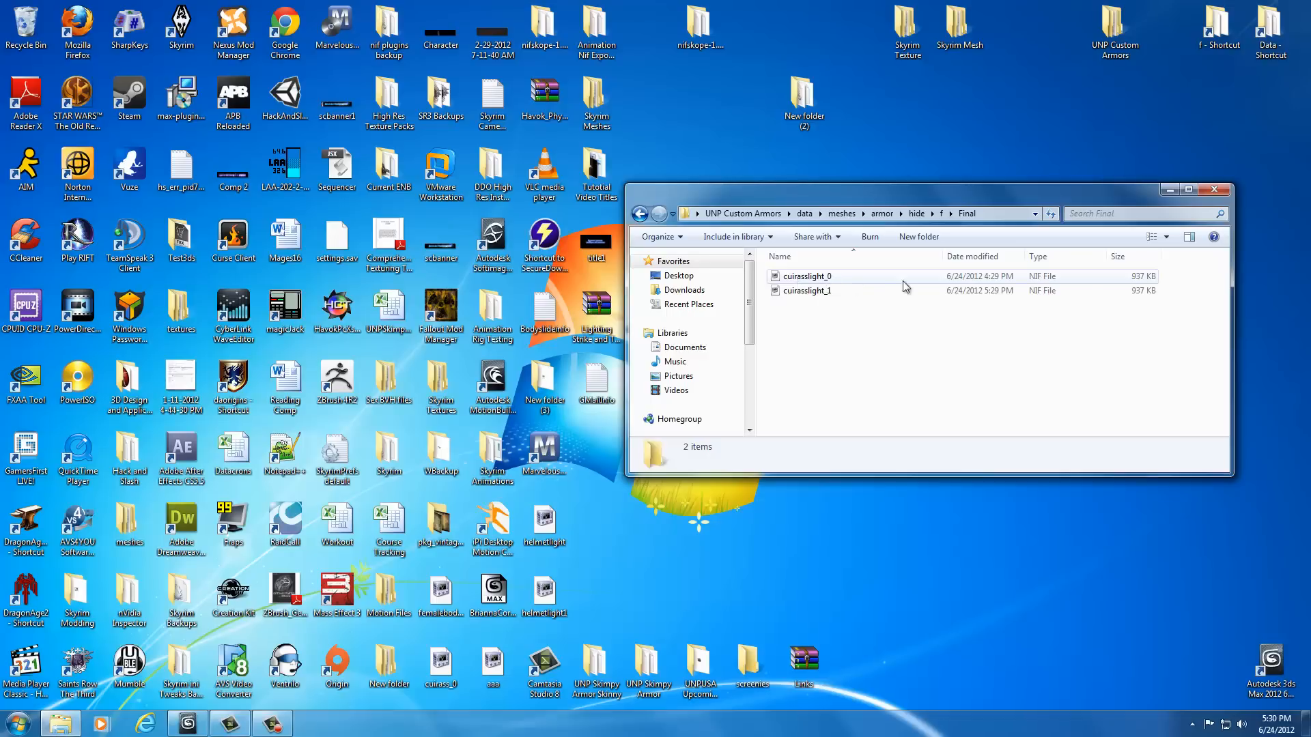
mouse_move(1147, 287)
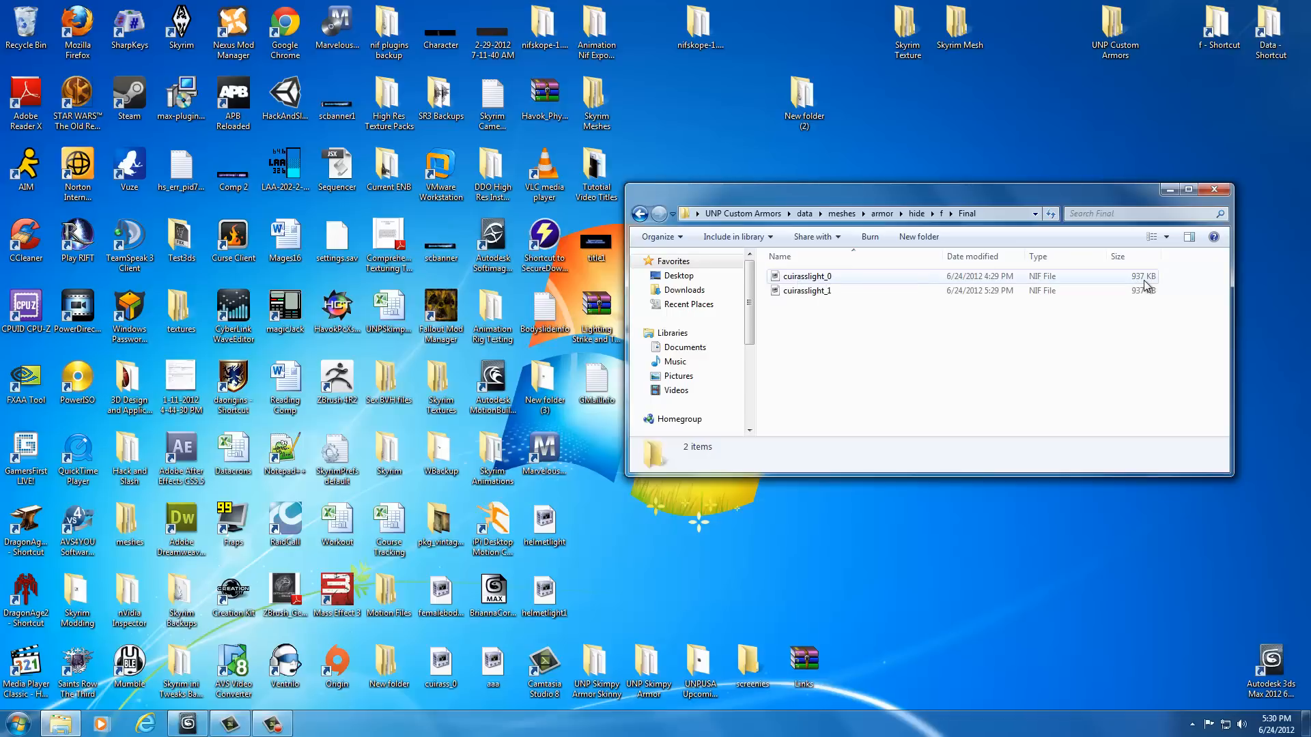
- Check the cuirasslight files in Final and bring up a second Explorer window for the game's hide f folder
click(807, 291)
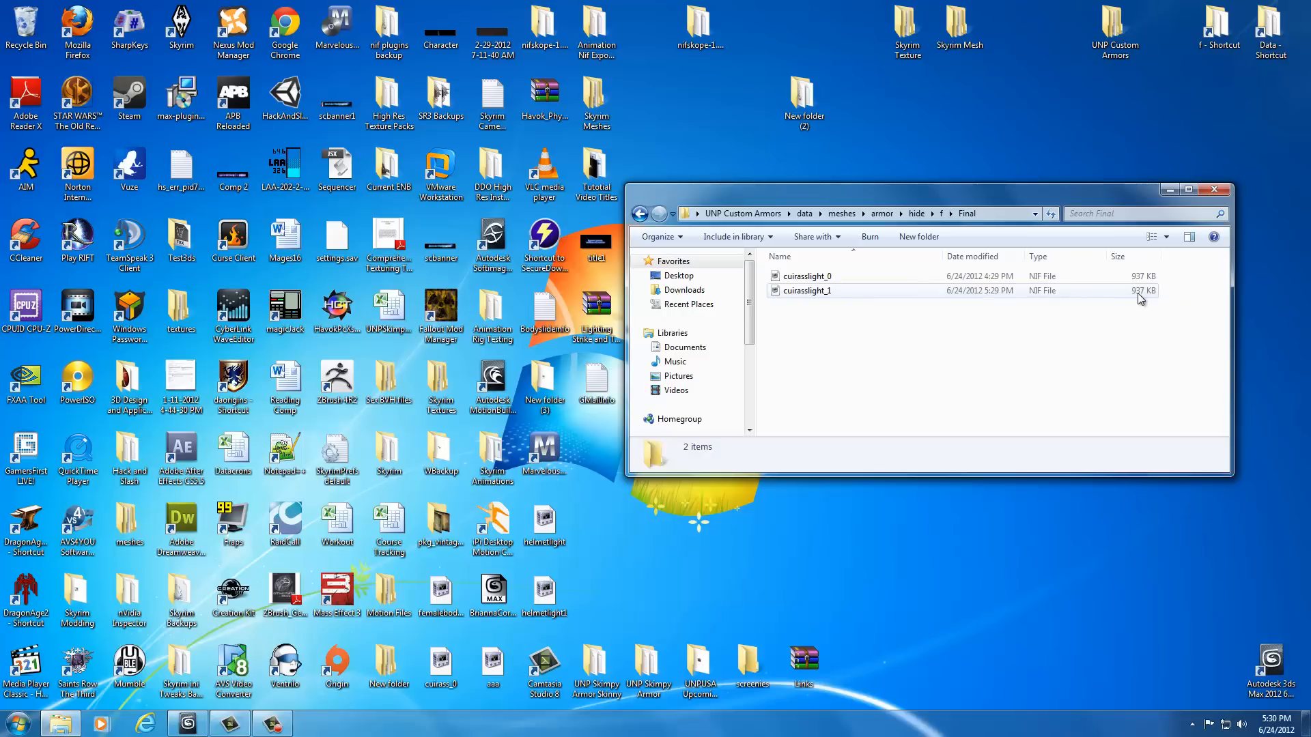
mouse_move(1146, 300)
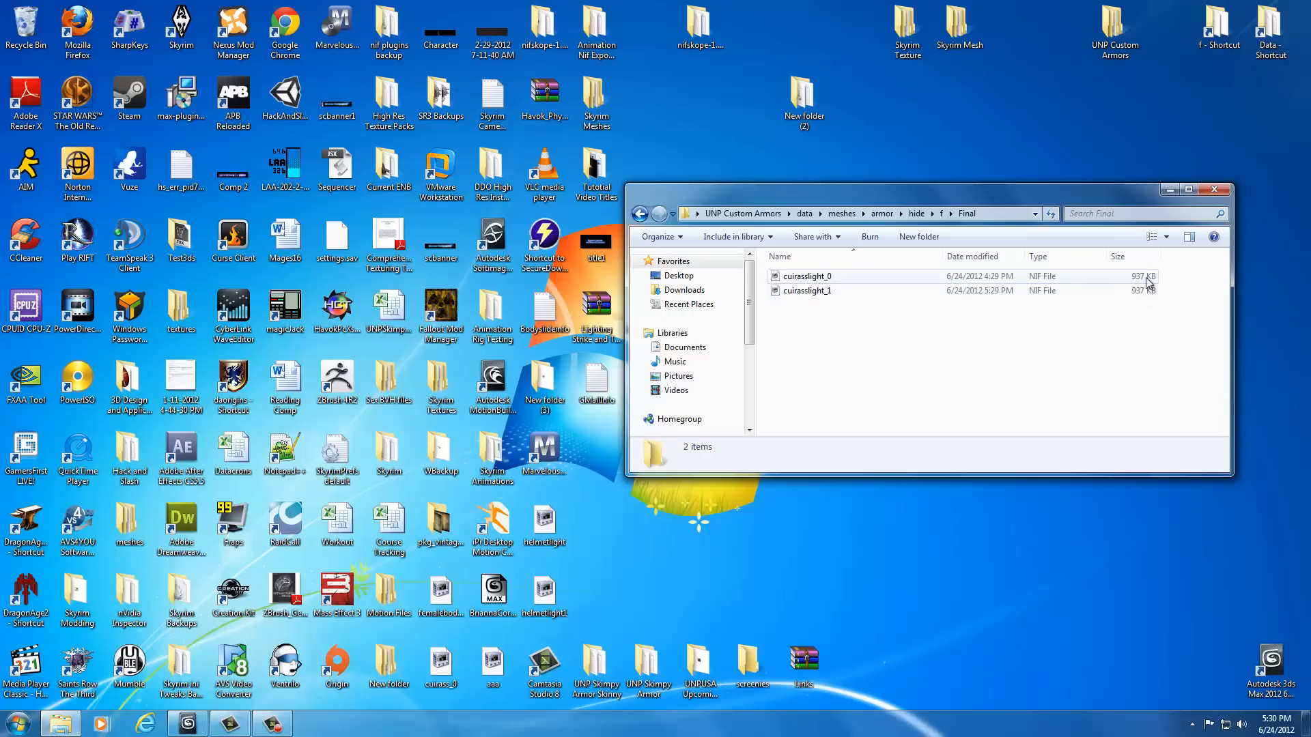
mouse_move(1134, 284)
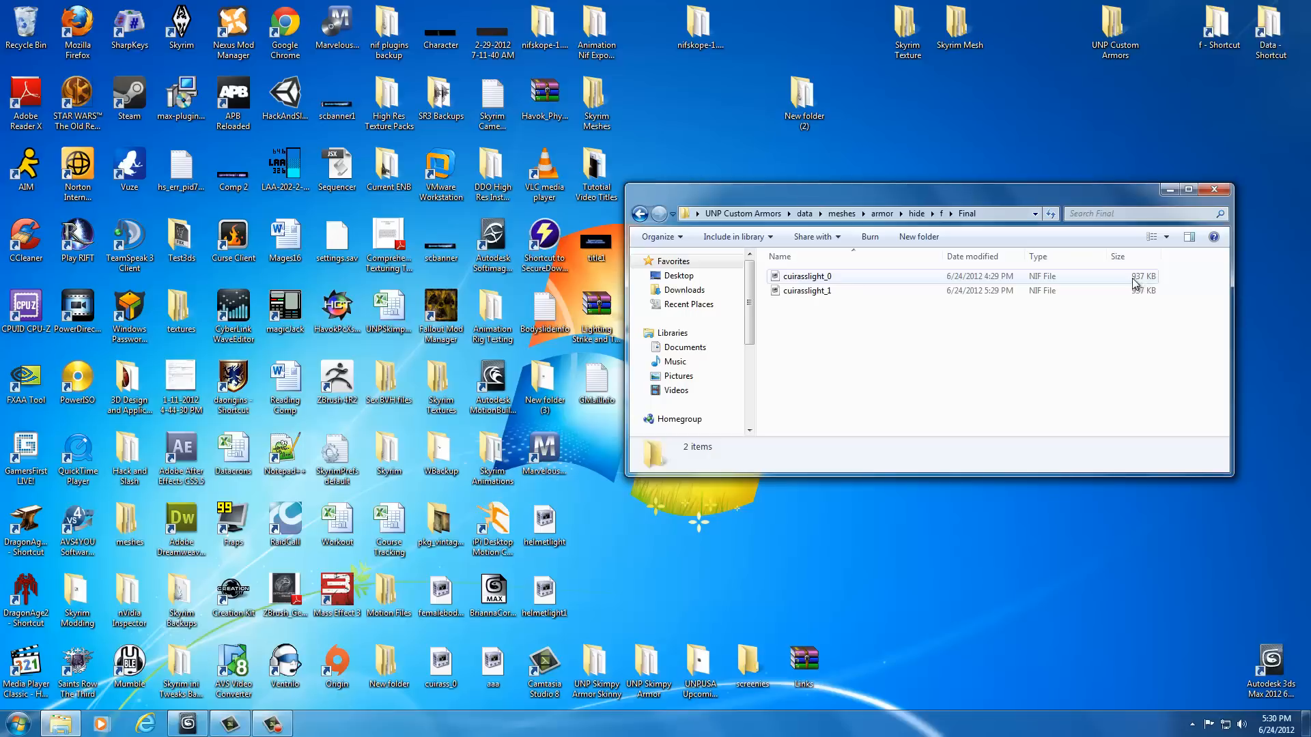
mouse_move(1141, 282)
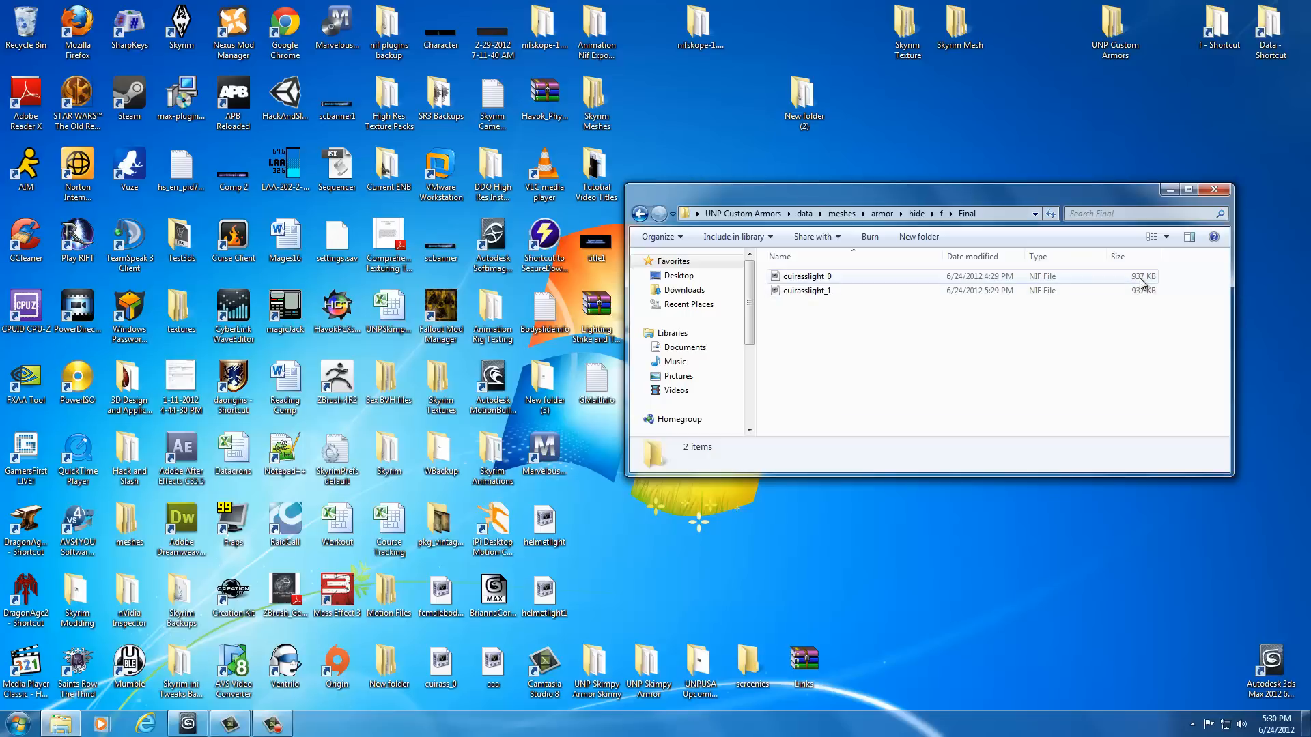
click(806, 291)
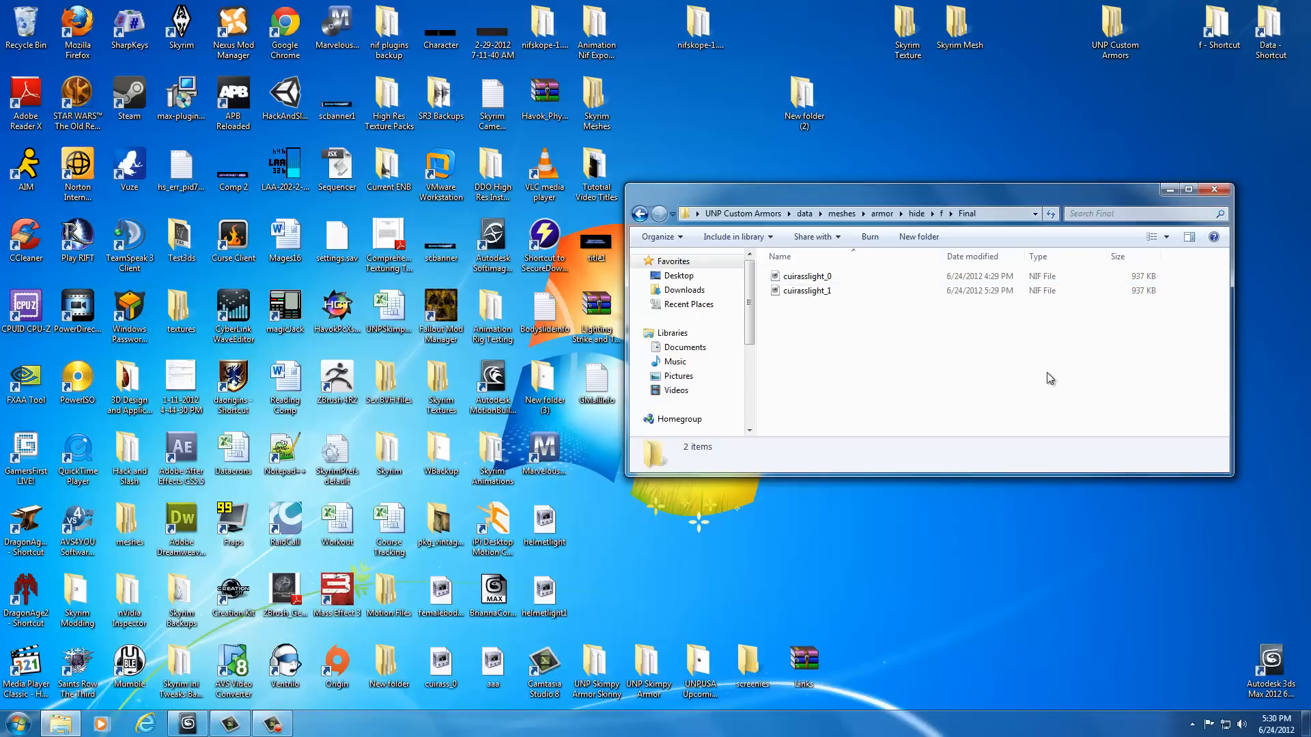
mouse_move(1168, 107)
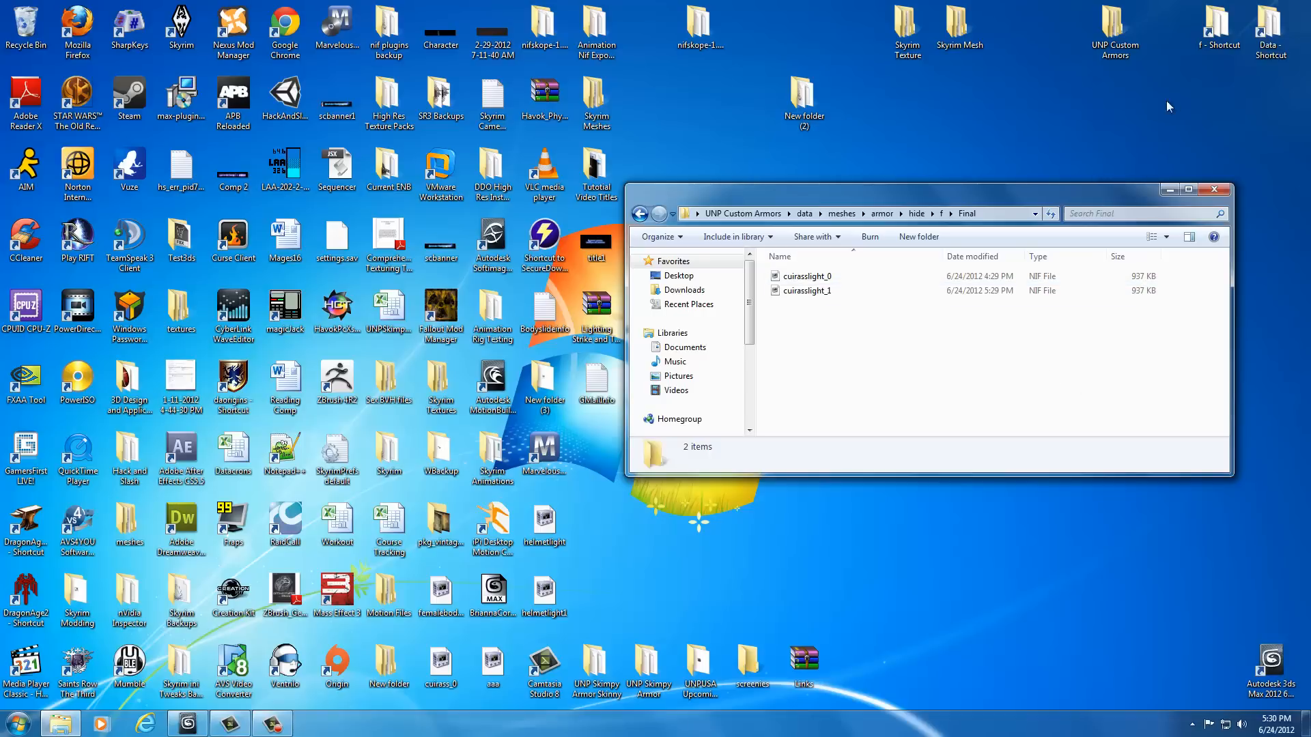
click(807, 290)
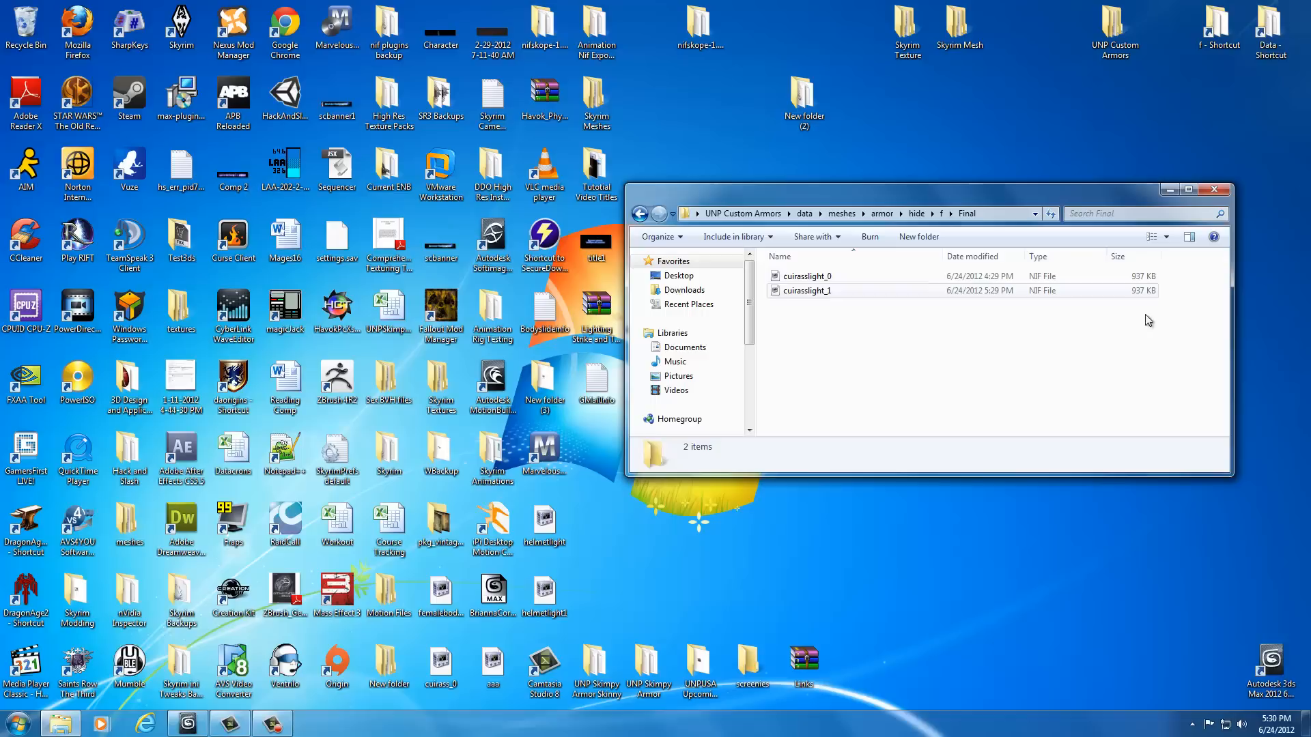
click(1214, 27)
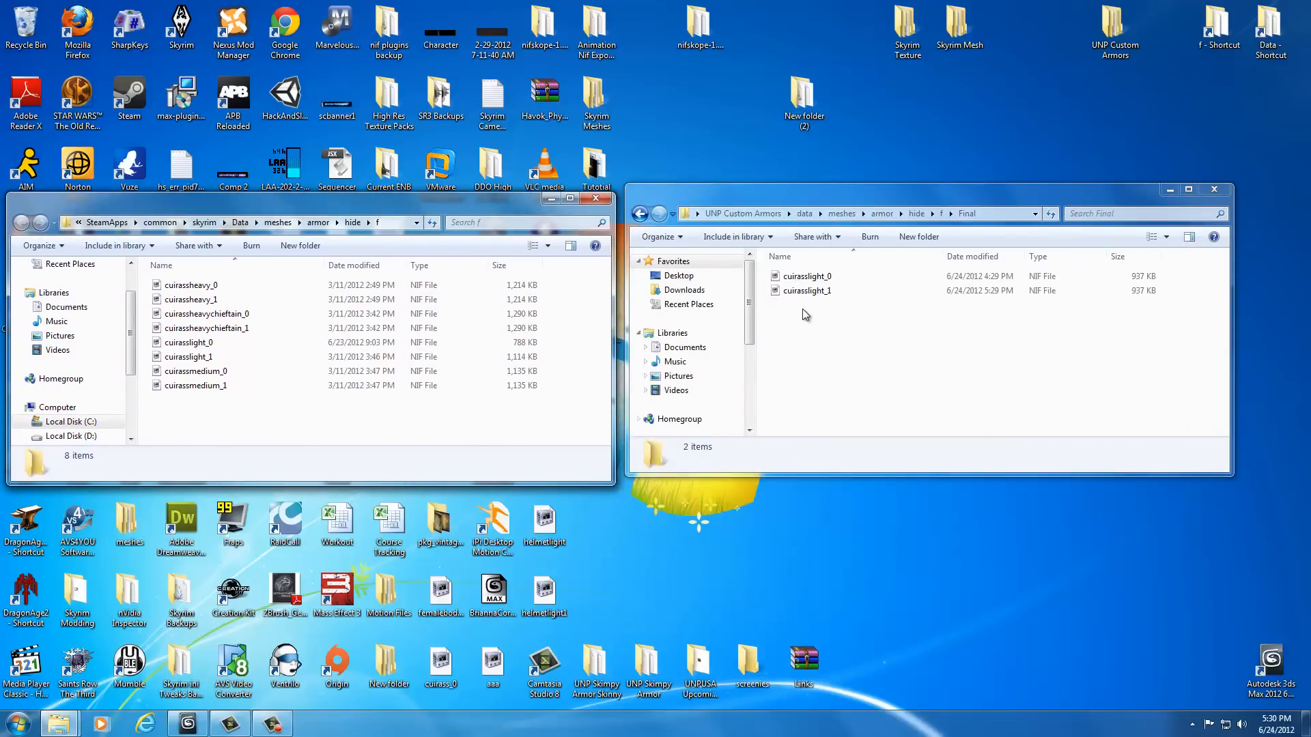
- Select both refitted cuirasslight_0 and cuirasslight_1 NIFs in Final for copying
click(807, 290)
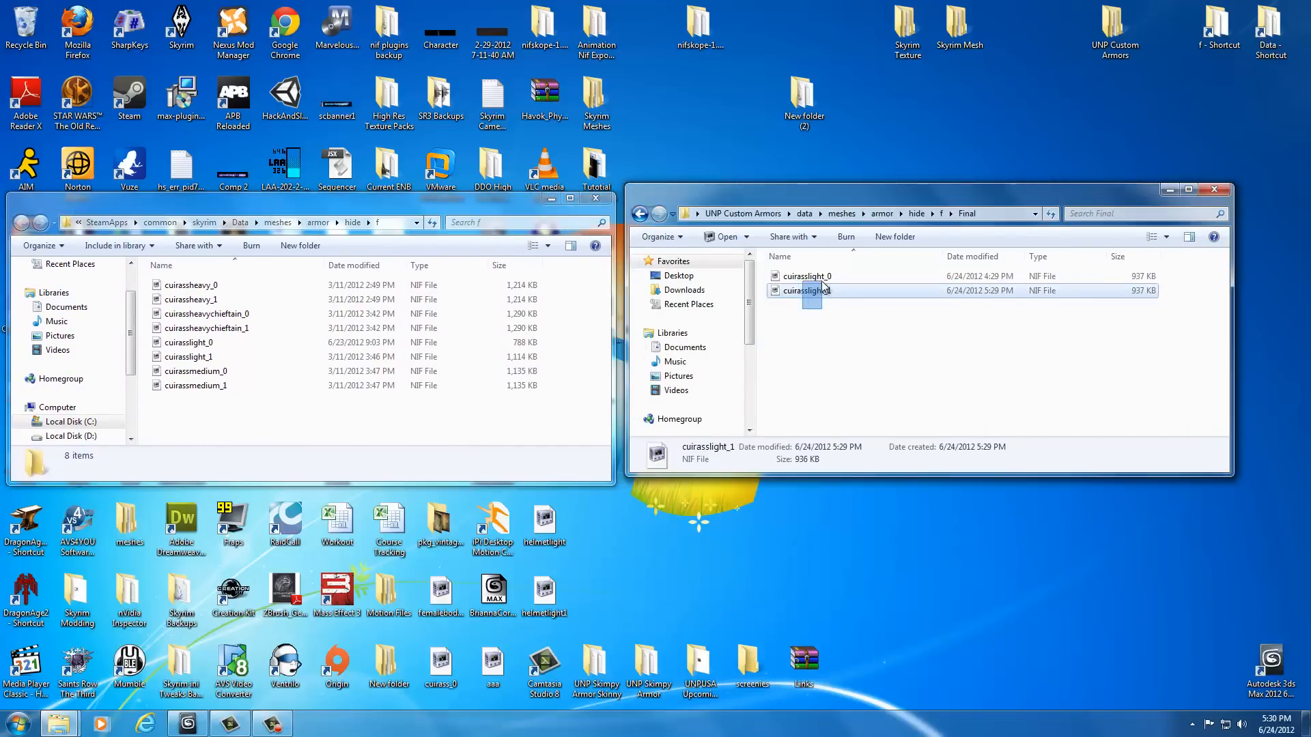
click(806, 276)
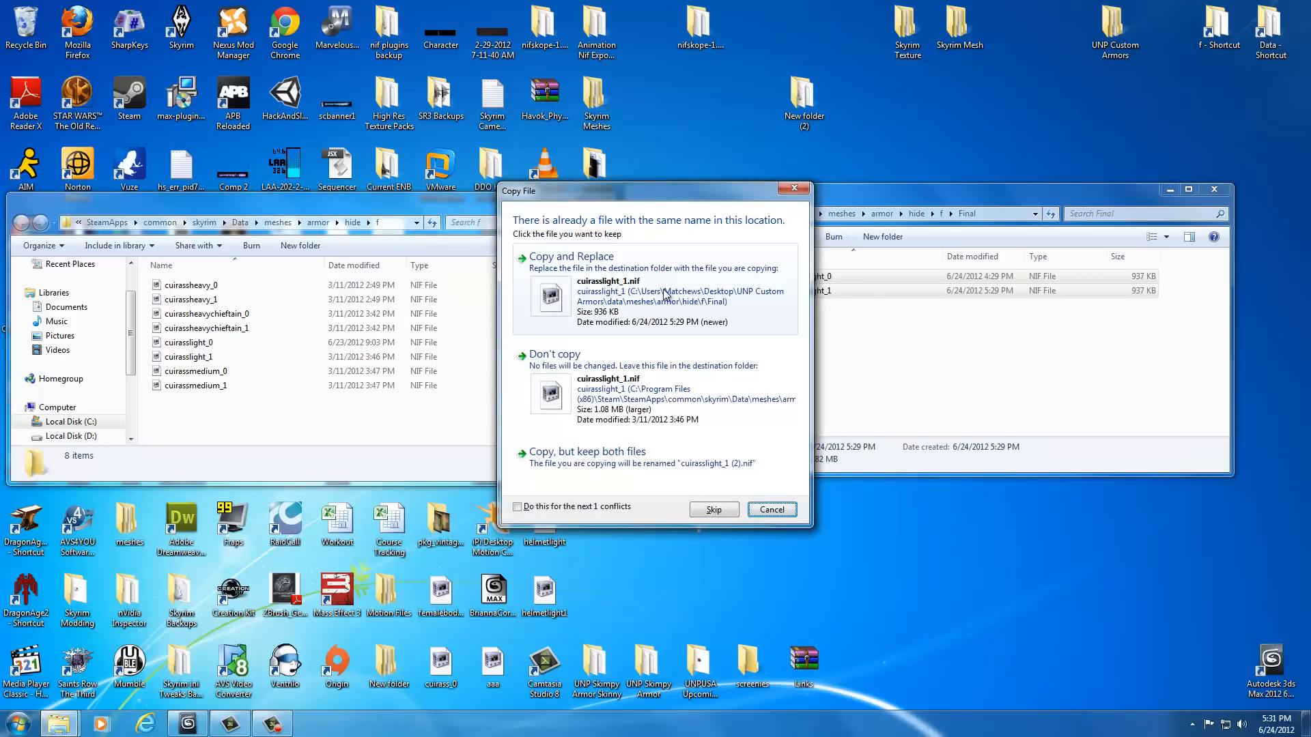
mouse_move(631, 290)
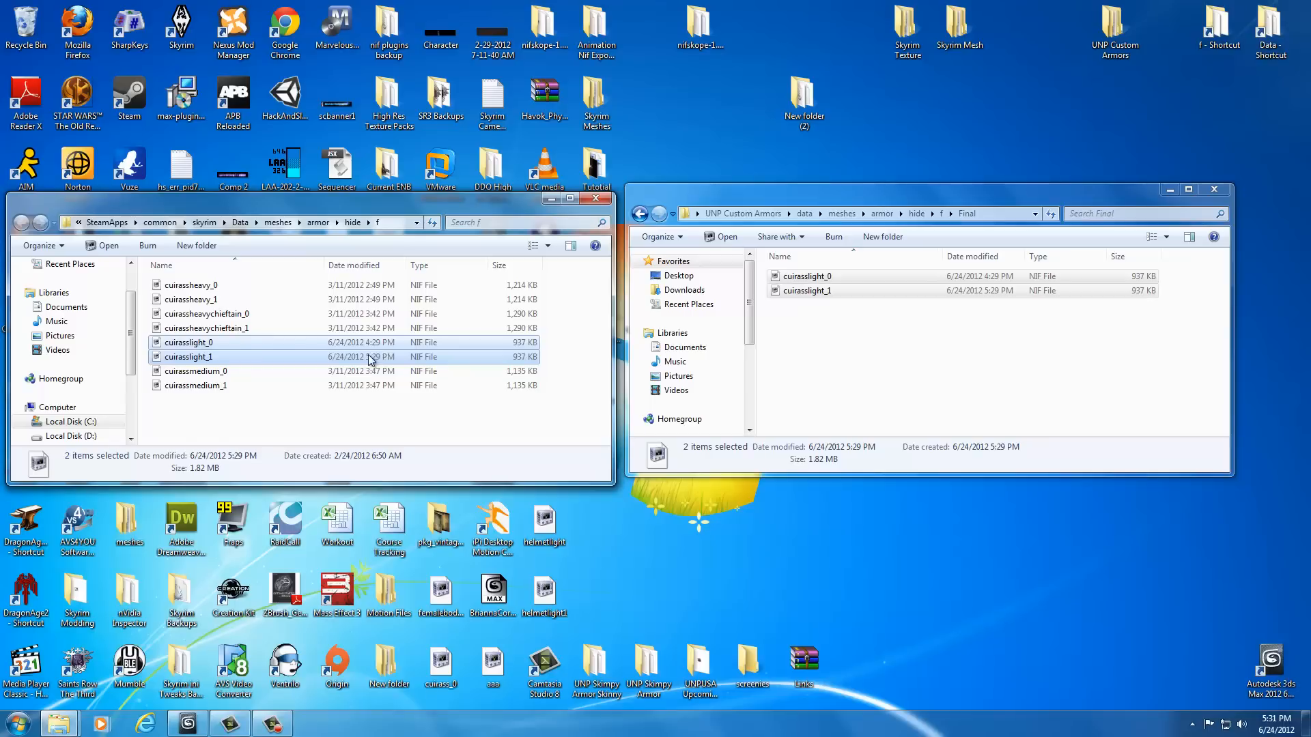
mouse_move(350, 349)
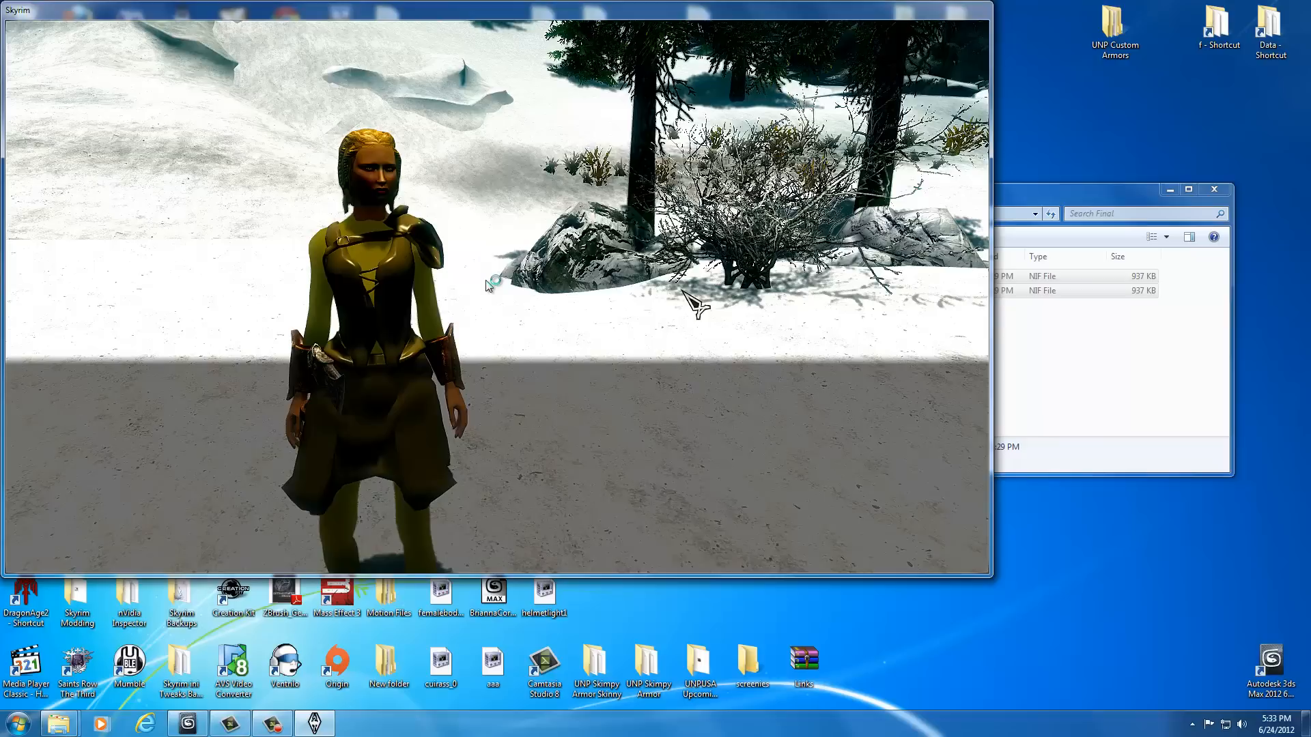
- Enter showracemenu in the Skyrim console
text(showrace)
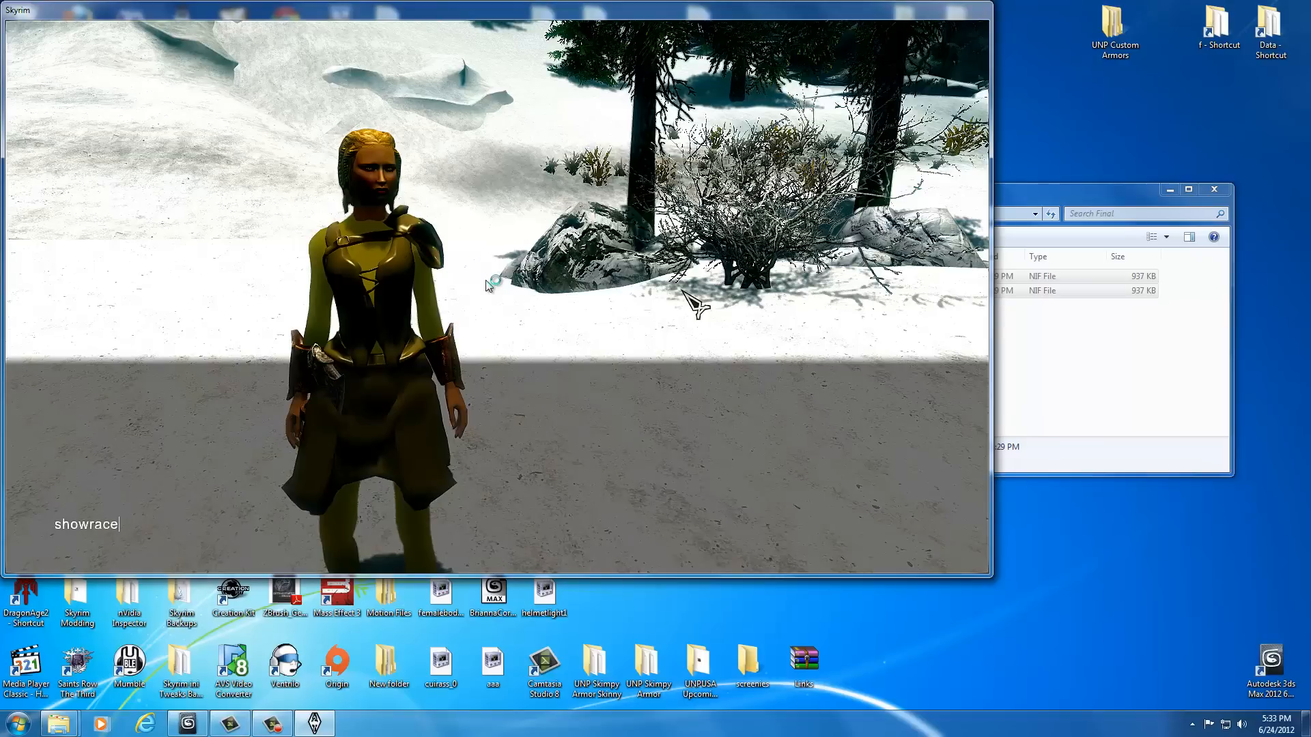
text(menu)
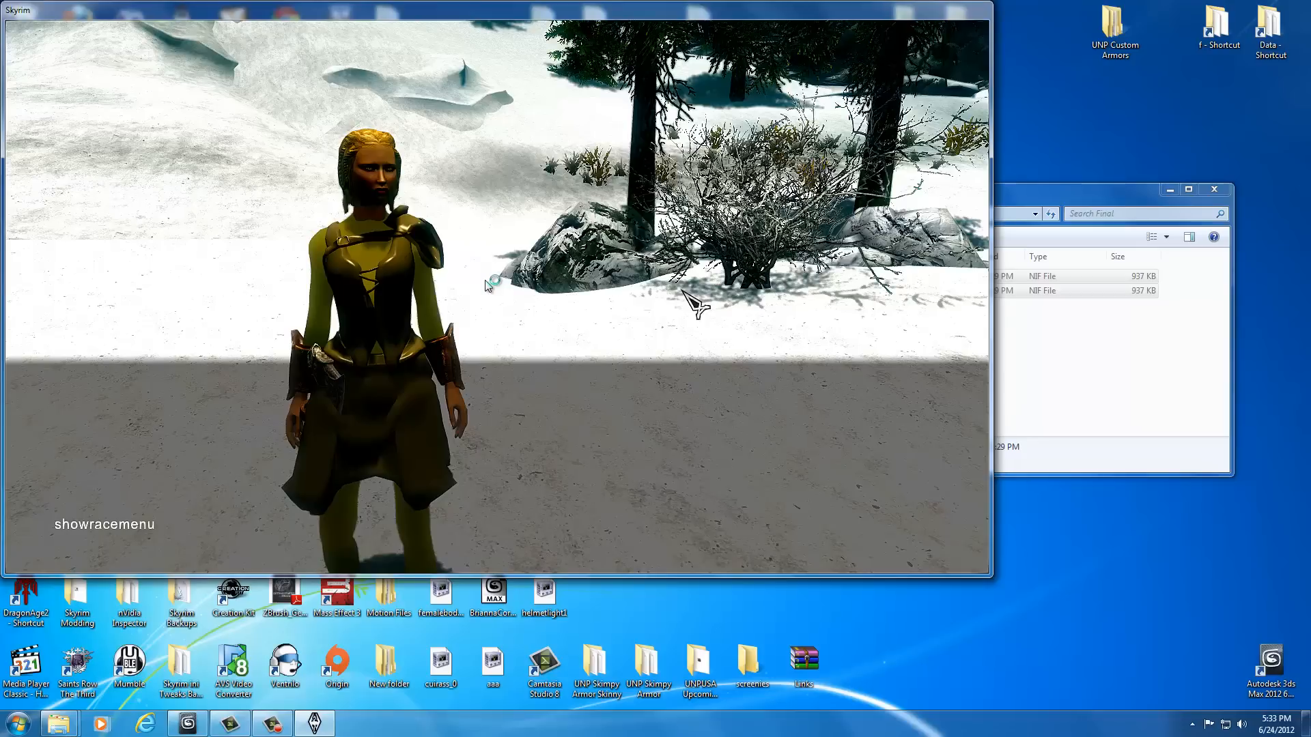
mouse_move(502, 287)
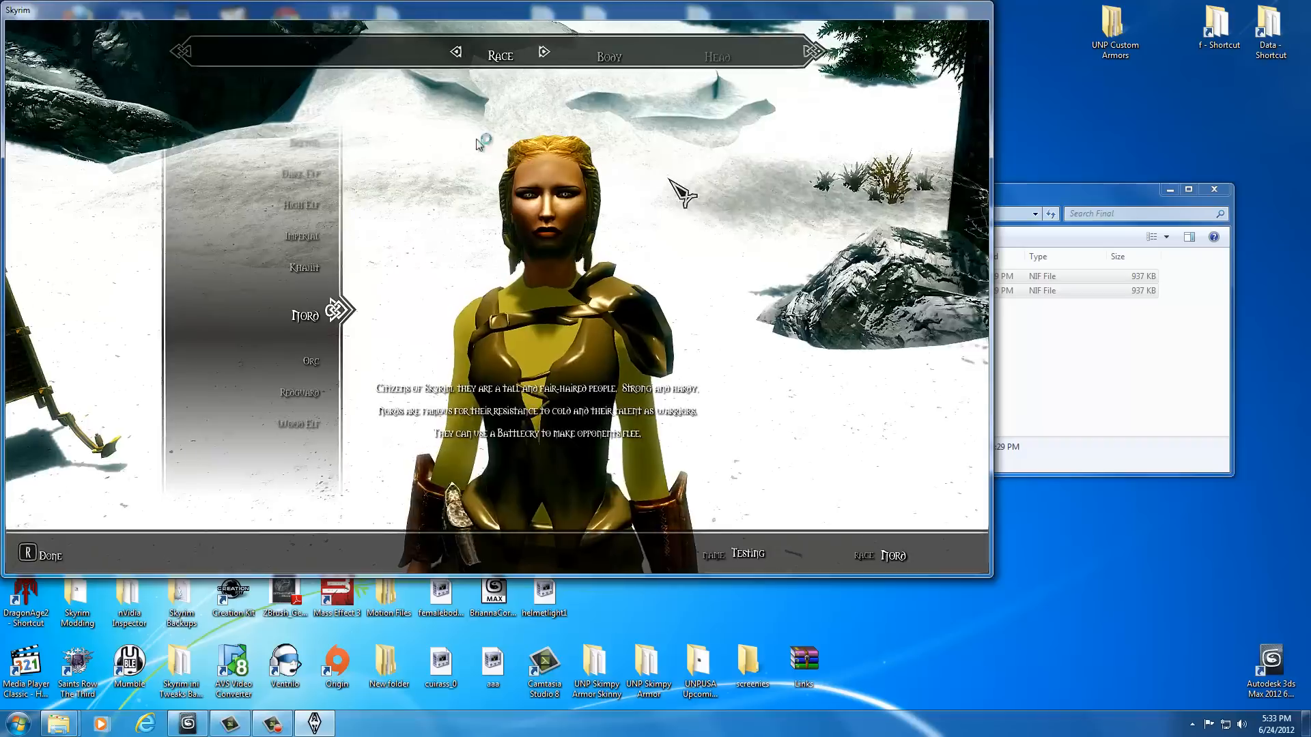
- Review the Body weight settings in the race menu, then finish with Done
click(539, 53)
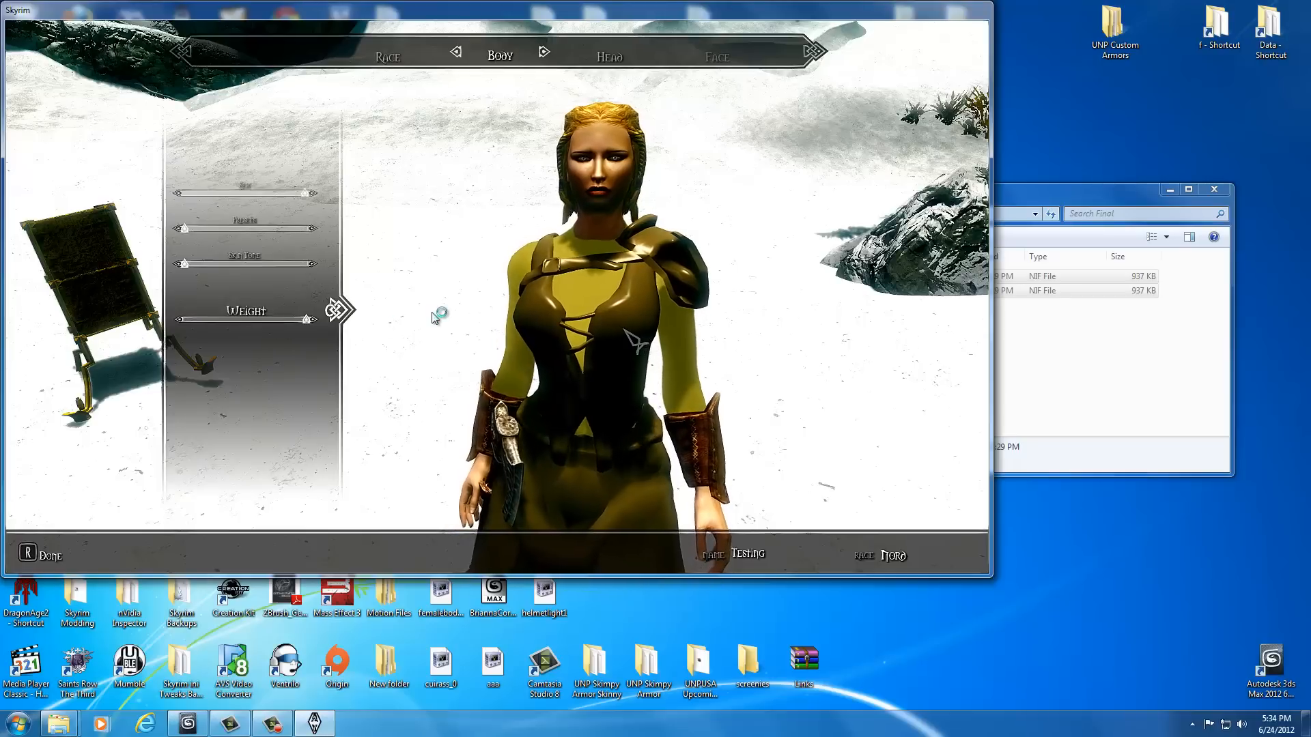
click(41, 554)
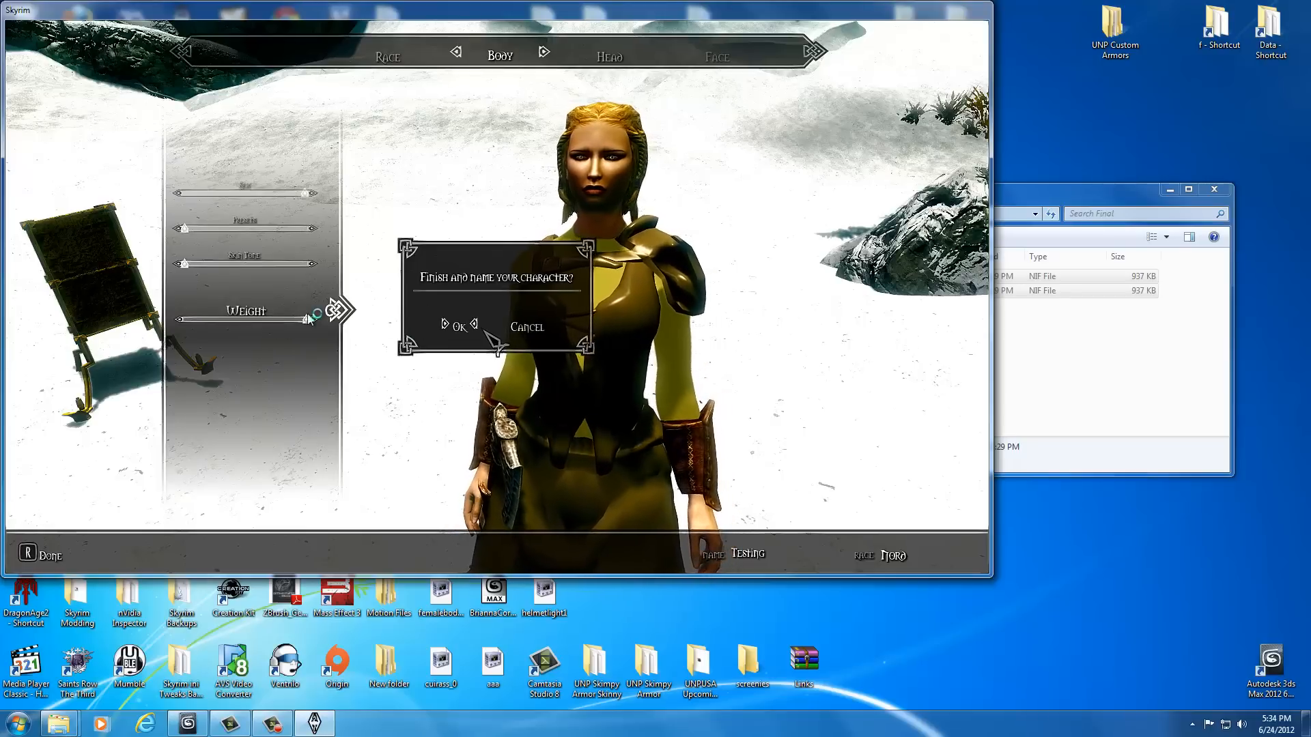
click(455, 327)
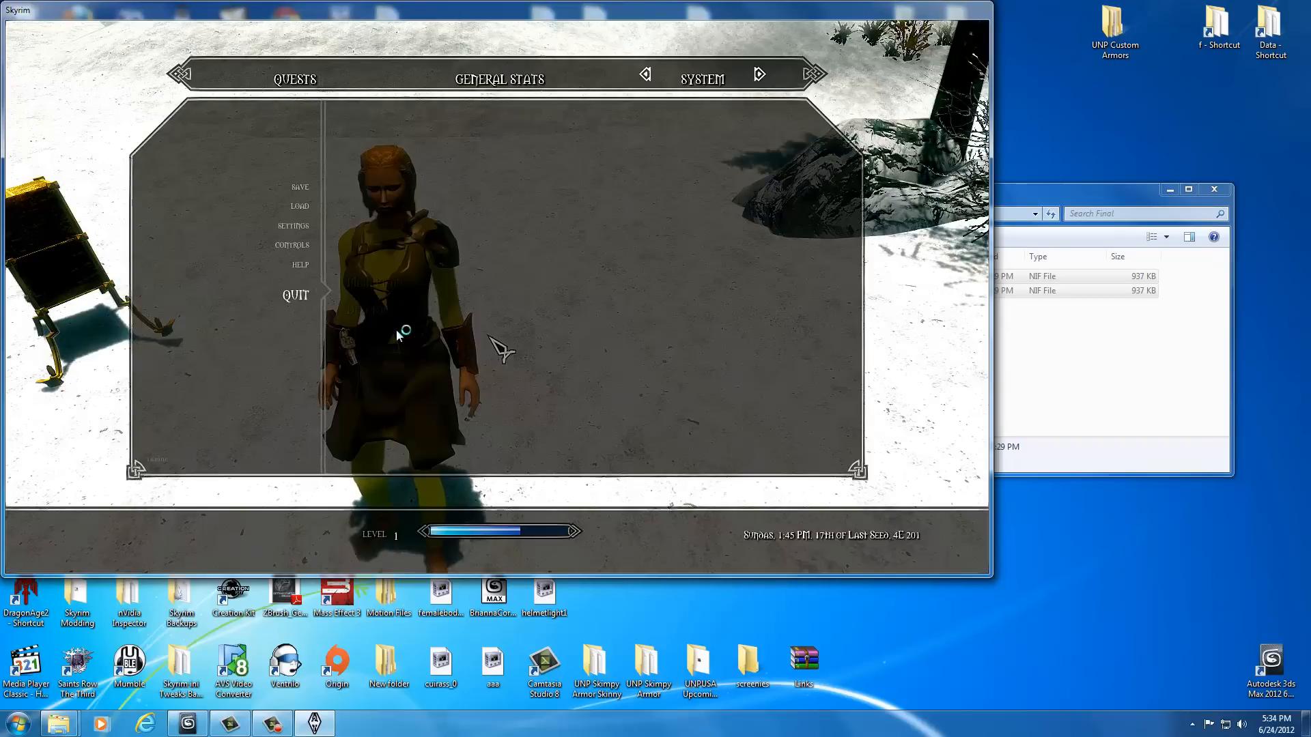
- Quit Skyrim to the Windows desktop and confirm
click(295, 295)
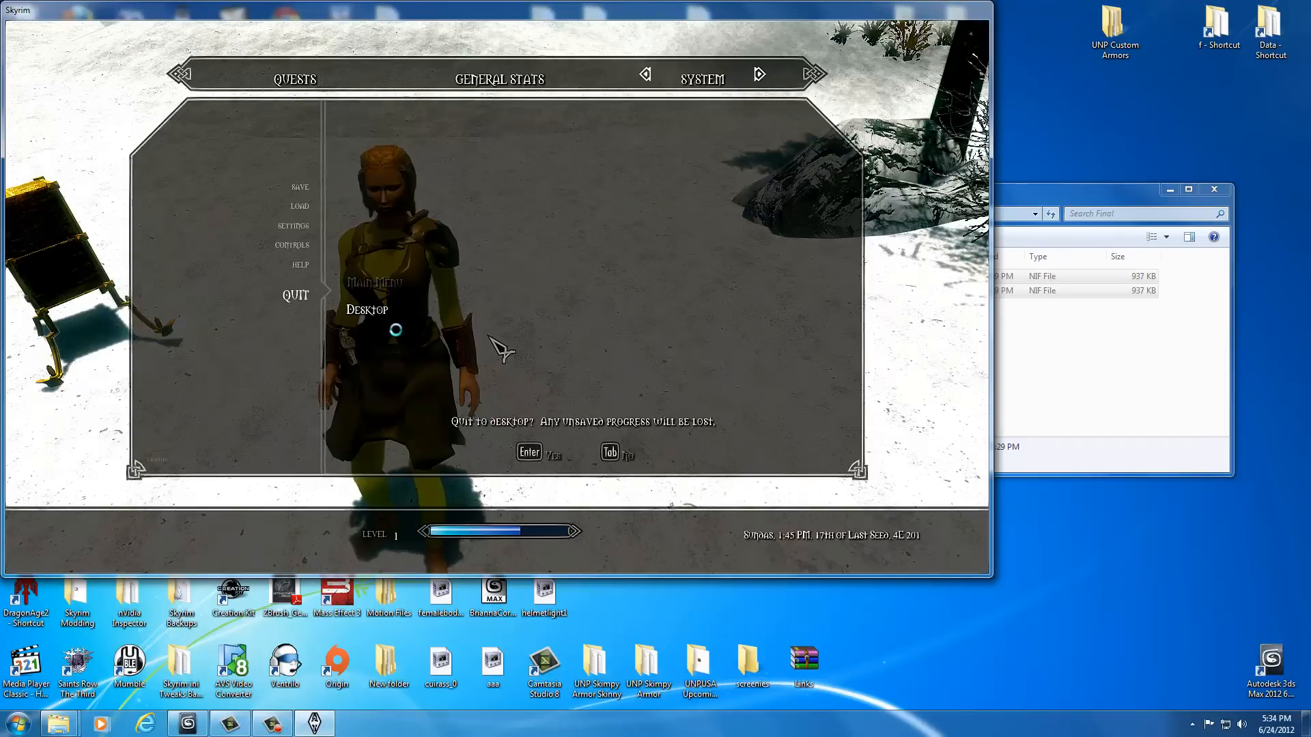
key(Enter)
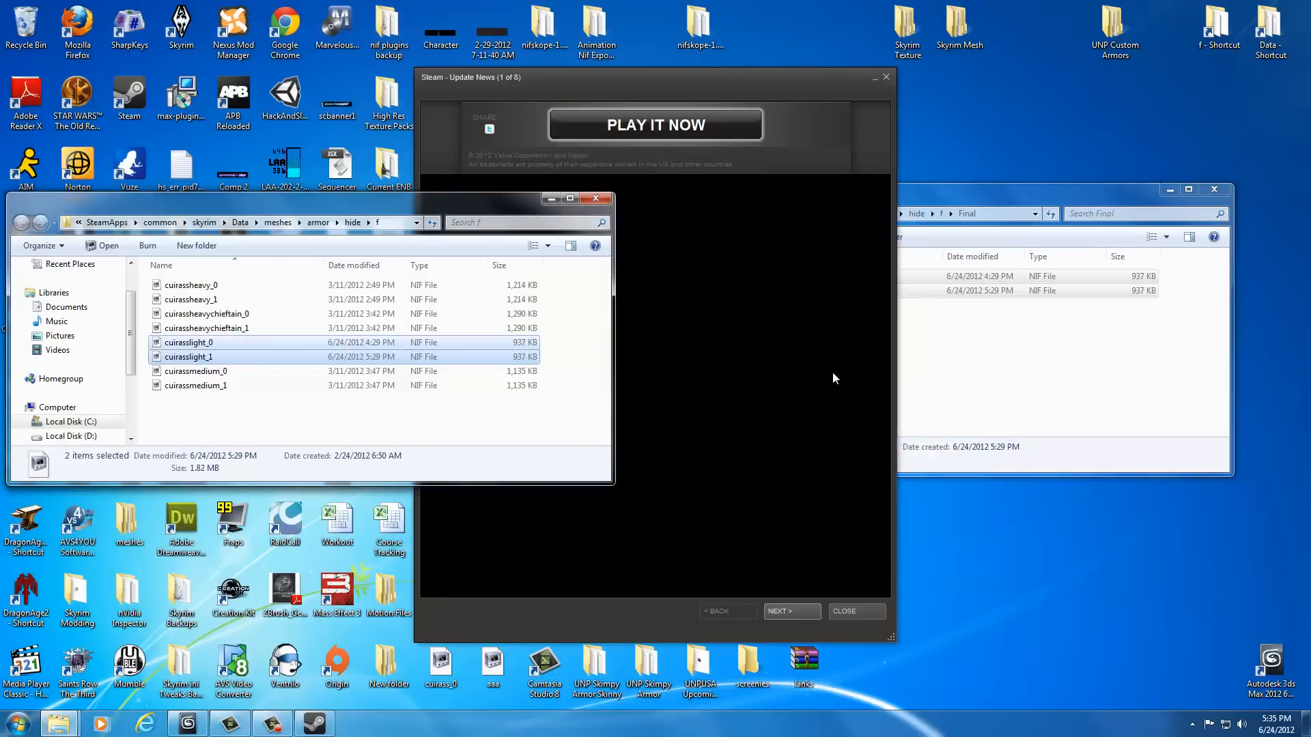
- Close the Steam Update News and the game's hide\f armor folder, then select cuirasslight_0 in Final
click(844, 611)
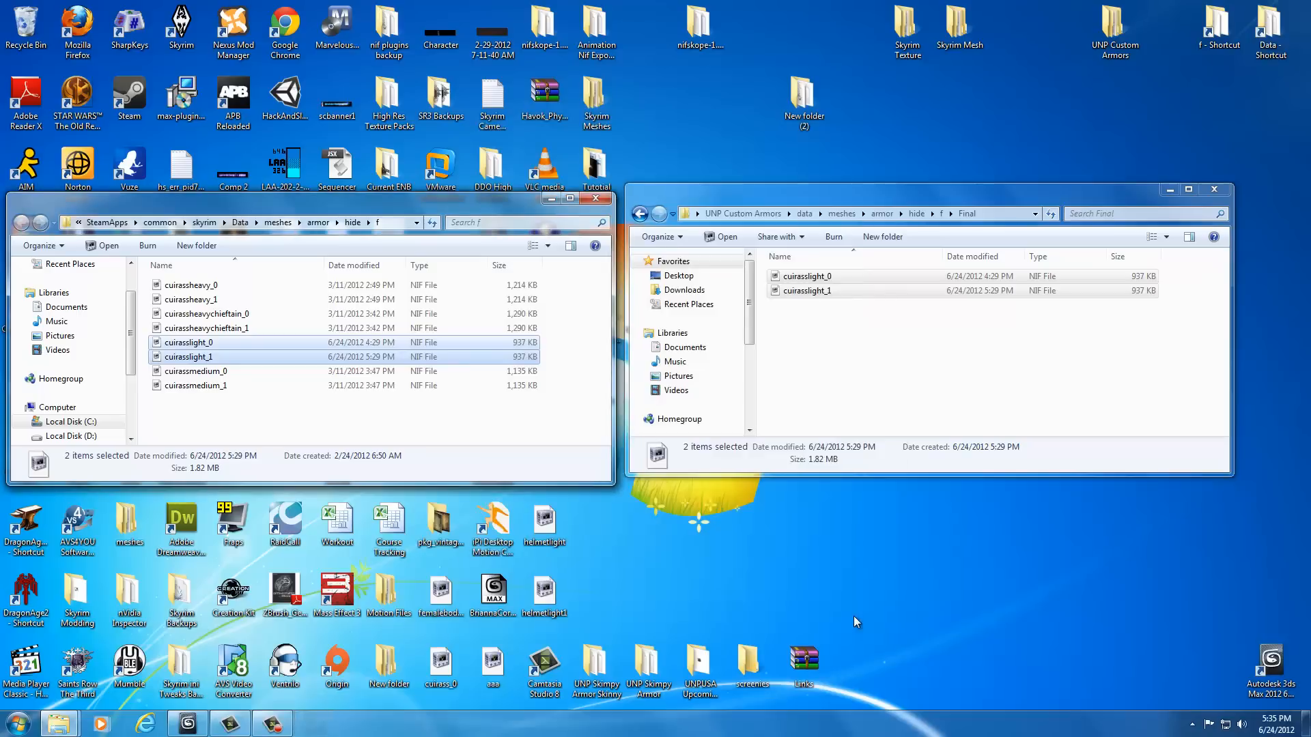
mouse_move(826, 471)
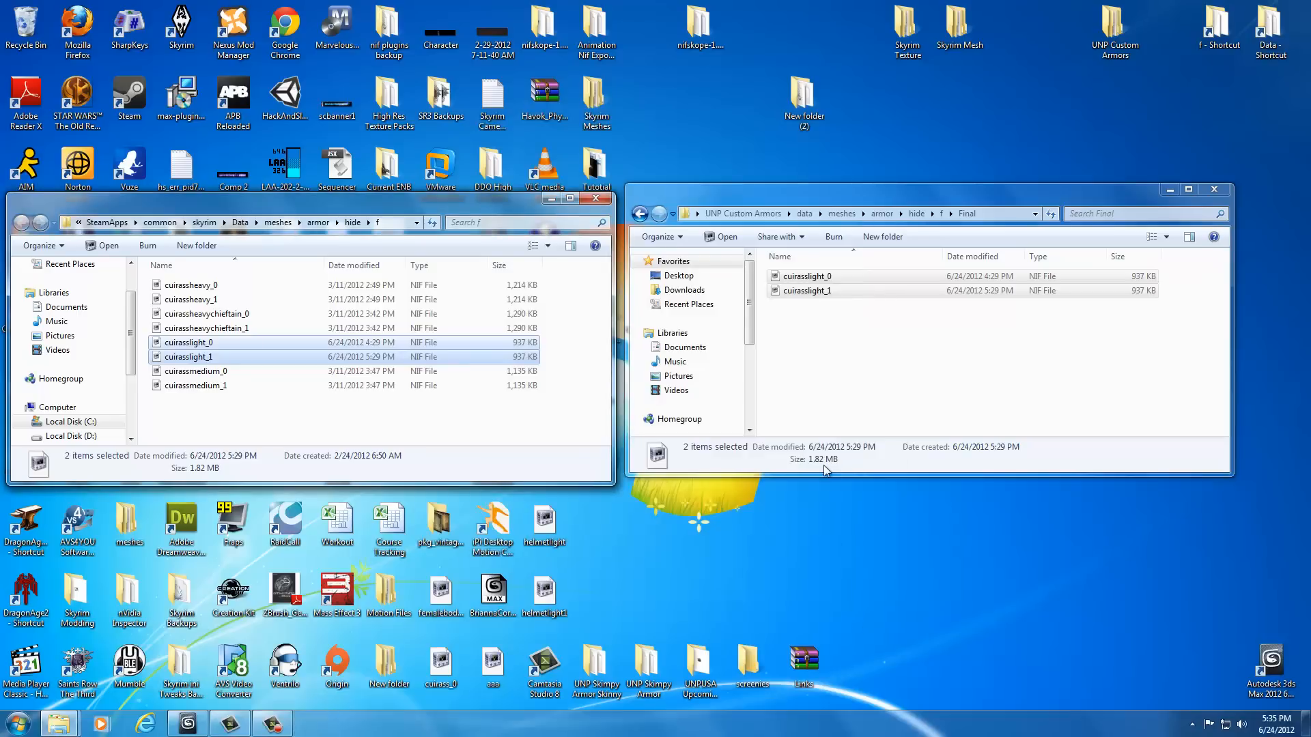
mouse_move(835, 337)
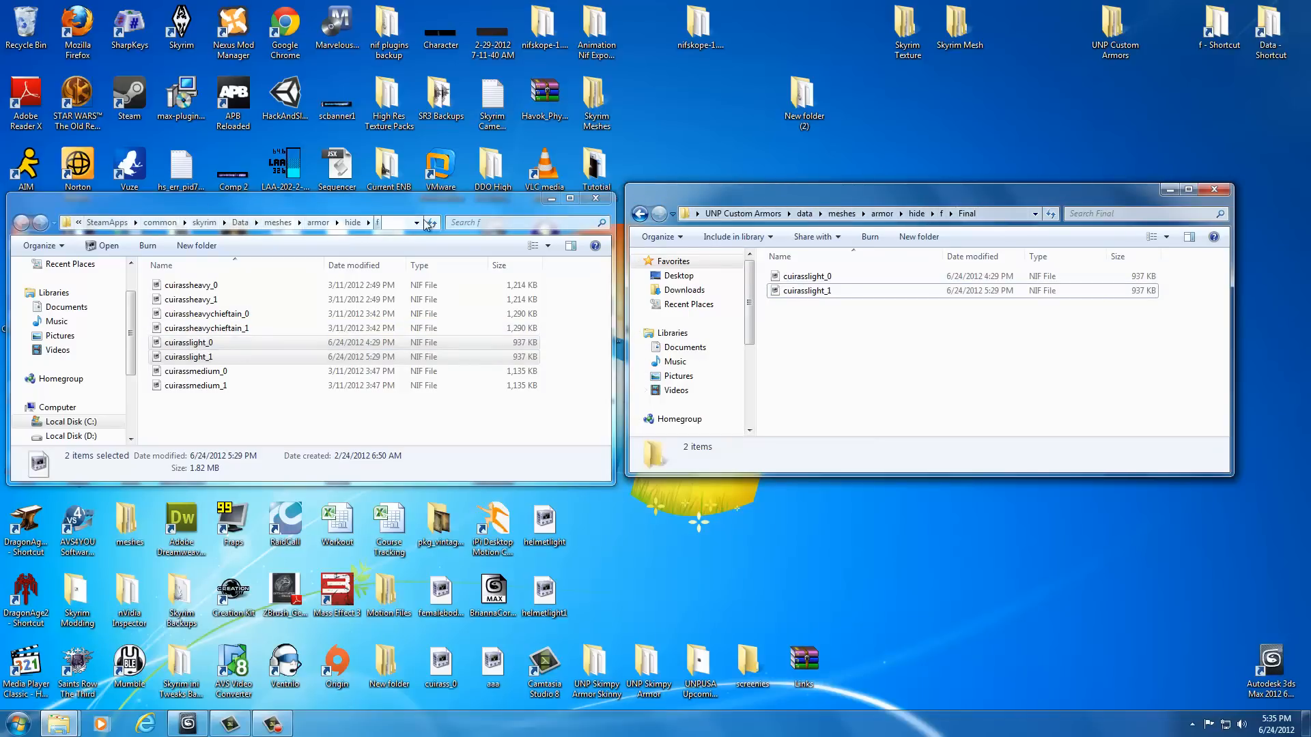
click(596, 198)
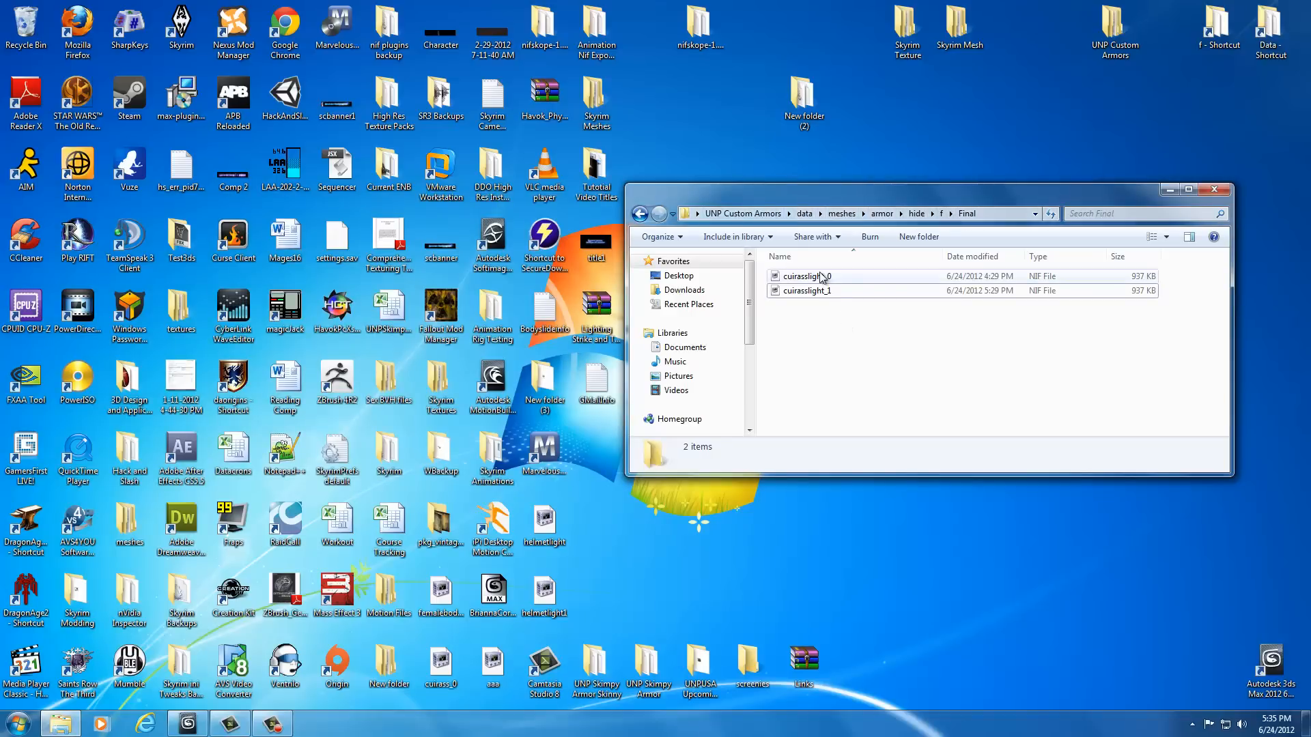
click(807, 275)
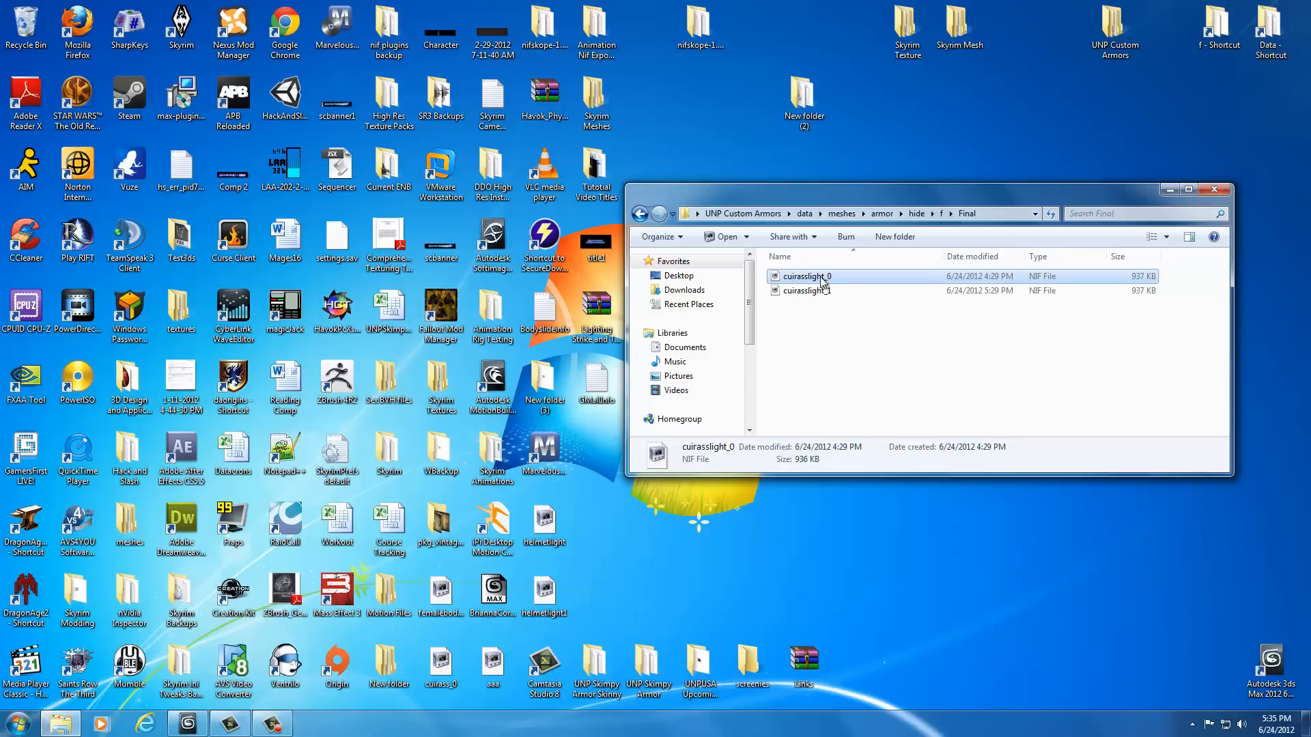
- From cuirasslight_0's context menu, choose Open with > Choose default program
right_click(807, 276)
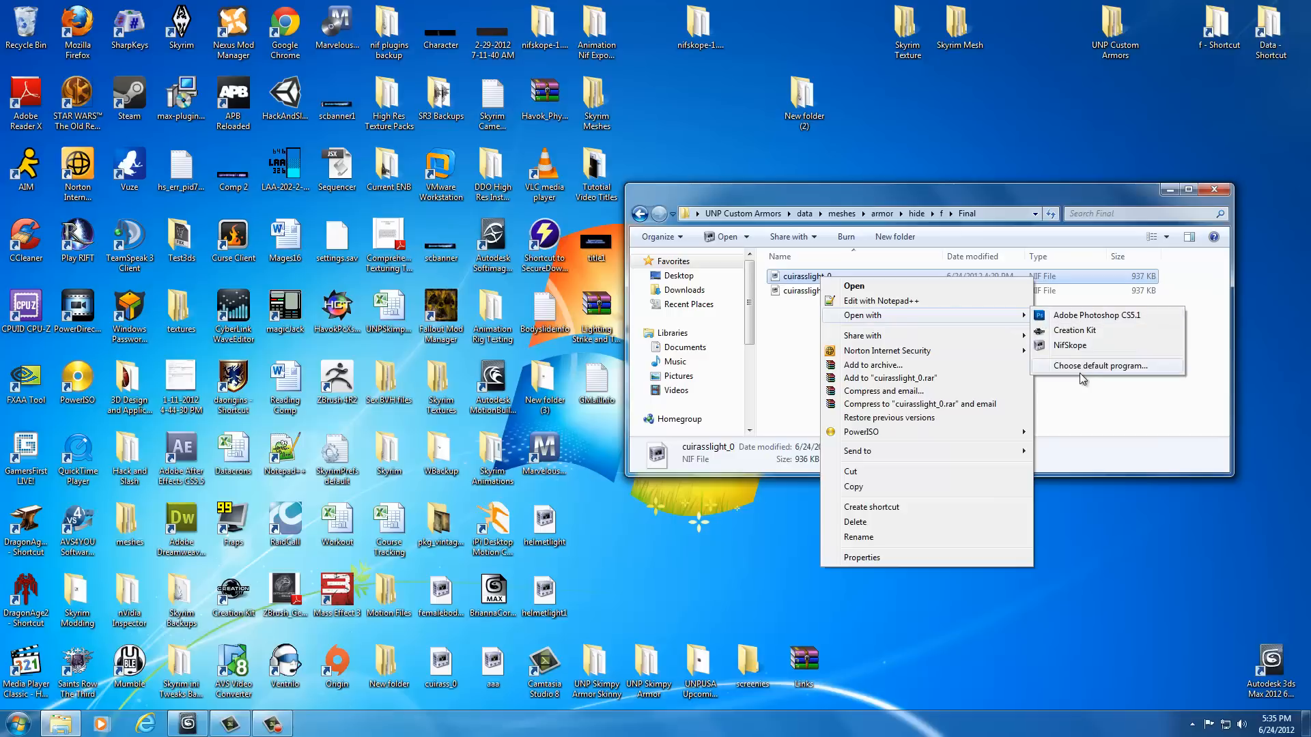
mouse_move(1117, 372)
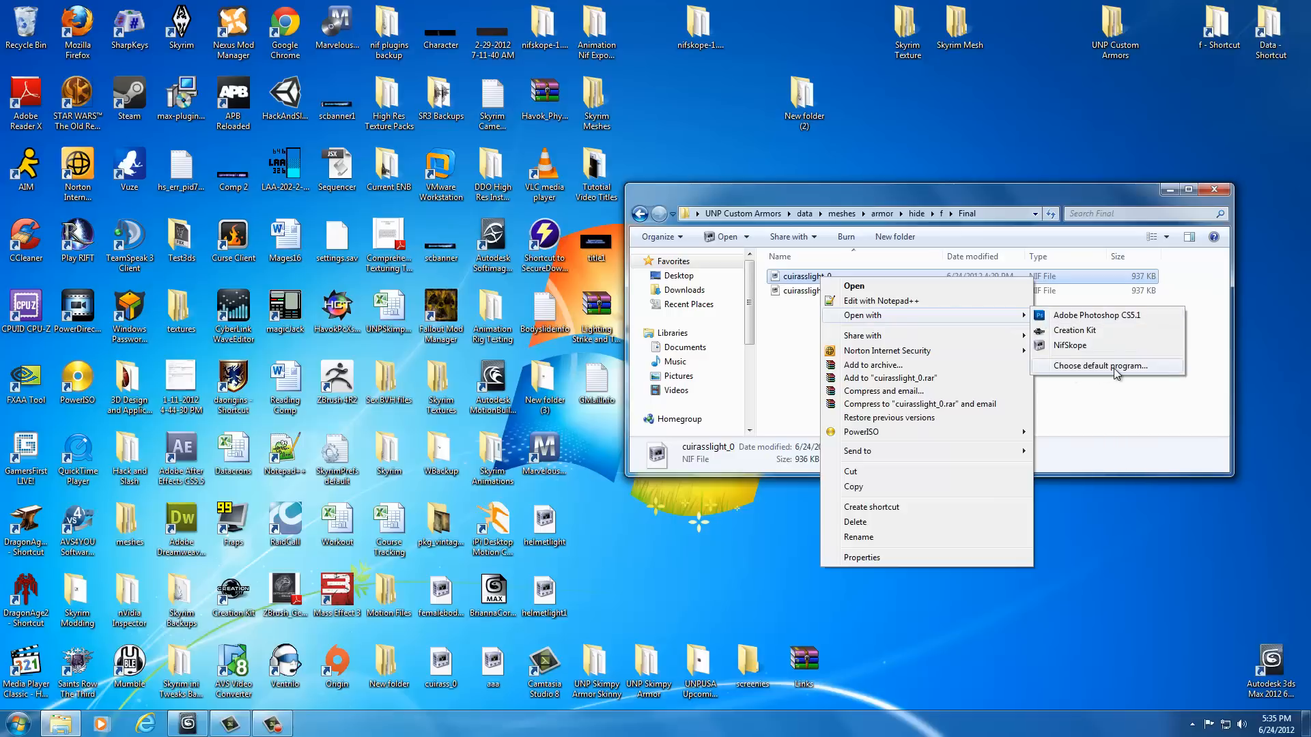
click(1104, 366)
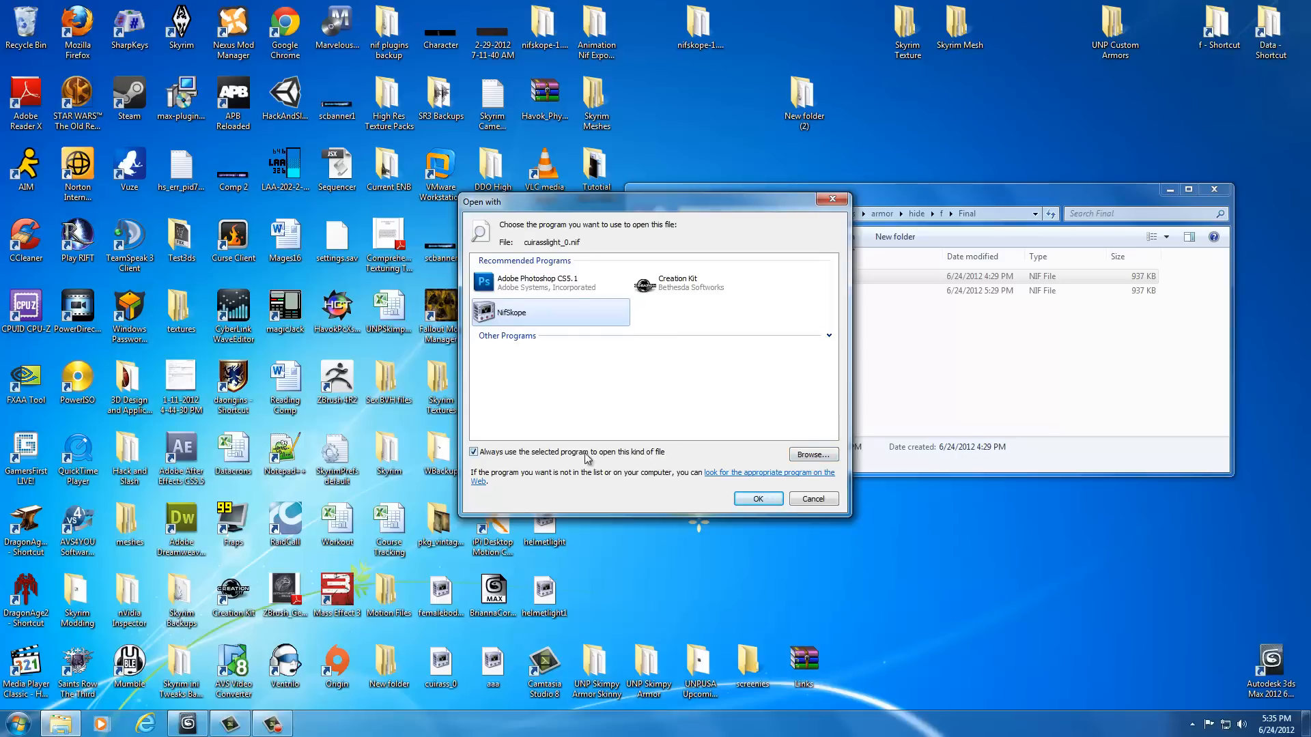
- Browse from the Desktop into the nifskope-1.1.0-rc5 folder for an unlisted program
click(812, 455)
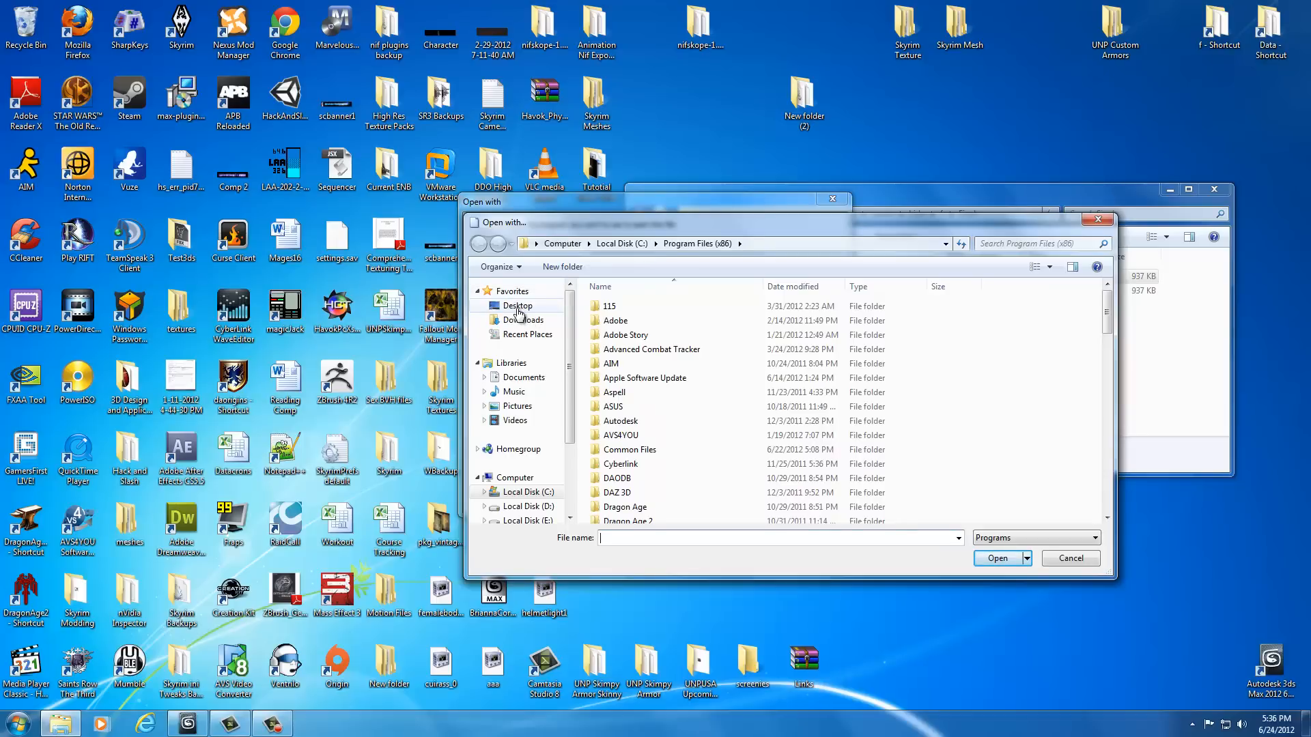
click(516, 306)
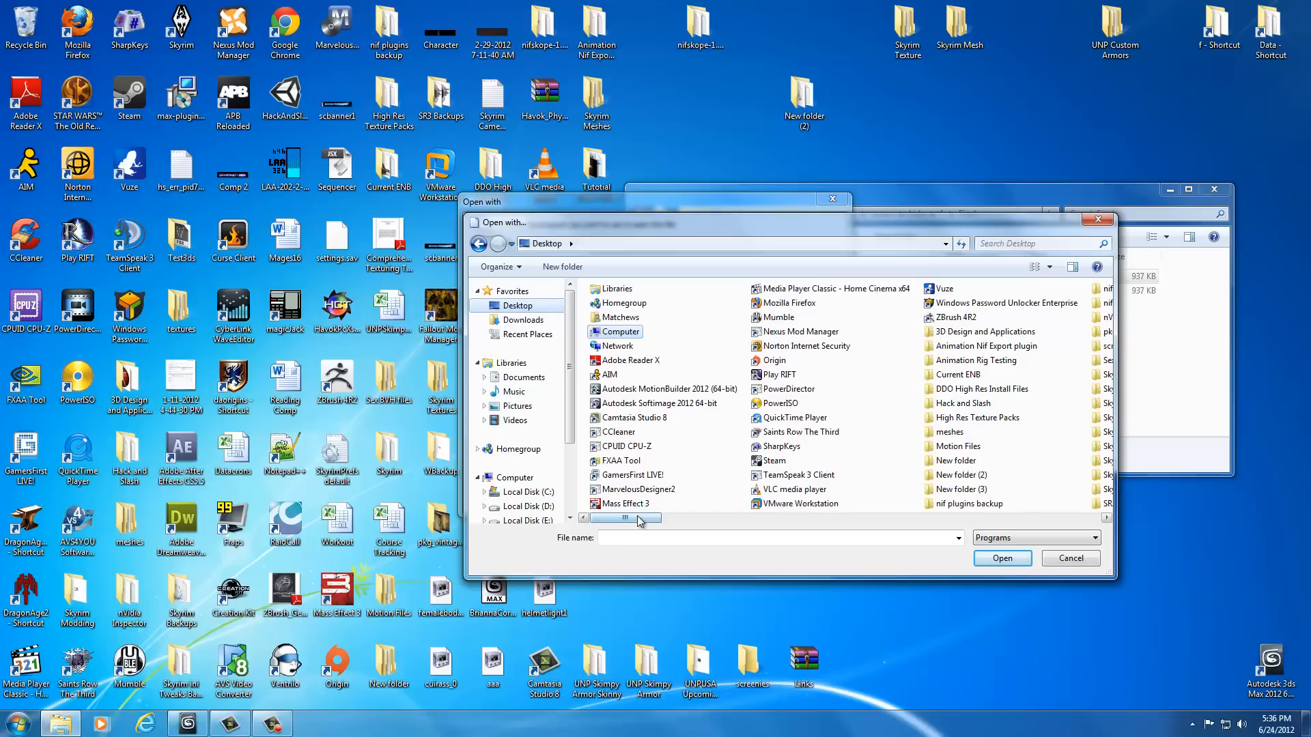
drag(635, 521, 748, 519)
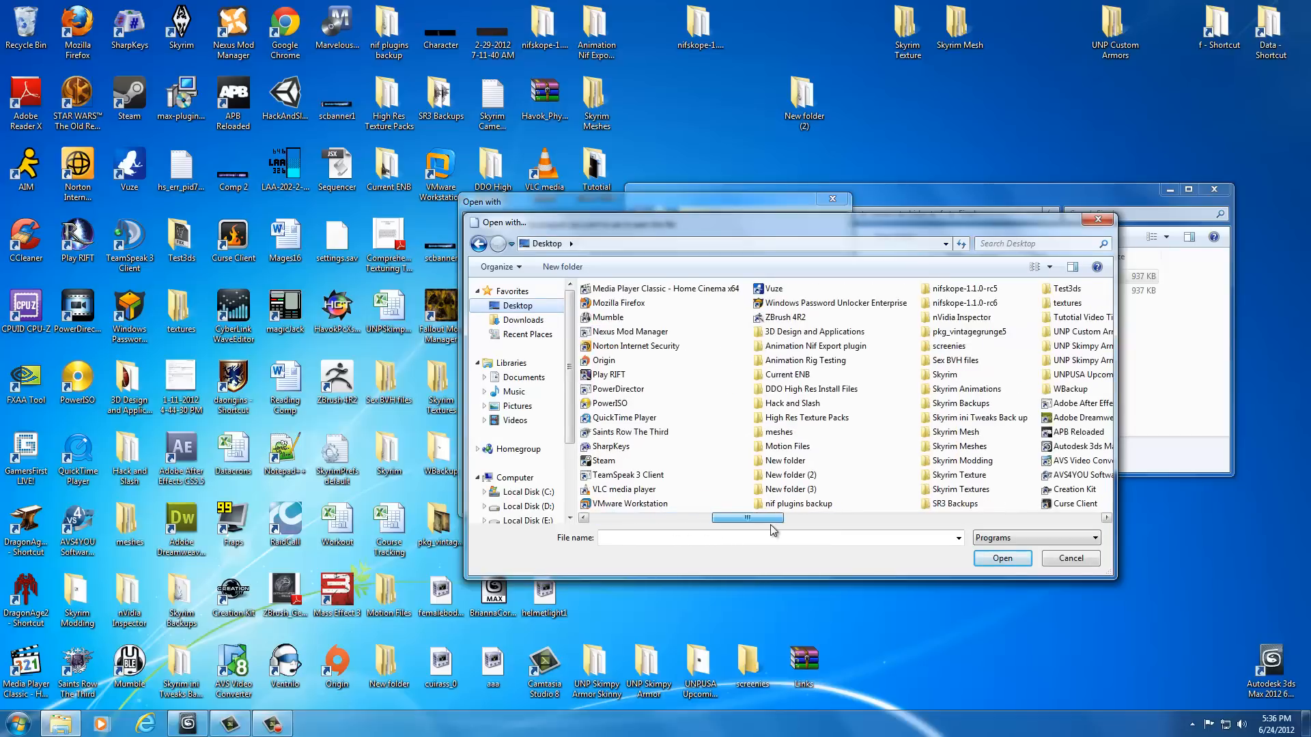
drag(748, 517, 865, 517)
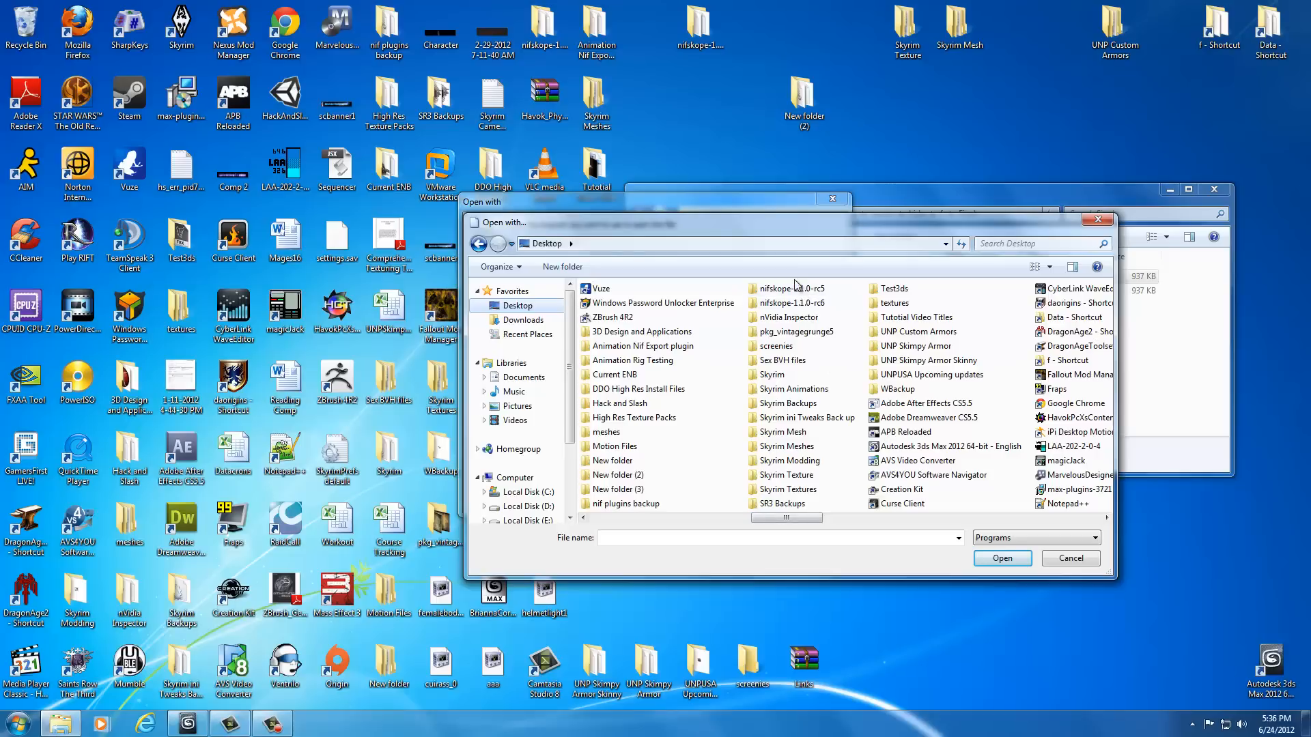
double_click(791, 303)
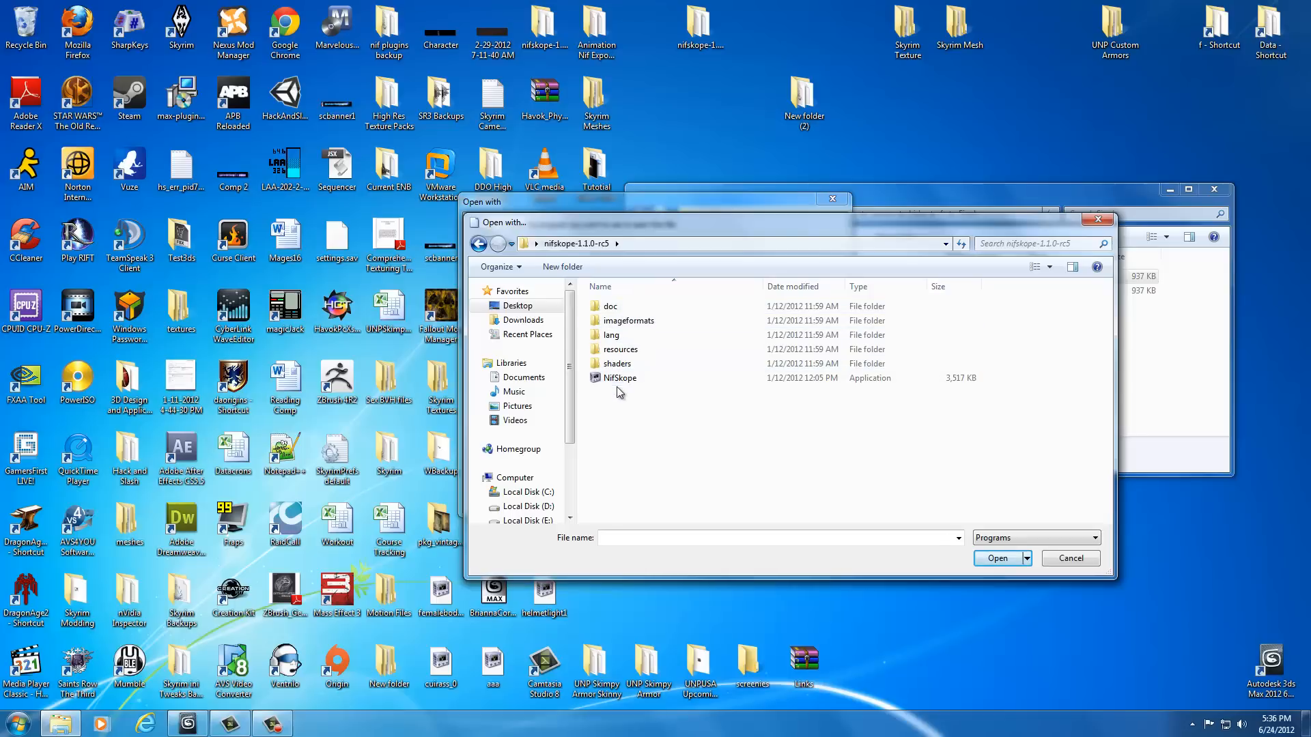
- Make NifSkope the program that always opens NIF files
click(619, 377)
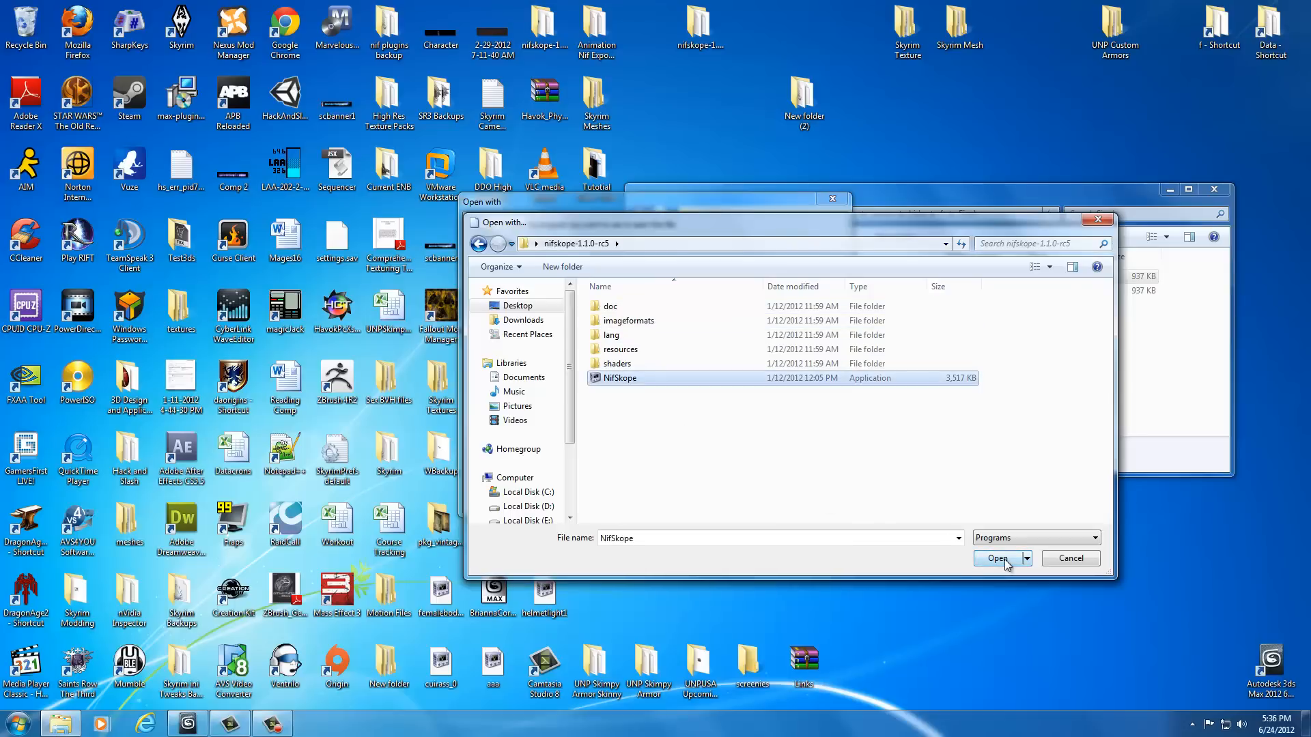
click(997, 558)
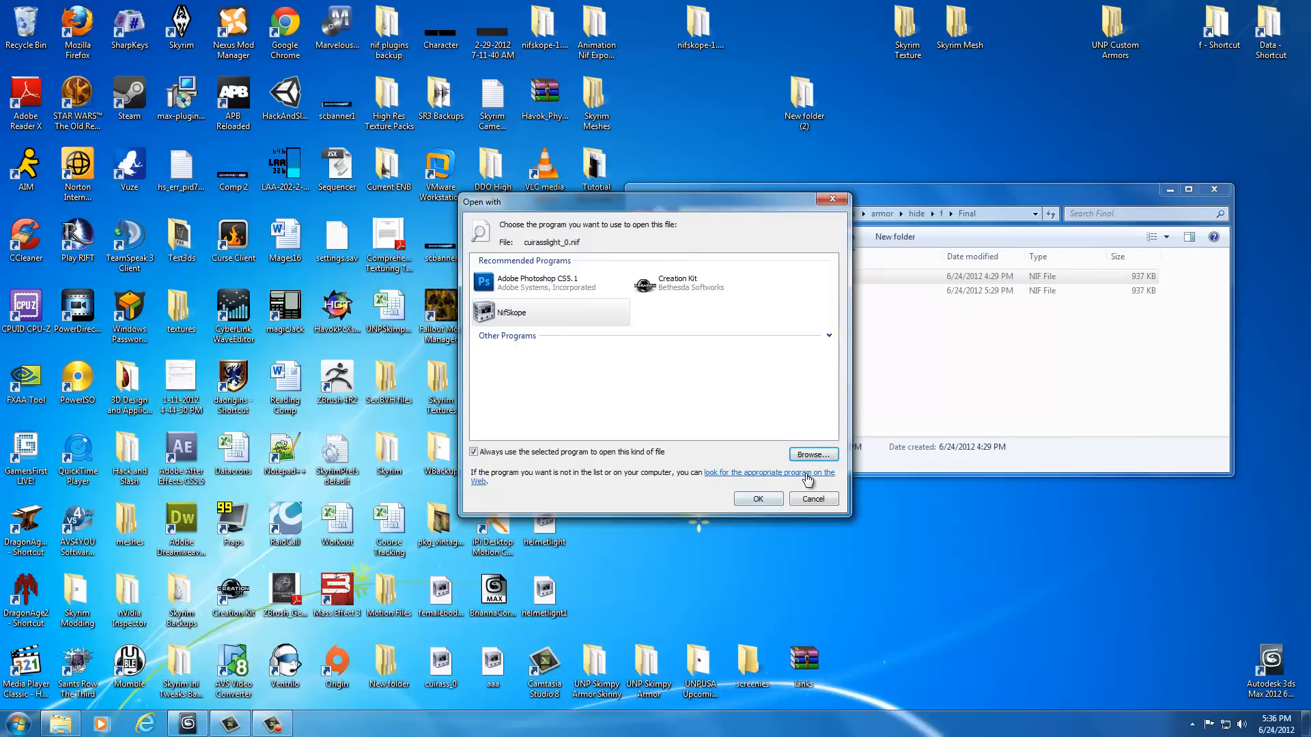
click(812, 498)
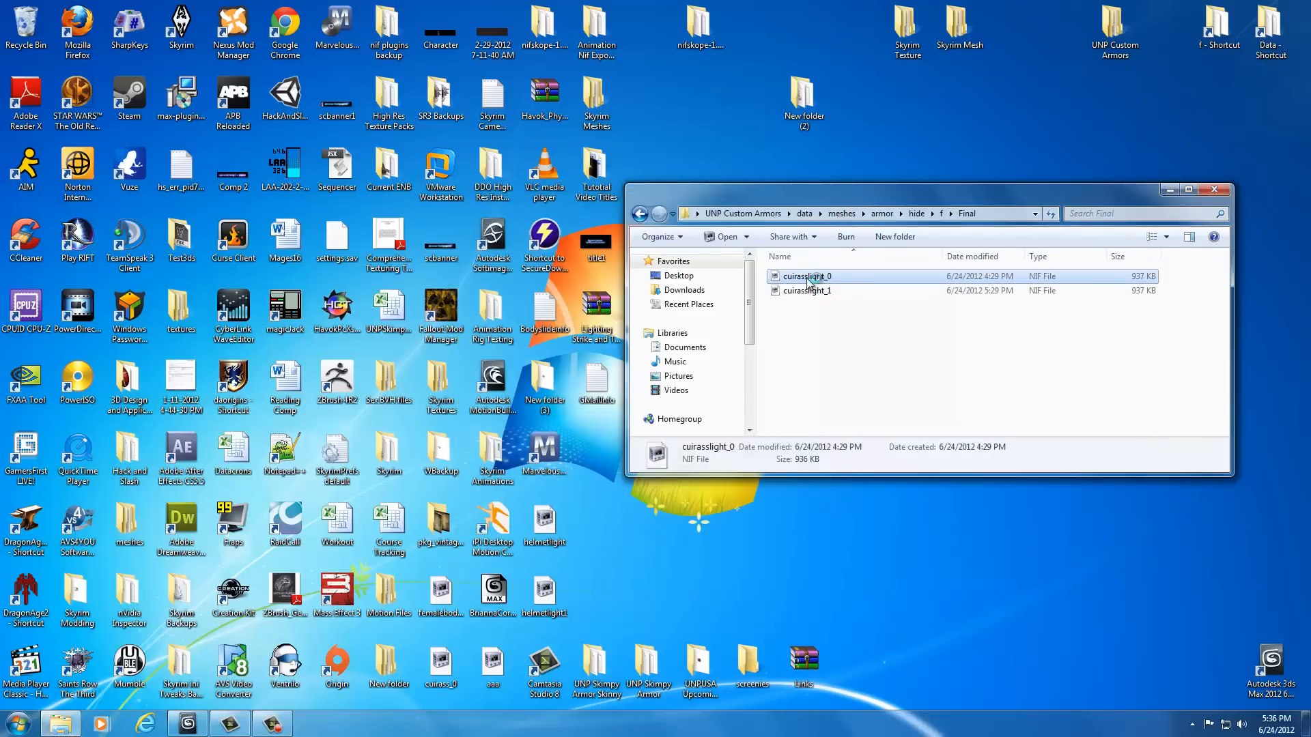
- Open cuirasslight_0 in NifSkope and move its window up to the top
double_click(806, 276)
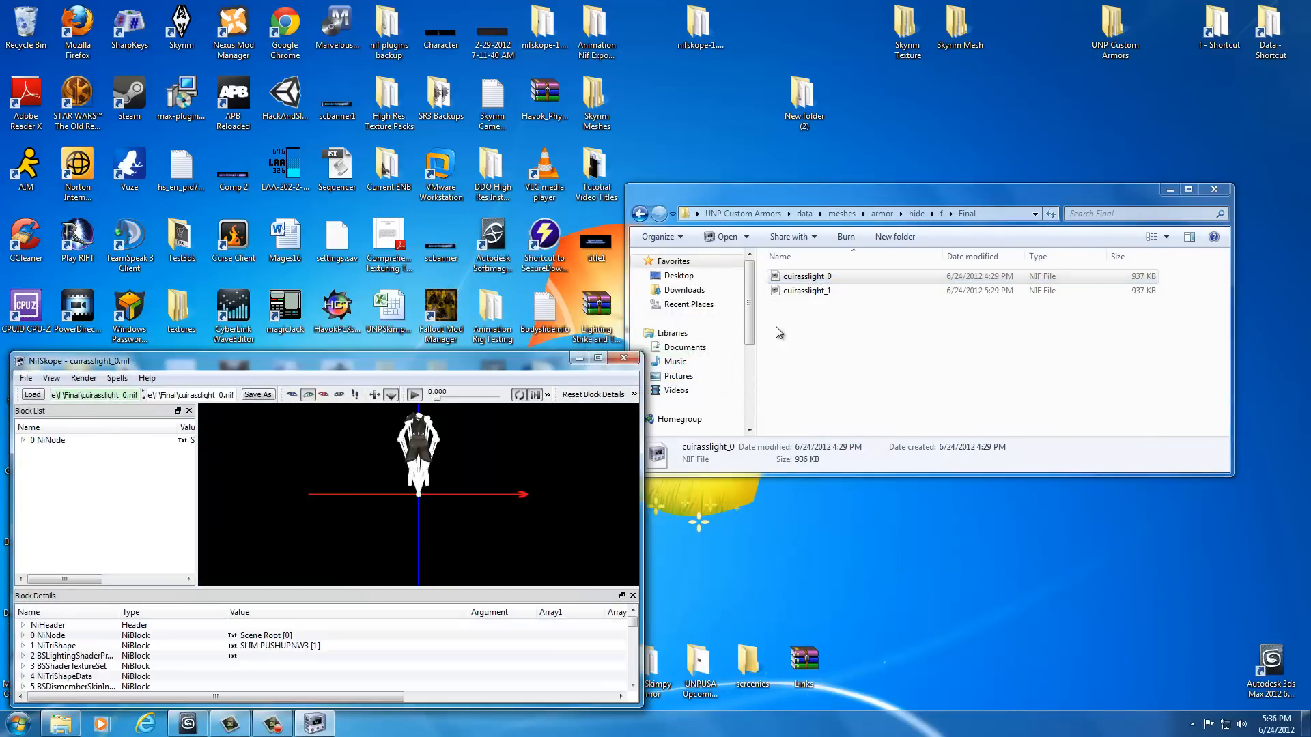
click(807, 276)
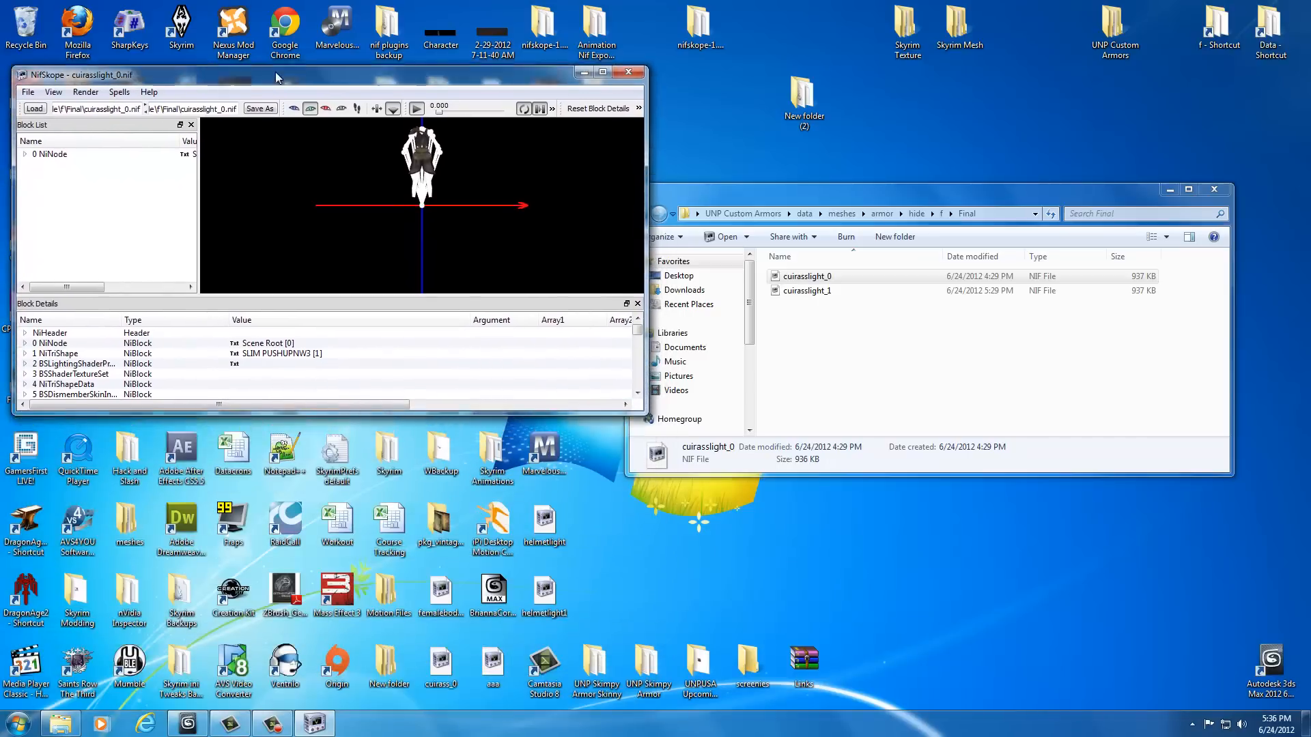
drag(276, 74, 272, 14)
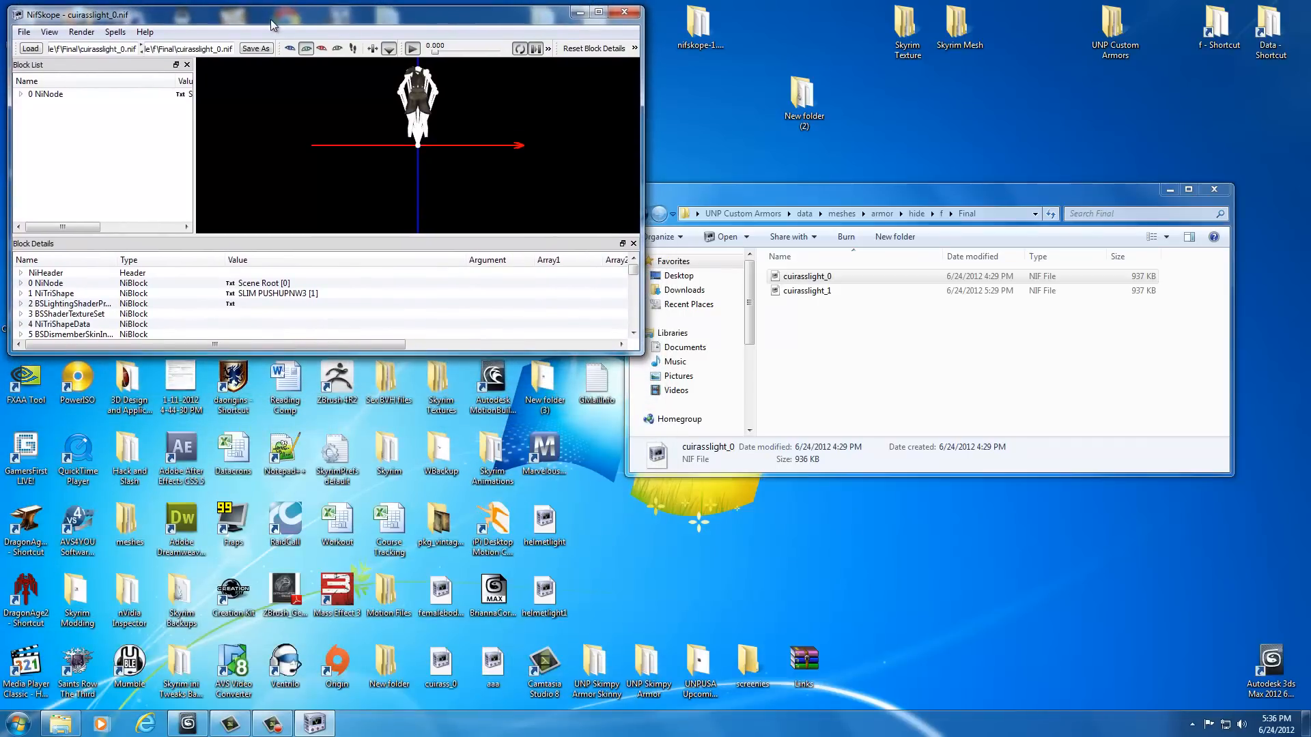
- Open cuirasslight_1 in a second NifSkope window below it and close the Final folder
click(807, 289)
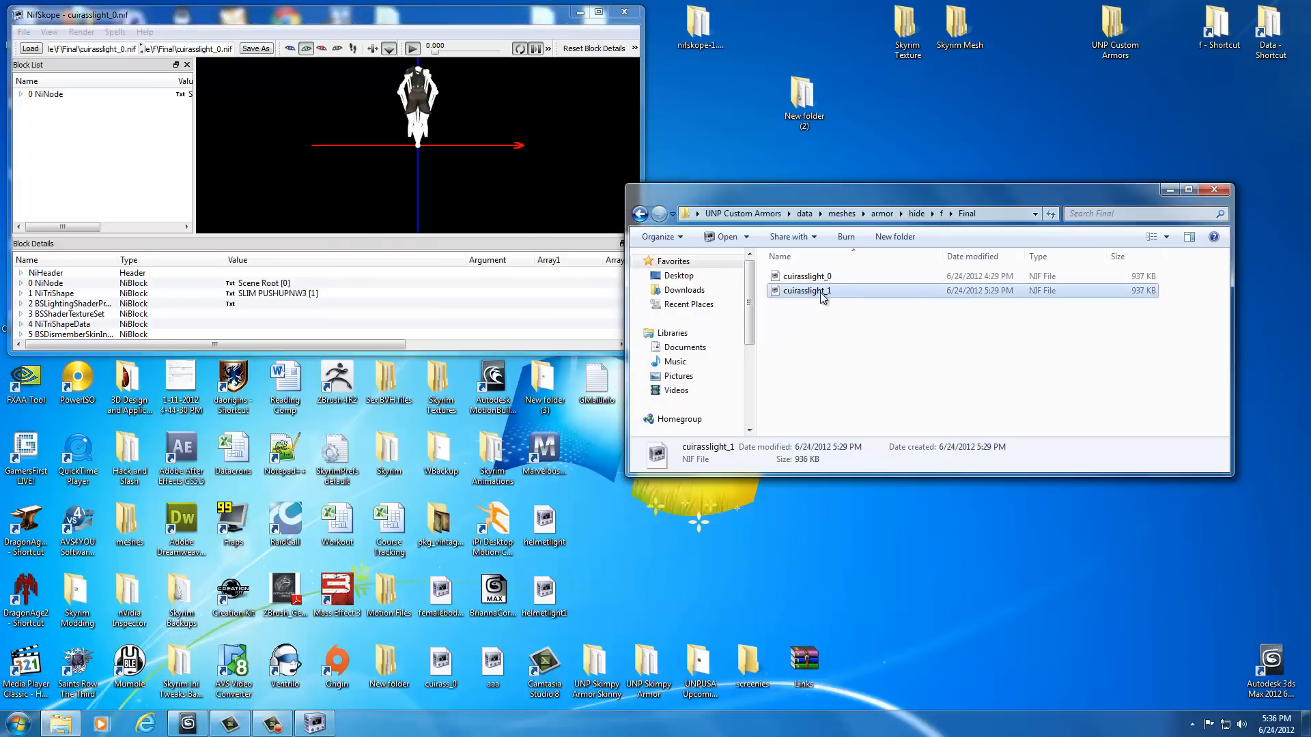
double_click(806, 289)
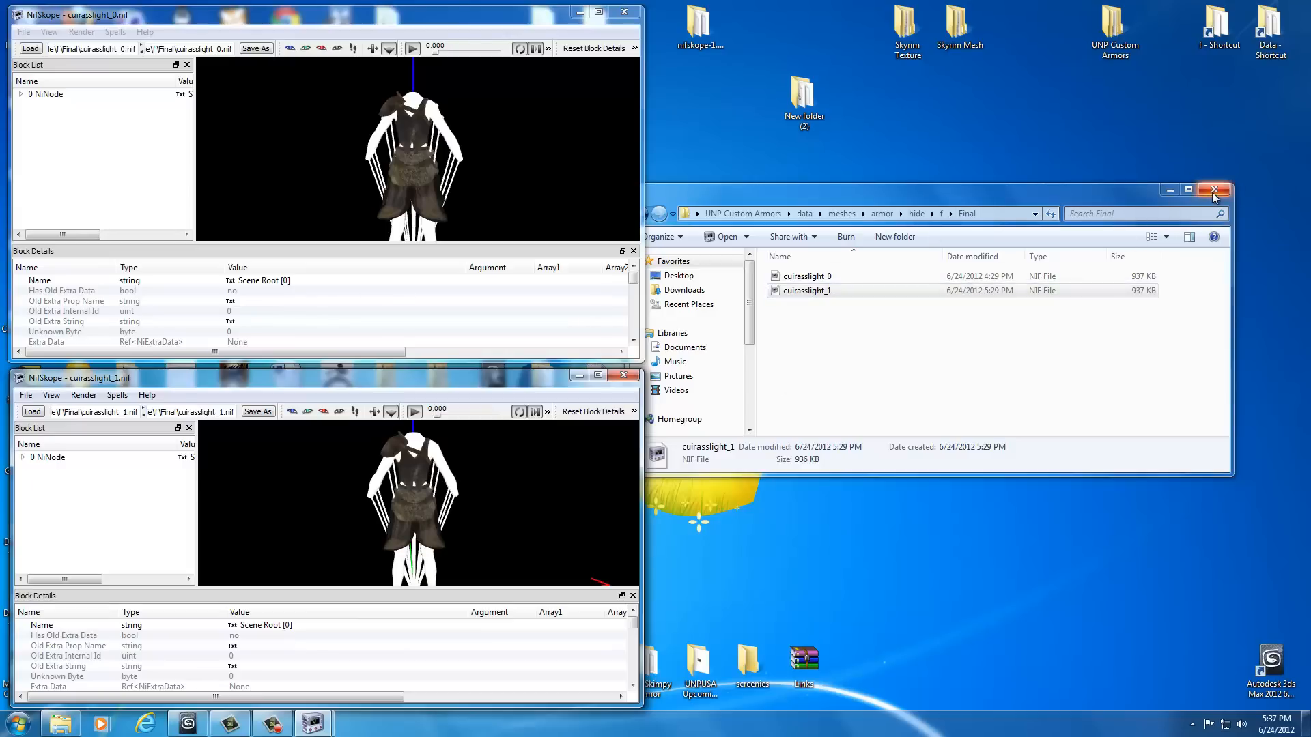
click(1215, 188)
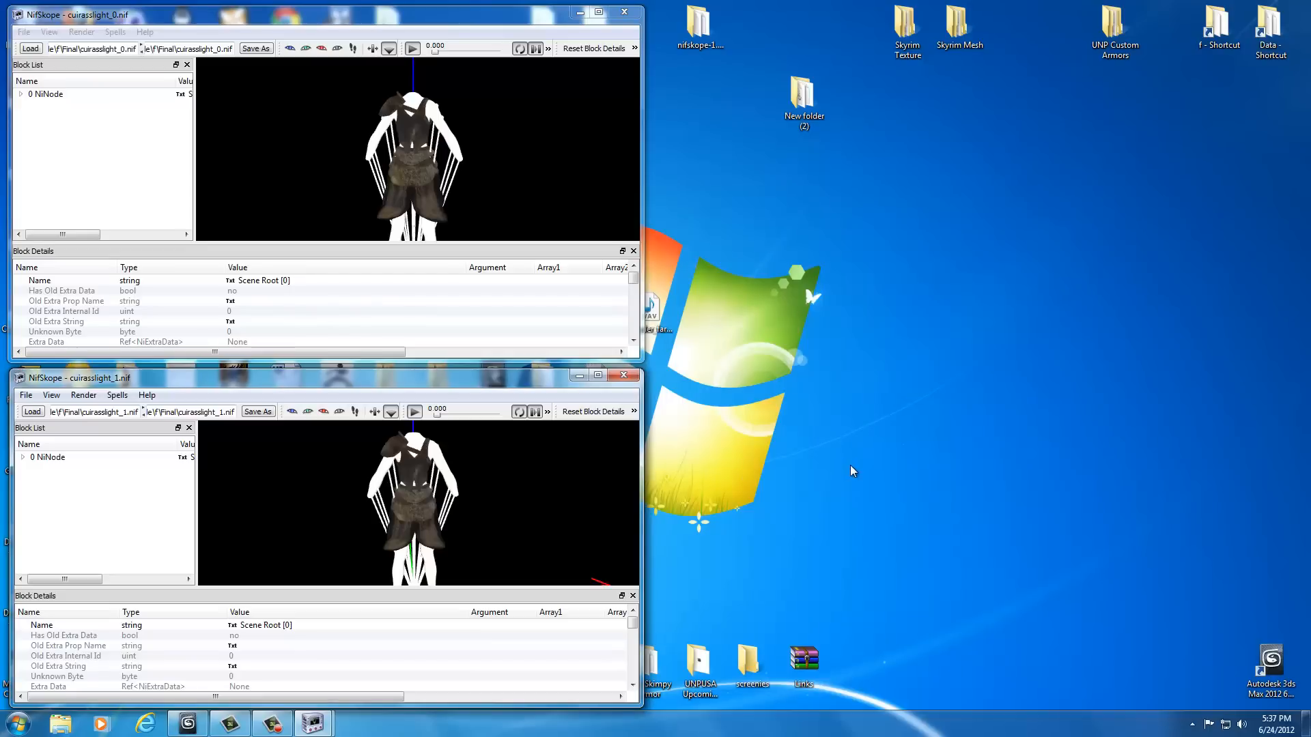
mouse_move(852, 471)
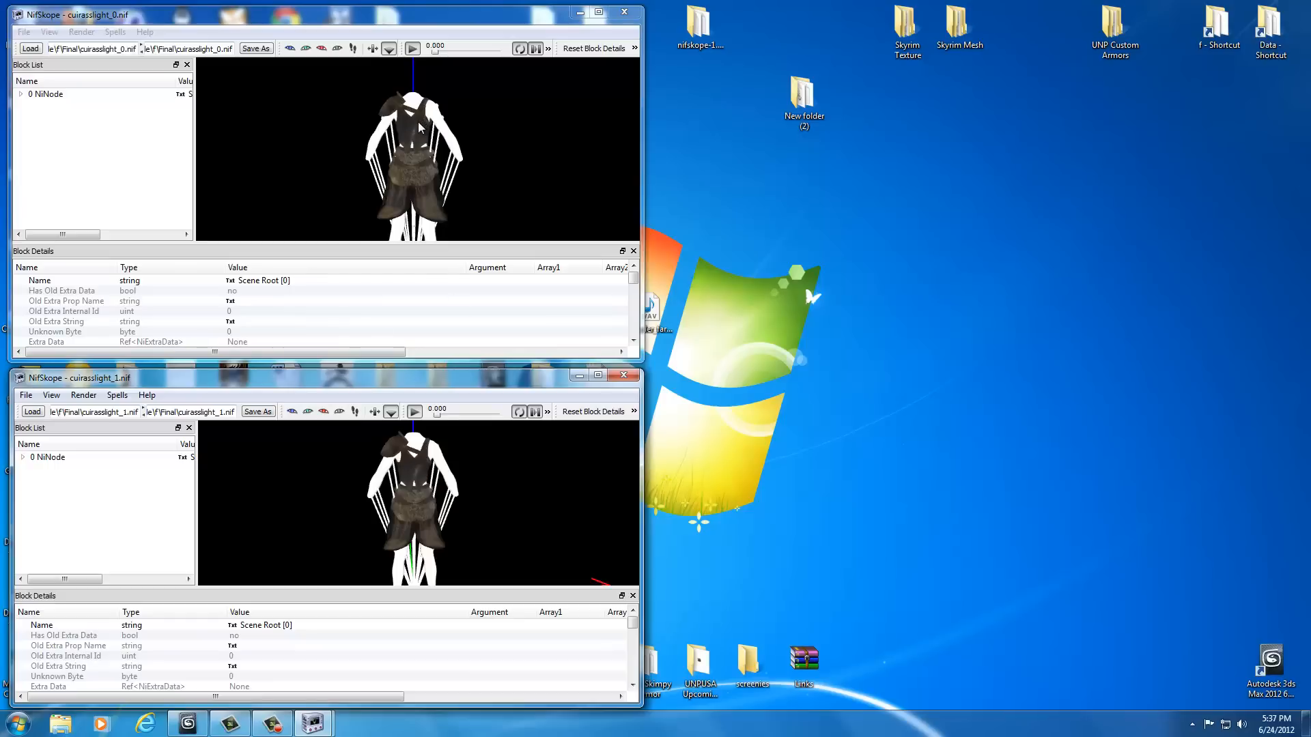
mouse_move(535, 144)
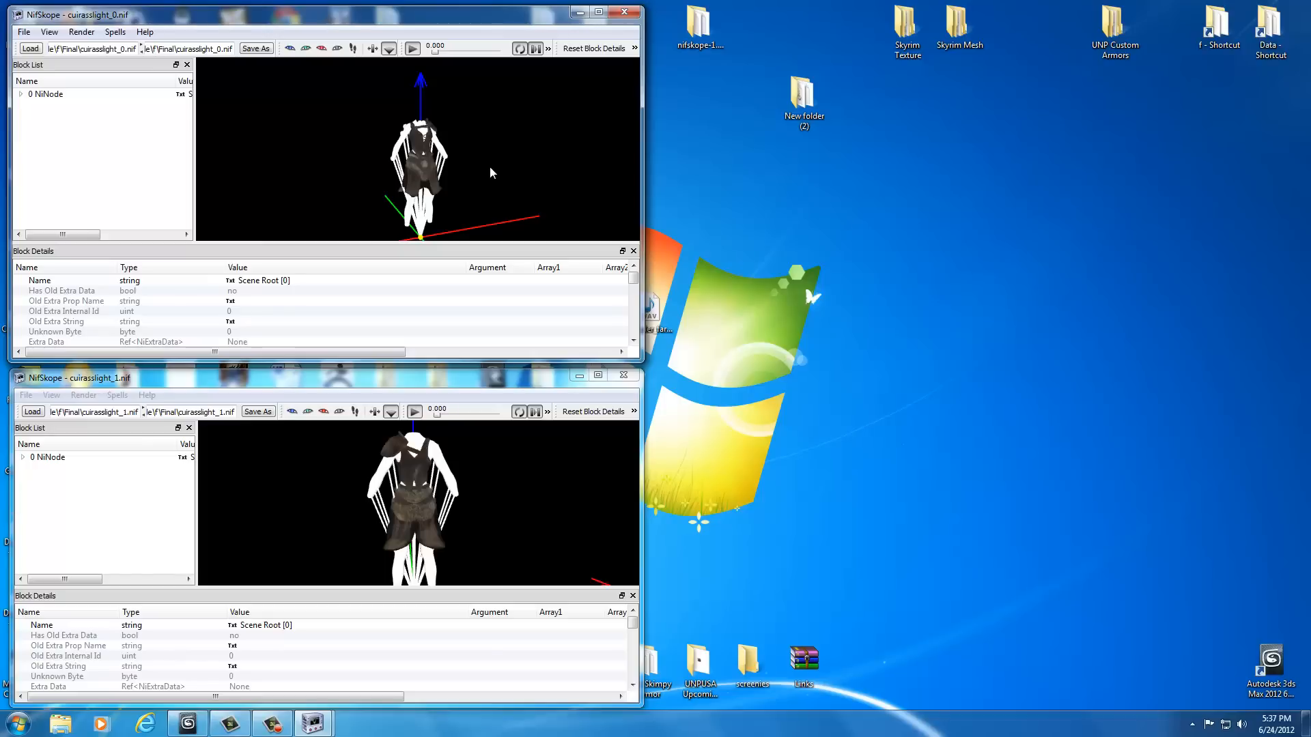
mouse_move(392, 202)
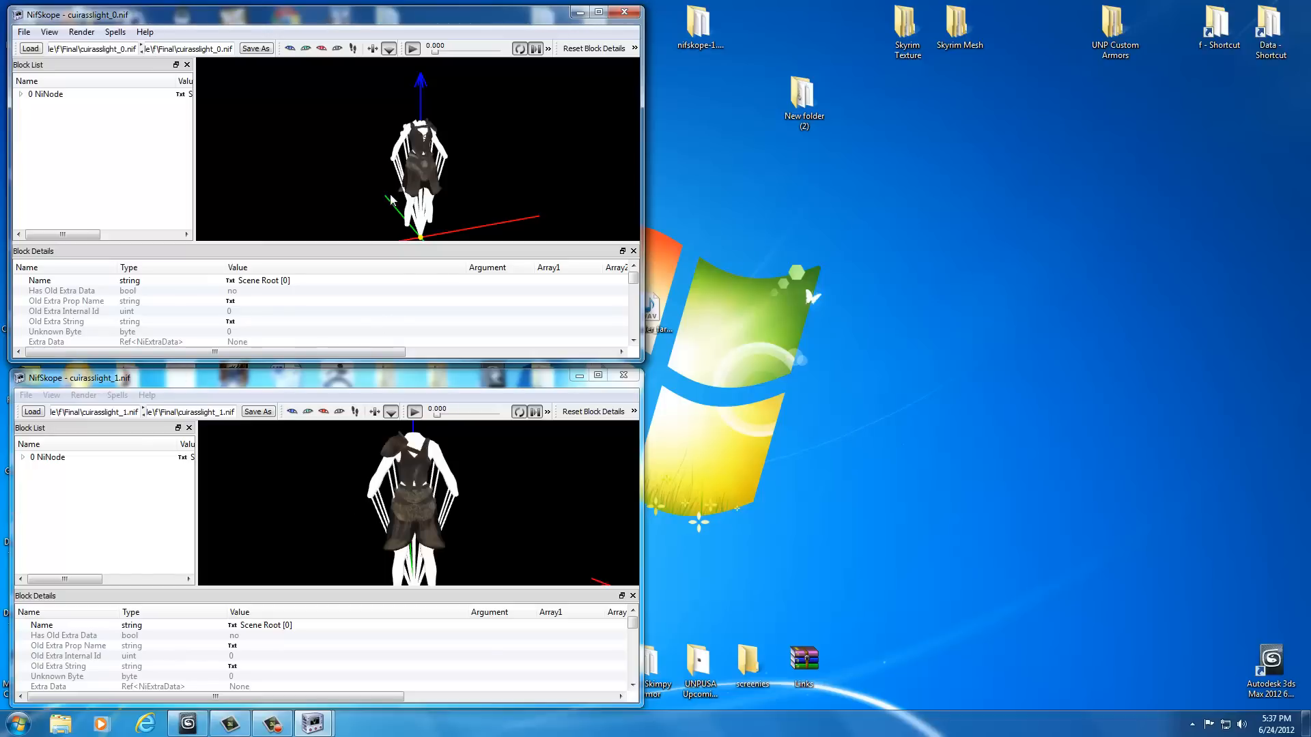